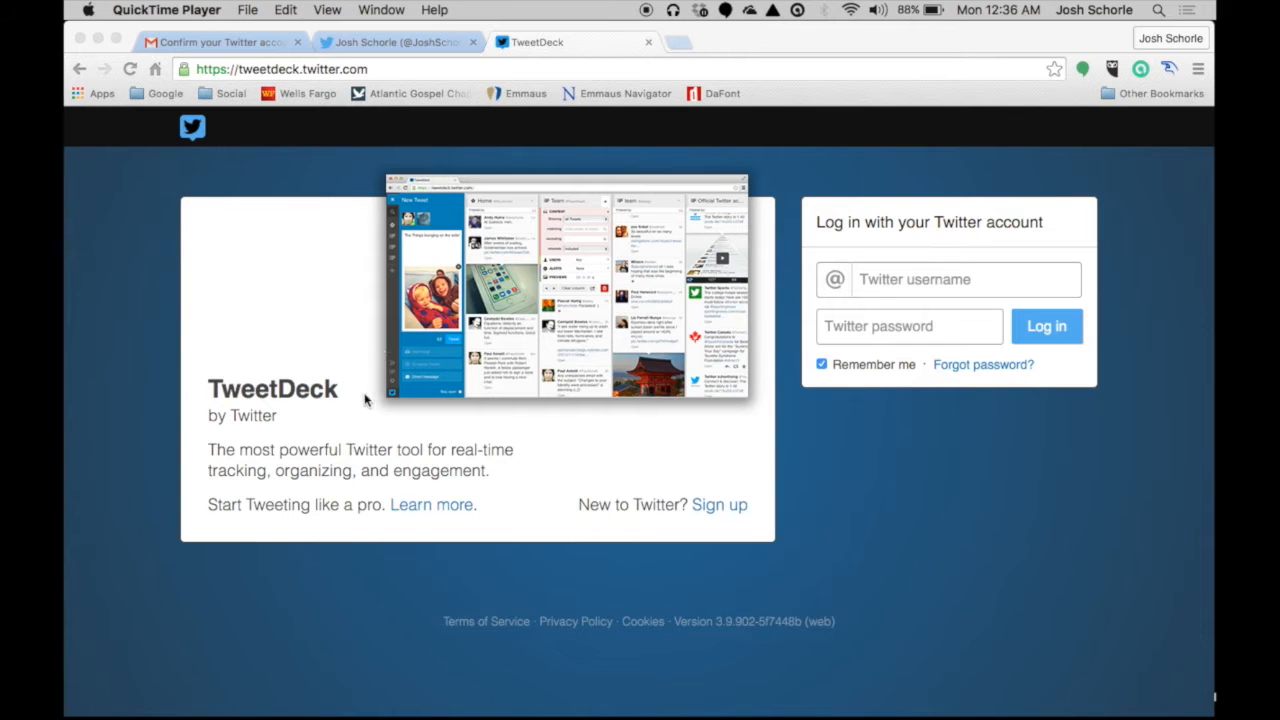
mouse_move(377, 357)
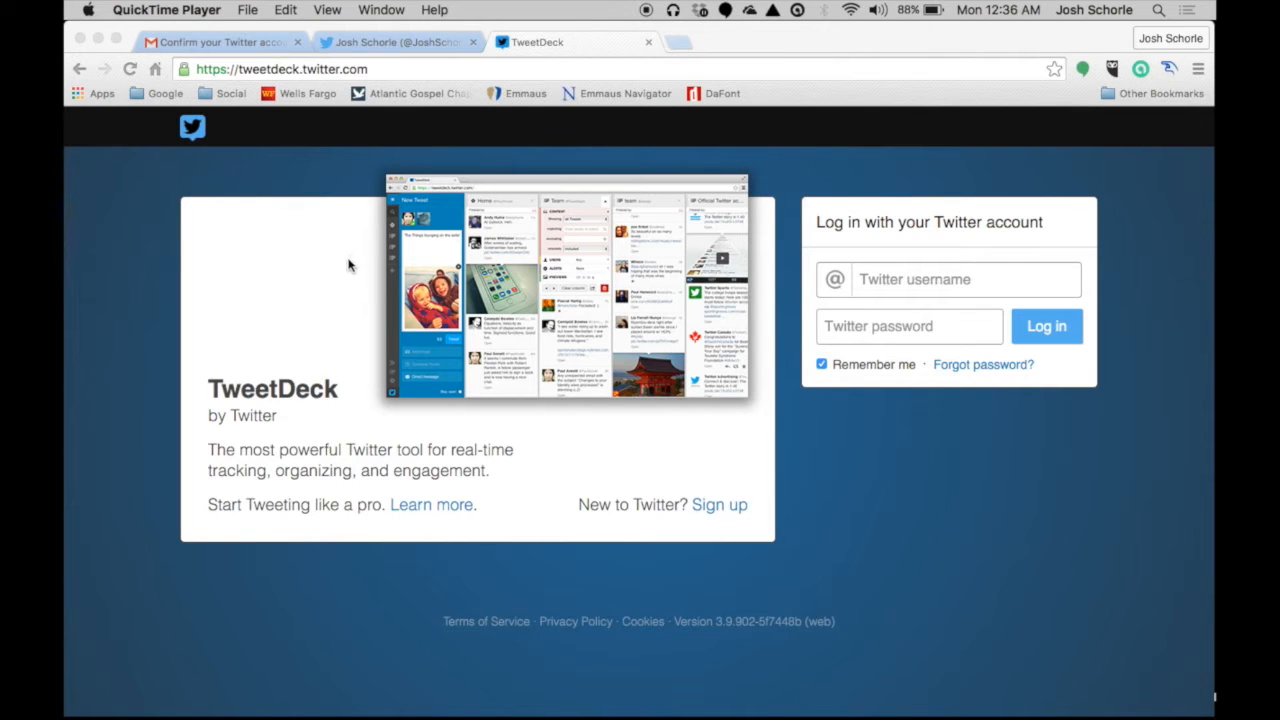
mouse_move(344, 279)
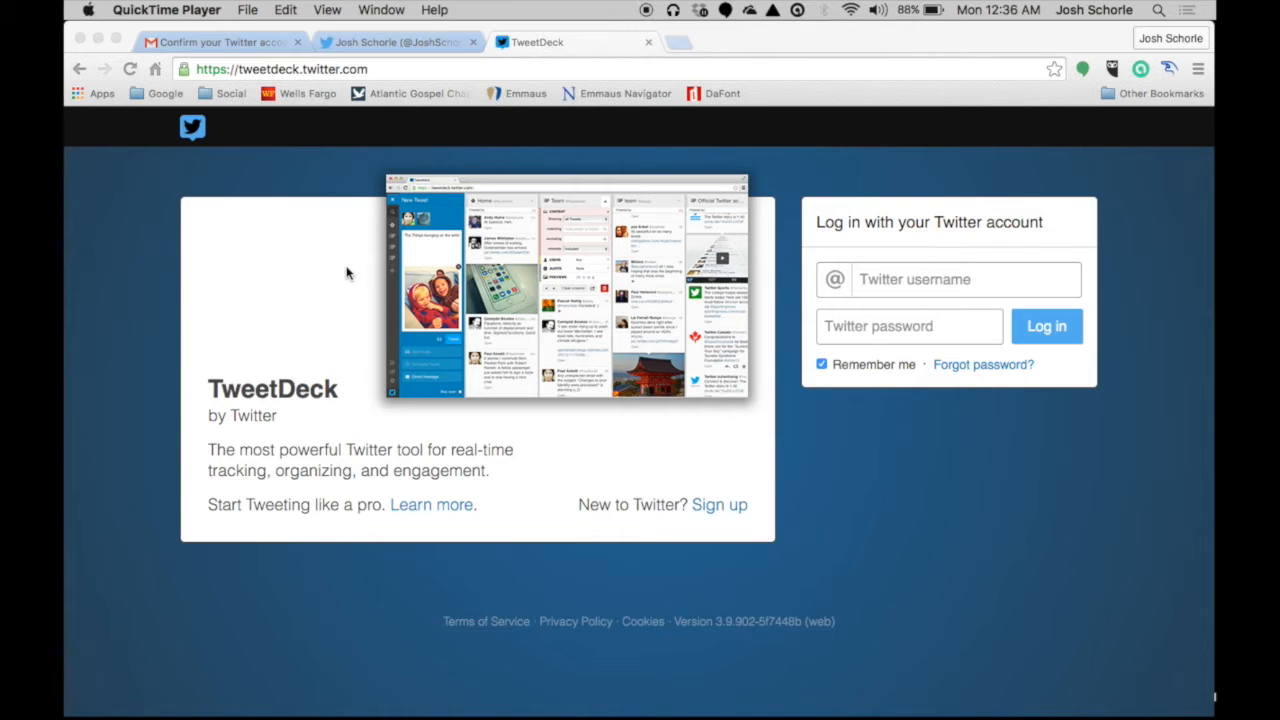
mouse_move(315, 245)
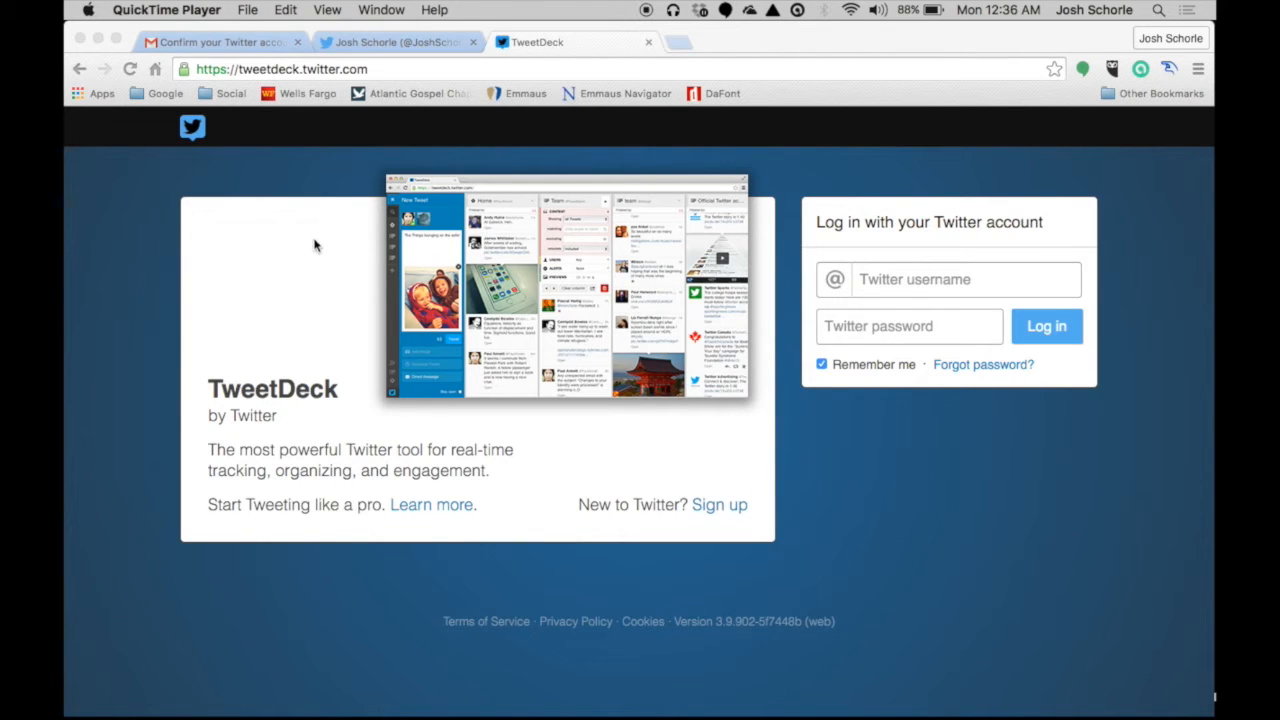
mouse_move(324, 182)
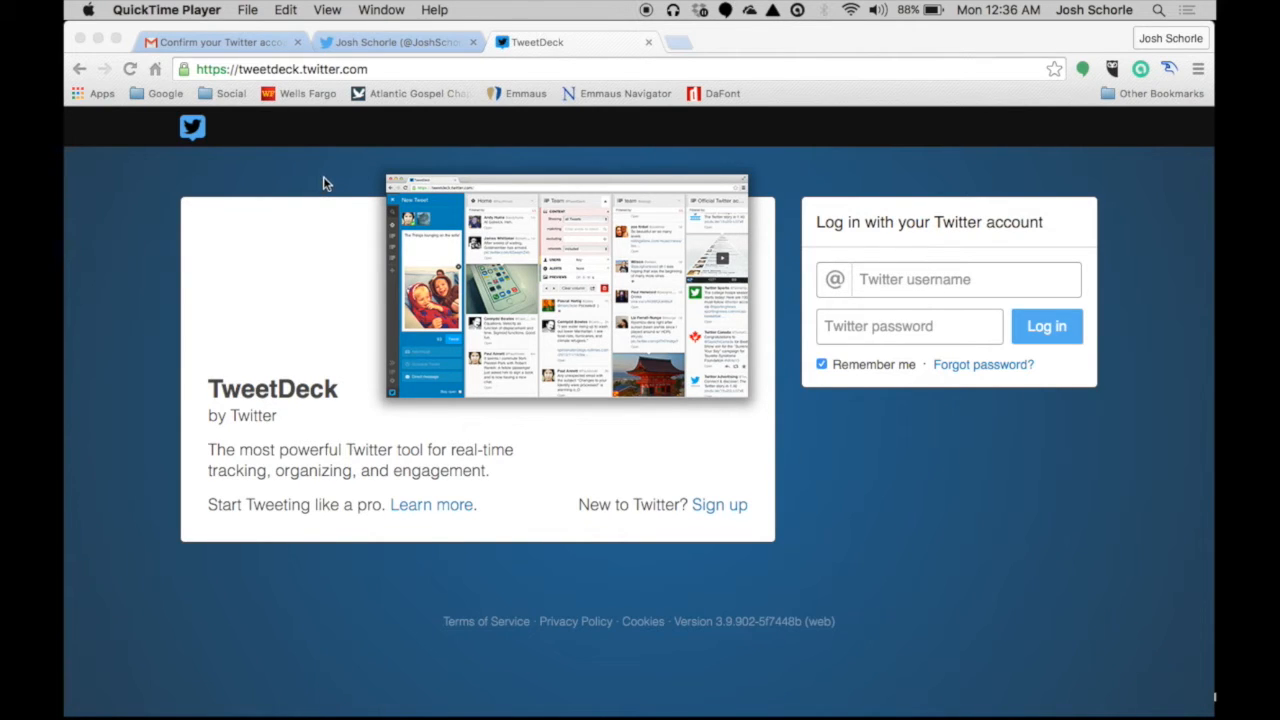
mouse_move(224, 155)
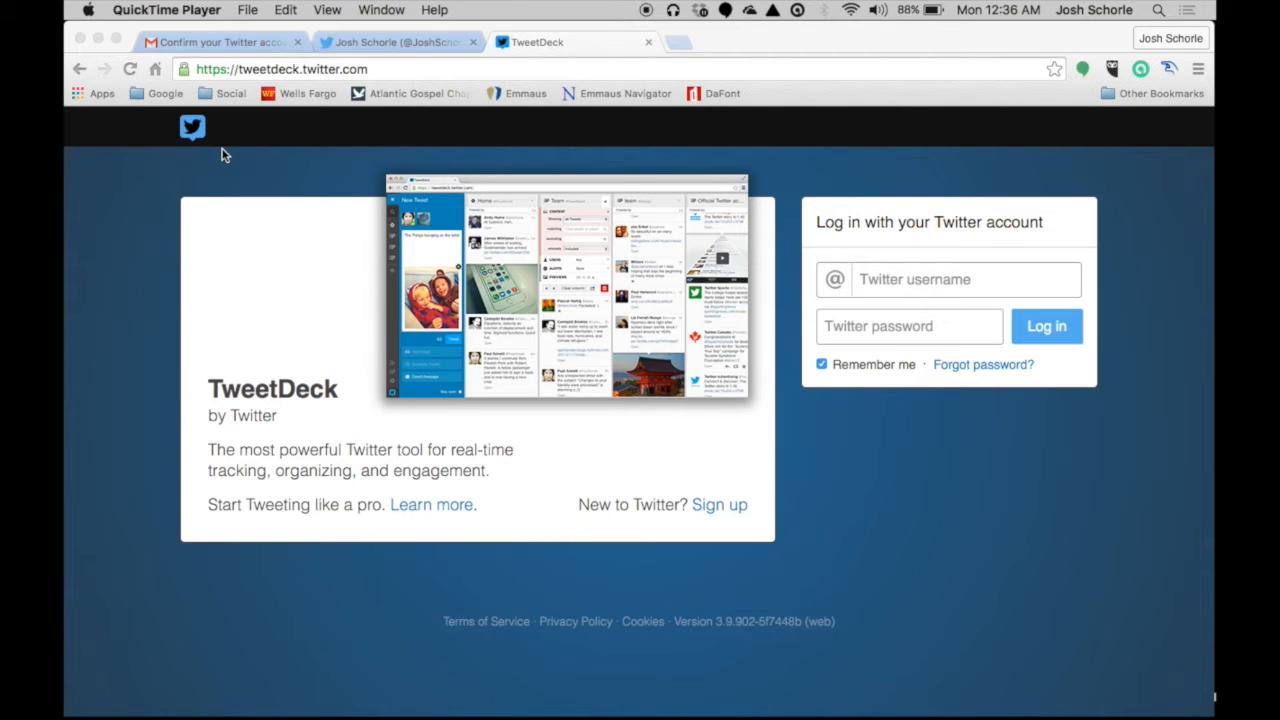
mouse_move(205, 166)
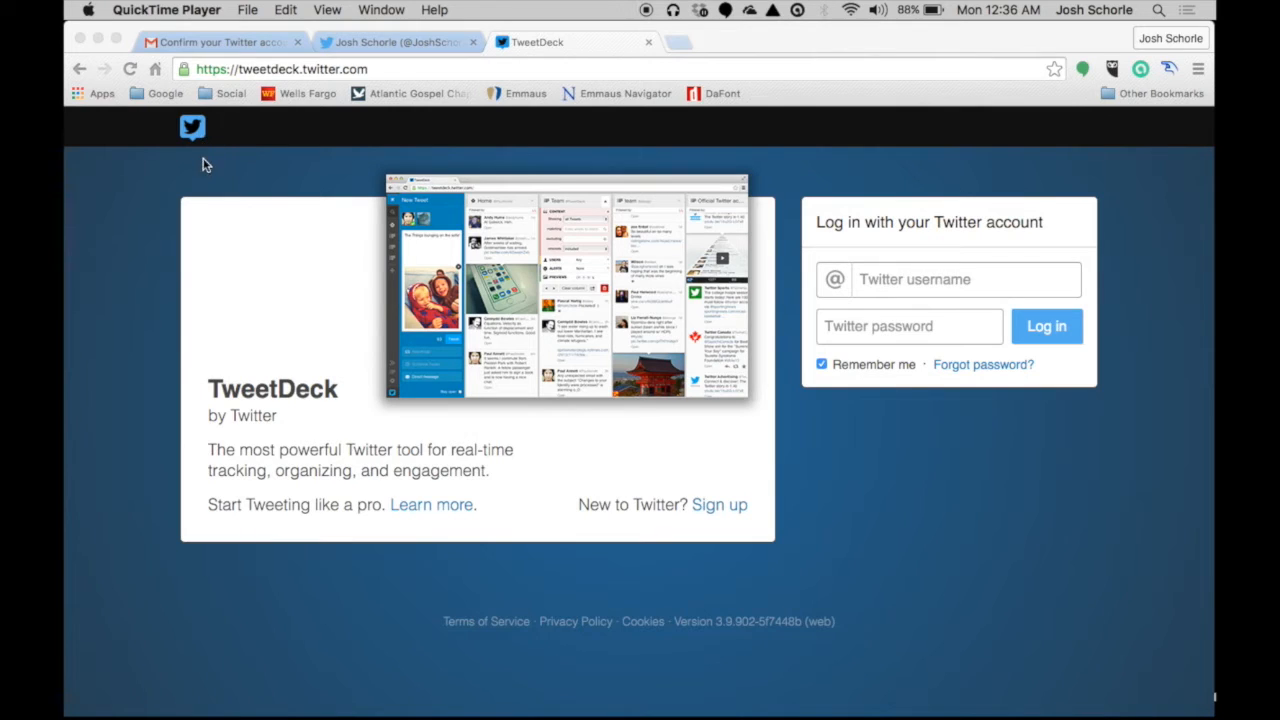
mouse_move(217, 182)
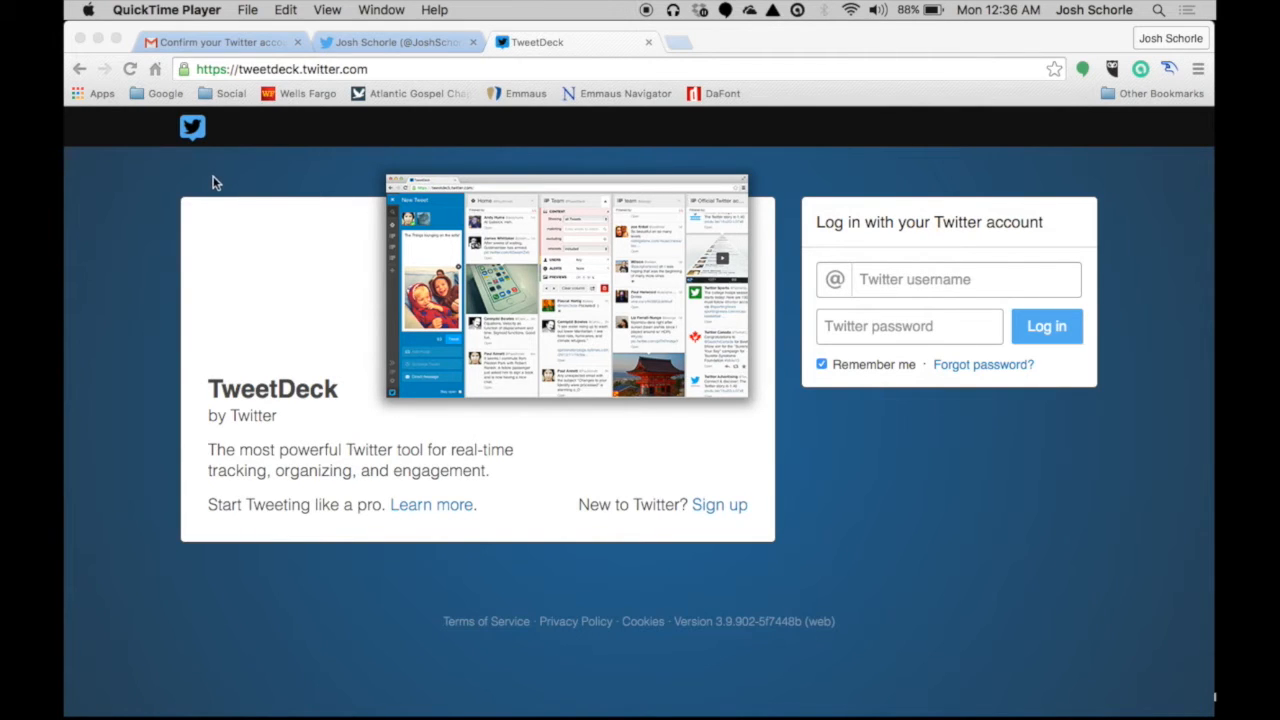
mouse_move(199, 196)
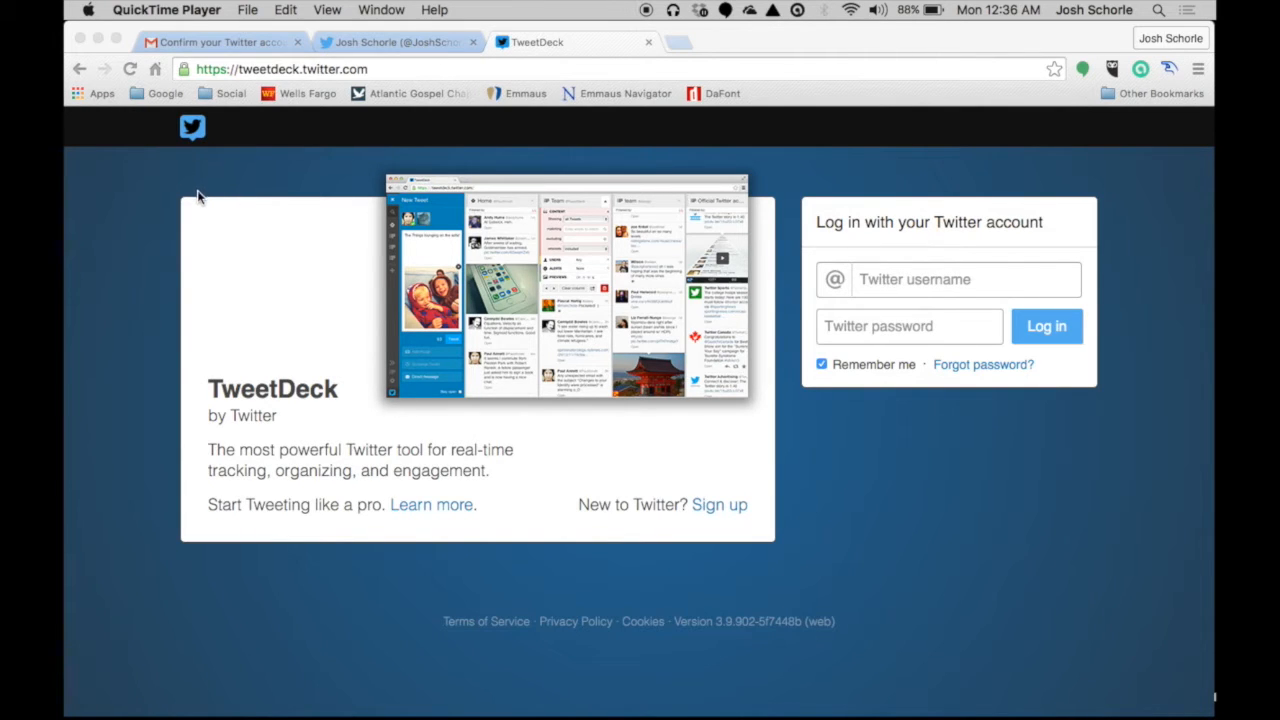
mouse_move(179, 176)
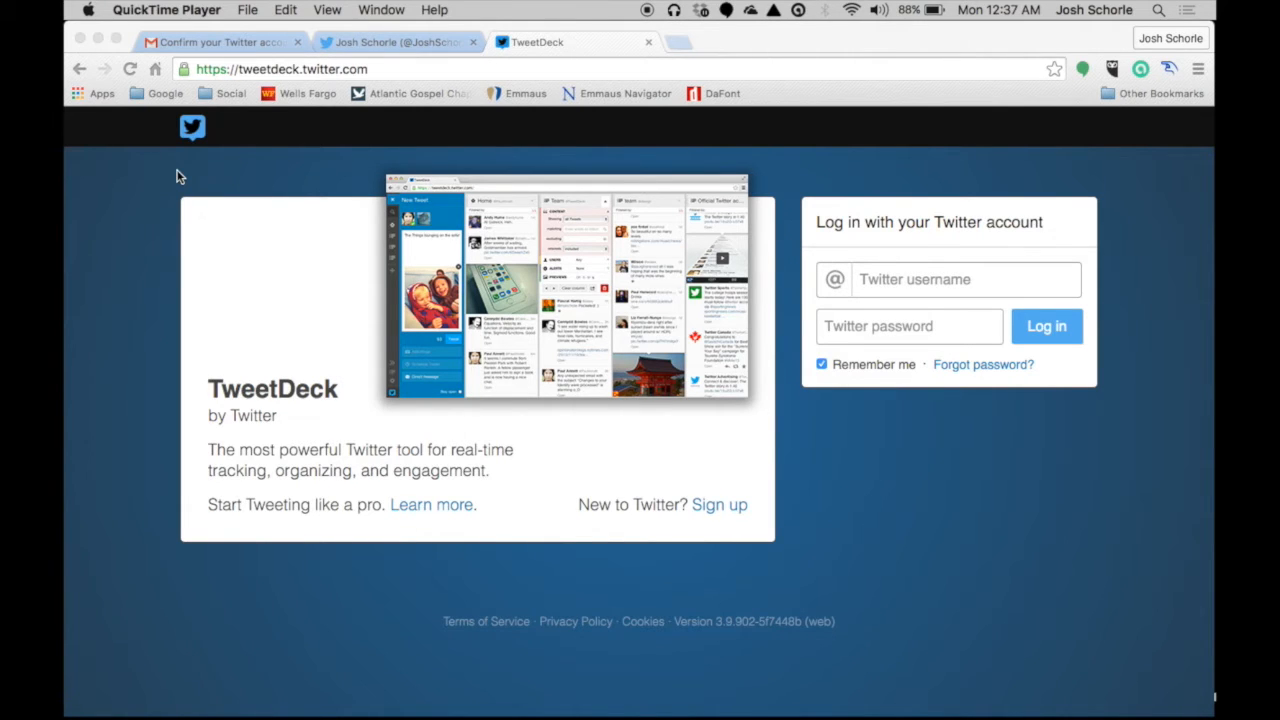
mouse_move(205, 267)
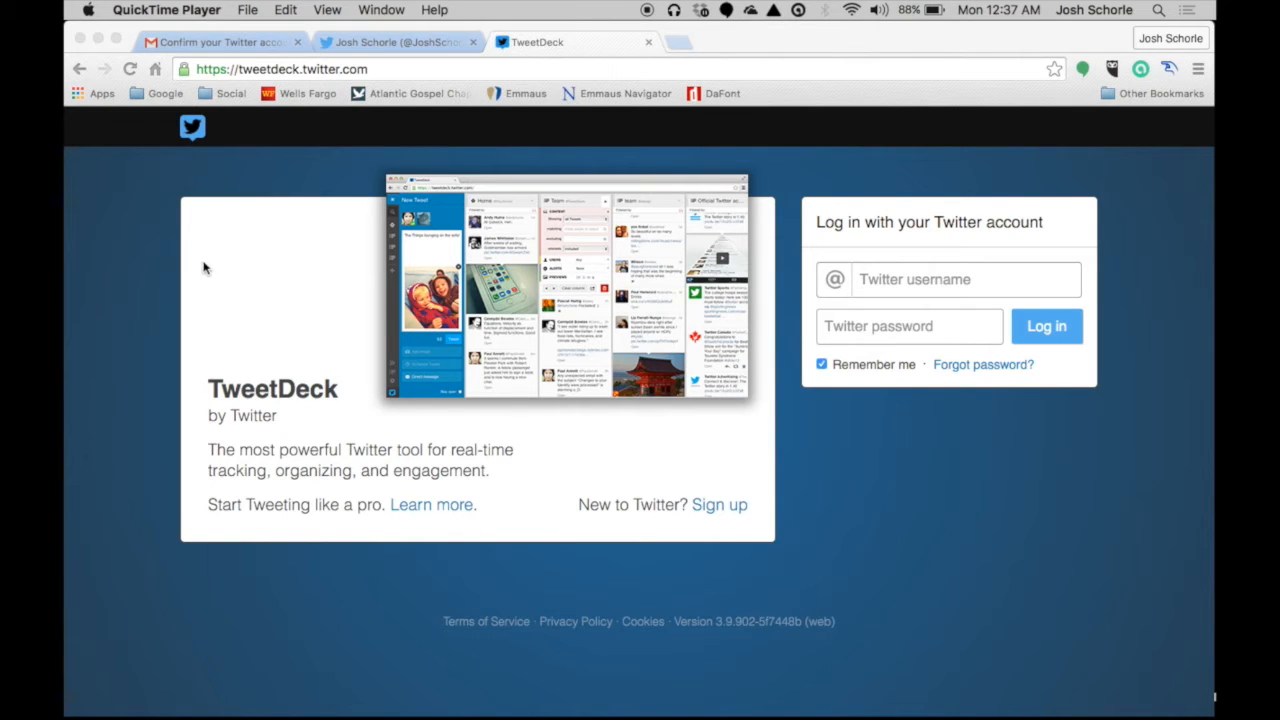
mouse_move(260, 332)
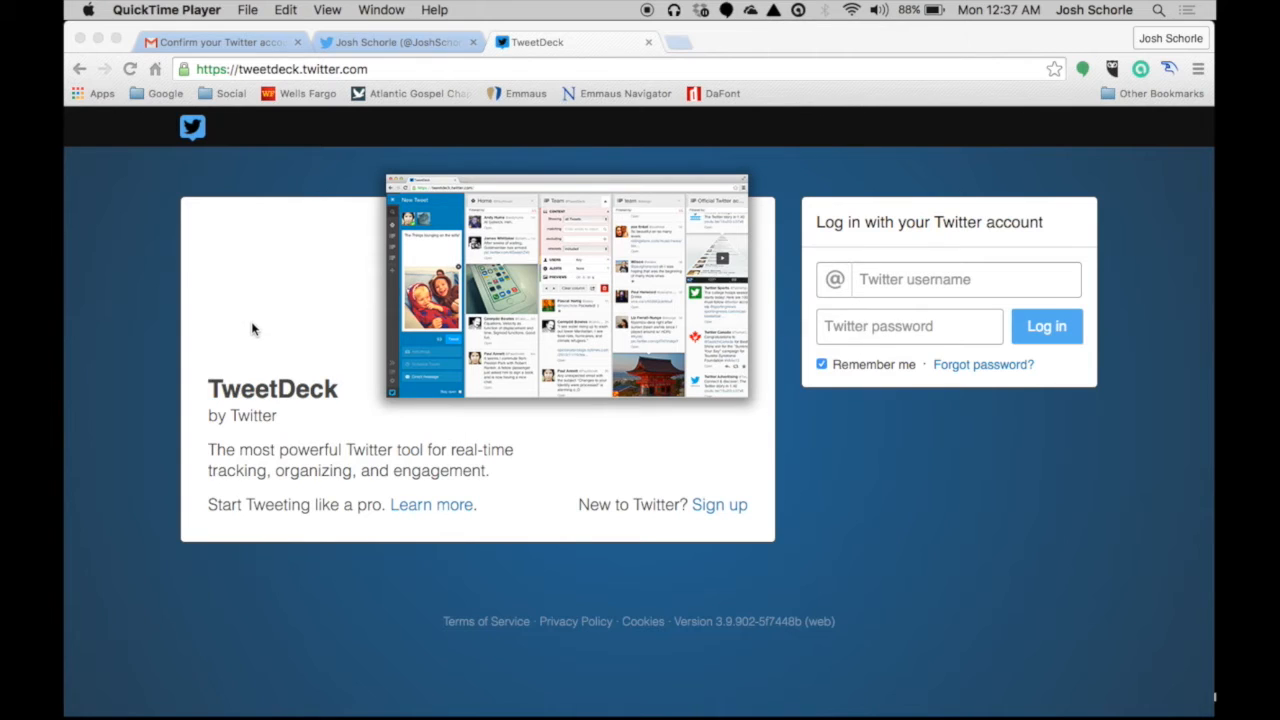
mouse_move(398, 297)
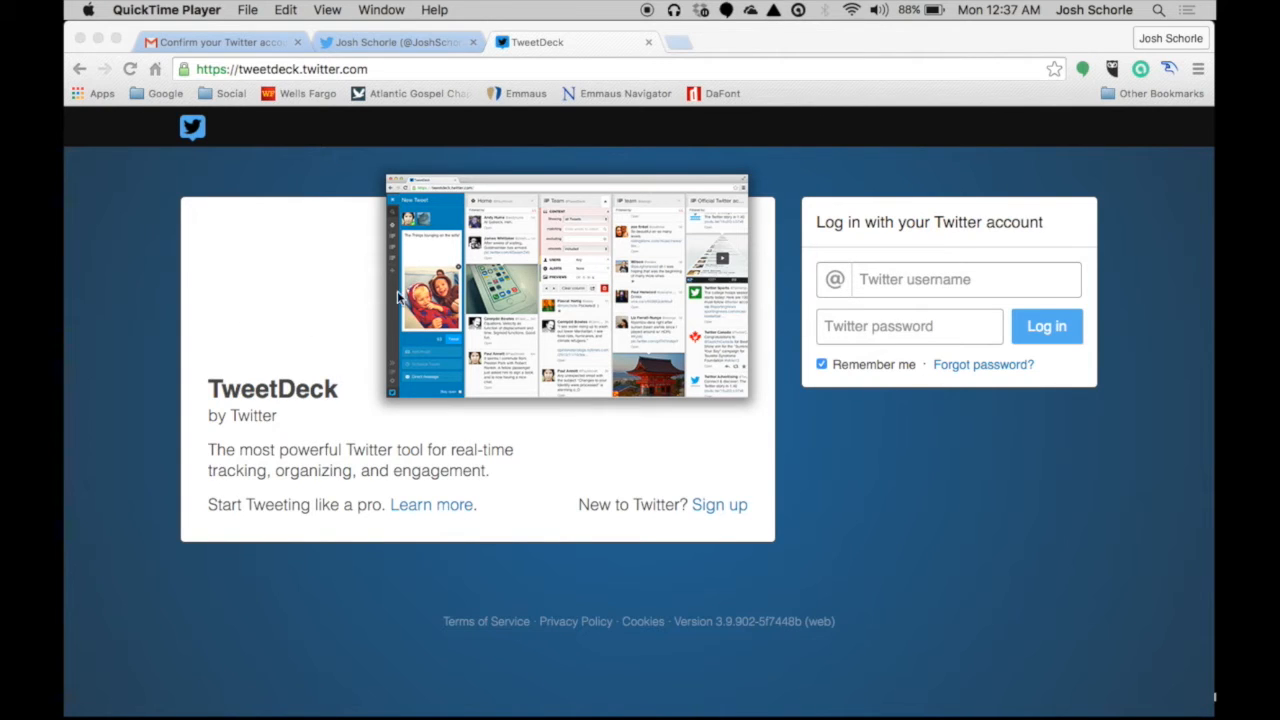
mouse_move(896, 263)
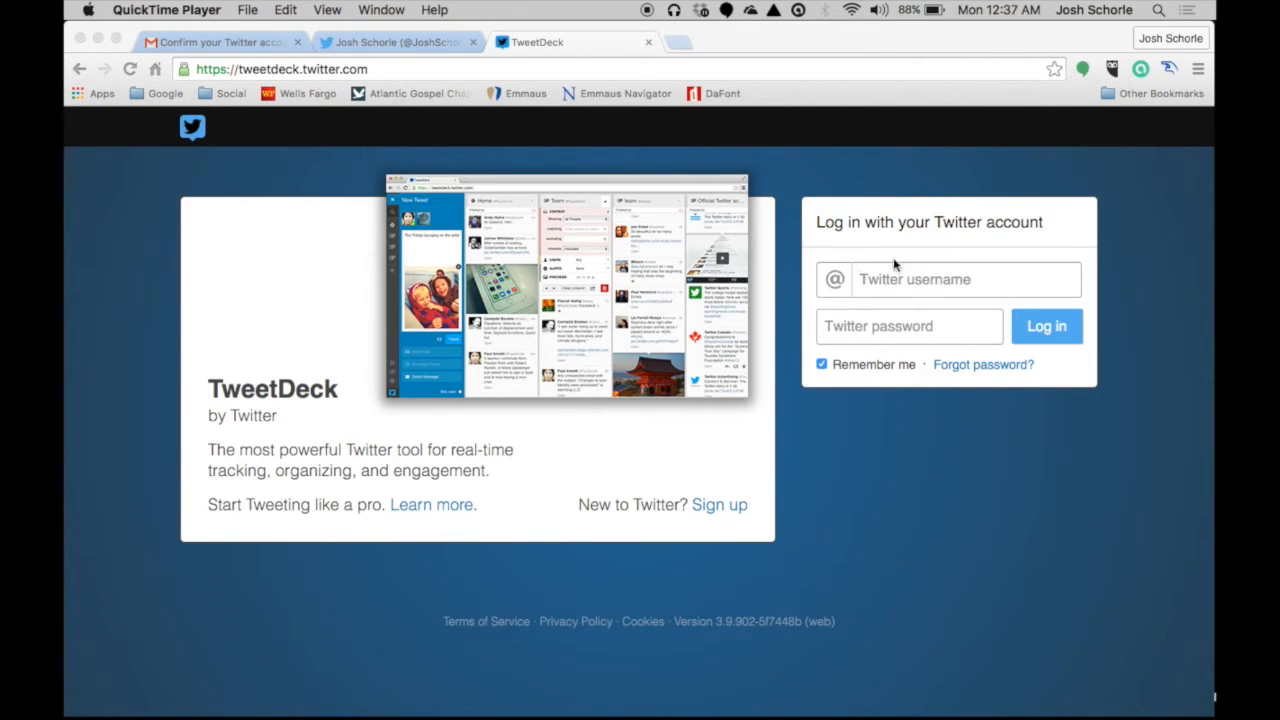
mouse_move(890, 348)
type("JoshSchorleTech")
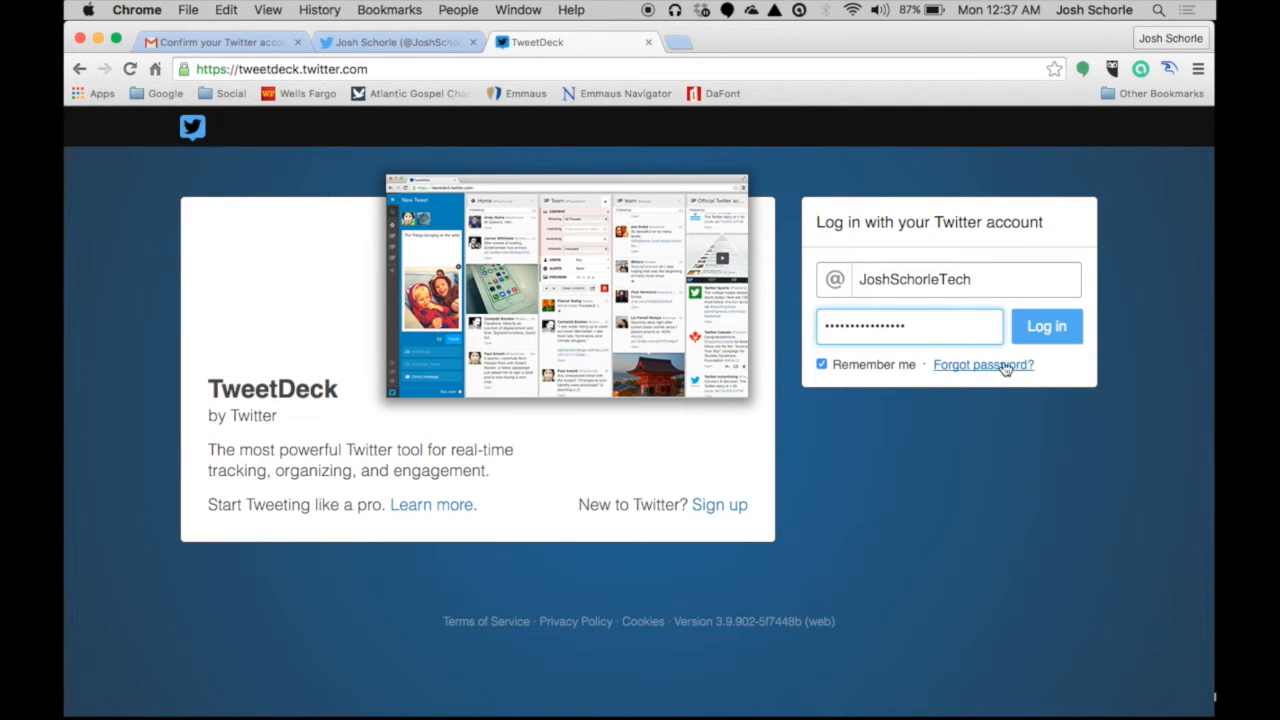
Step: Submit the TweetDeck login, retrying after the account-mismatch error
left_click(1046, 326)
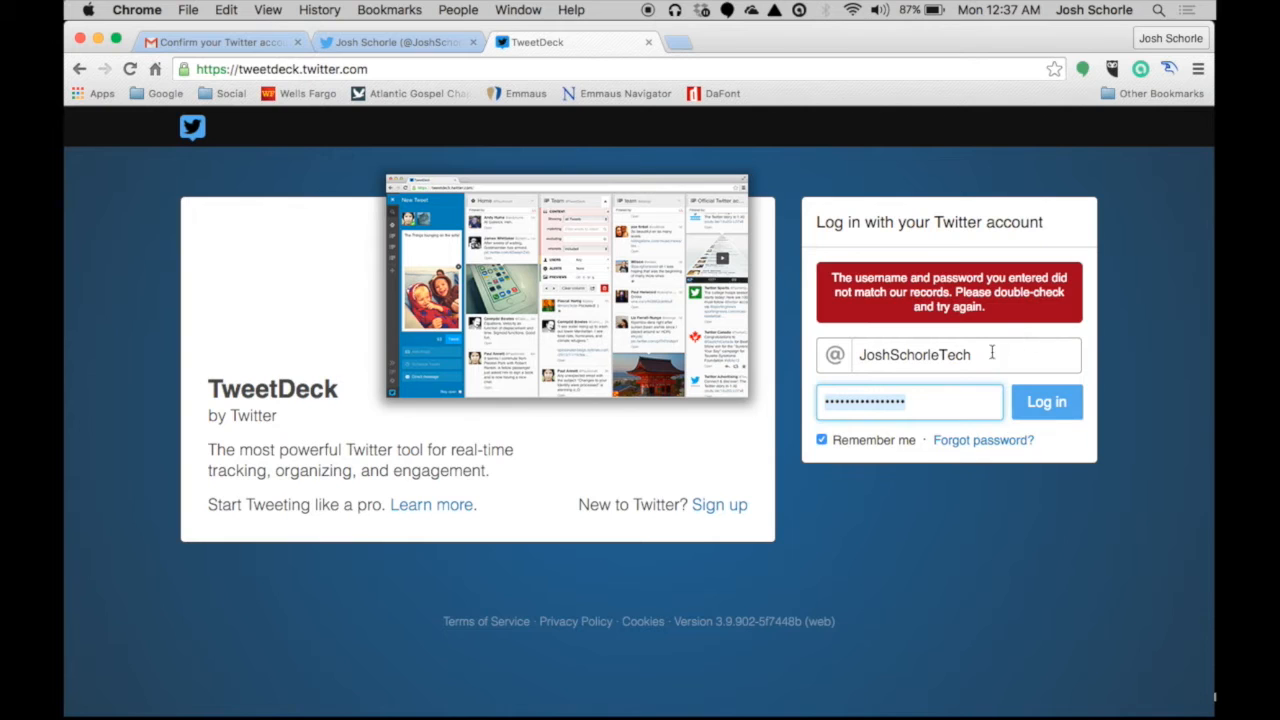
left_click(1047, 401)
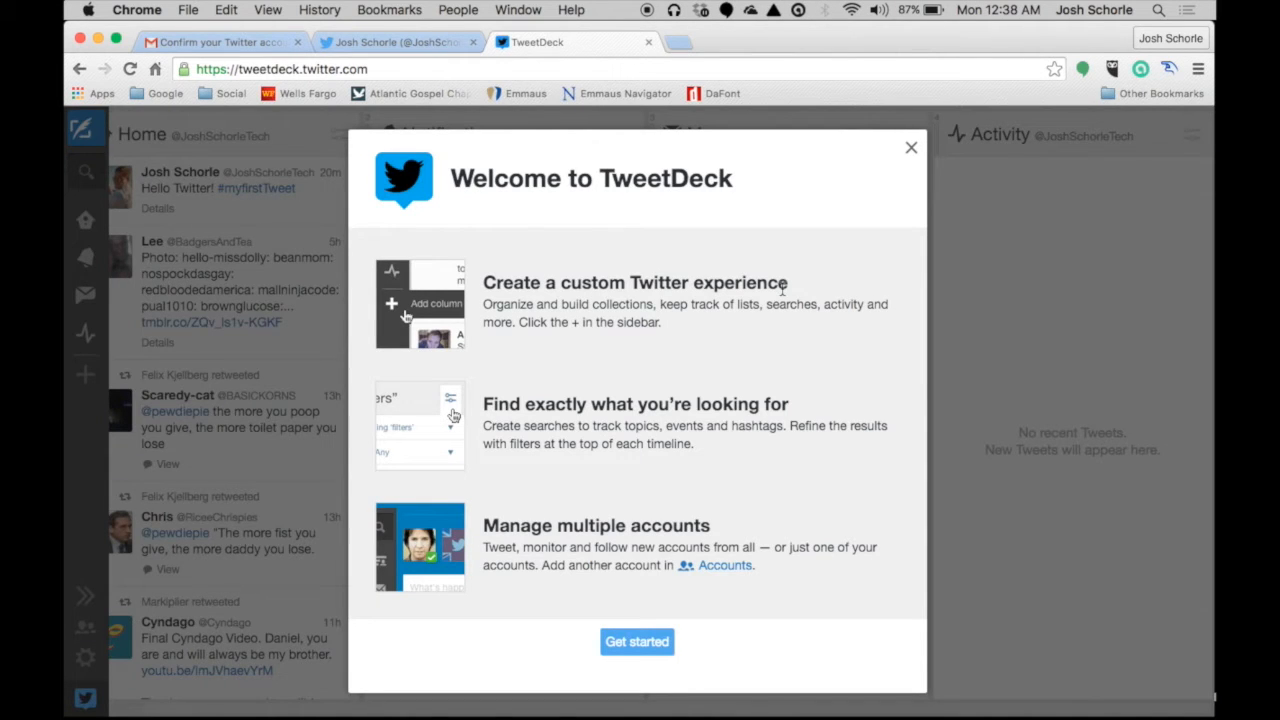
mouse_move(700, 354)
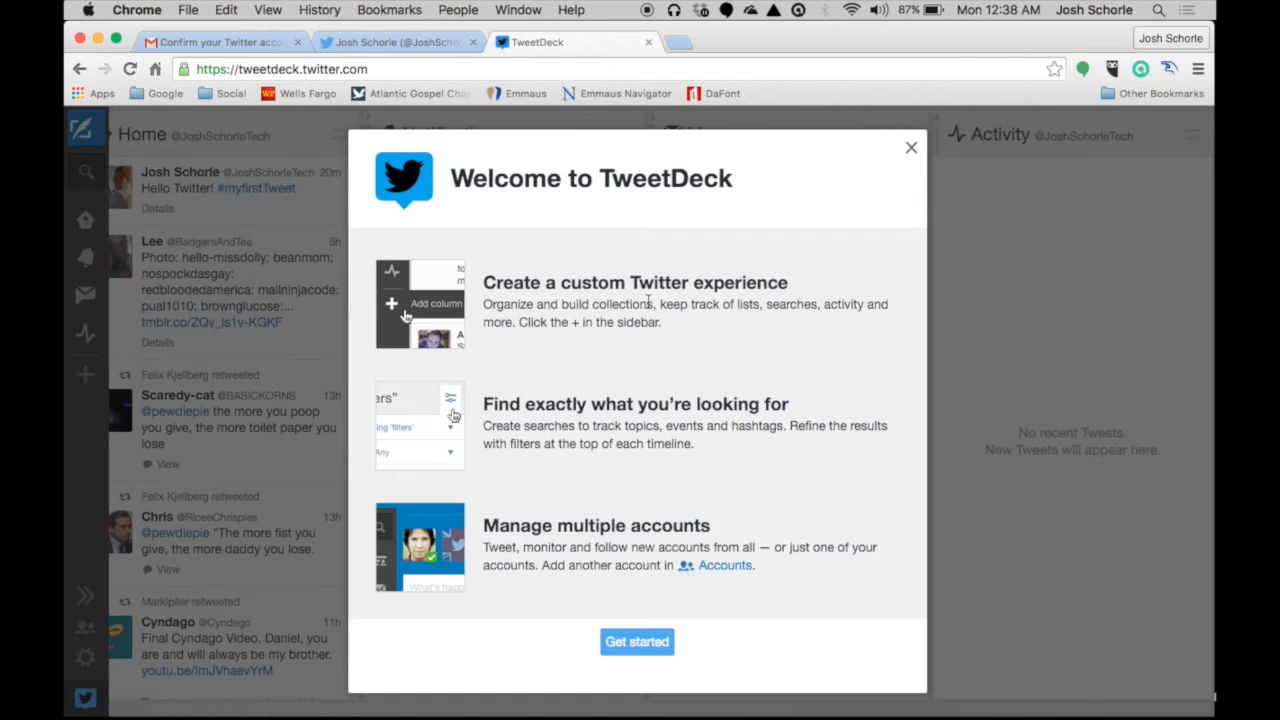
mouse_move(694, 424)
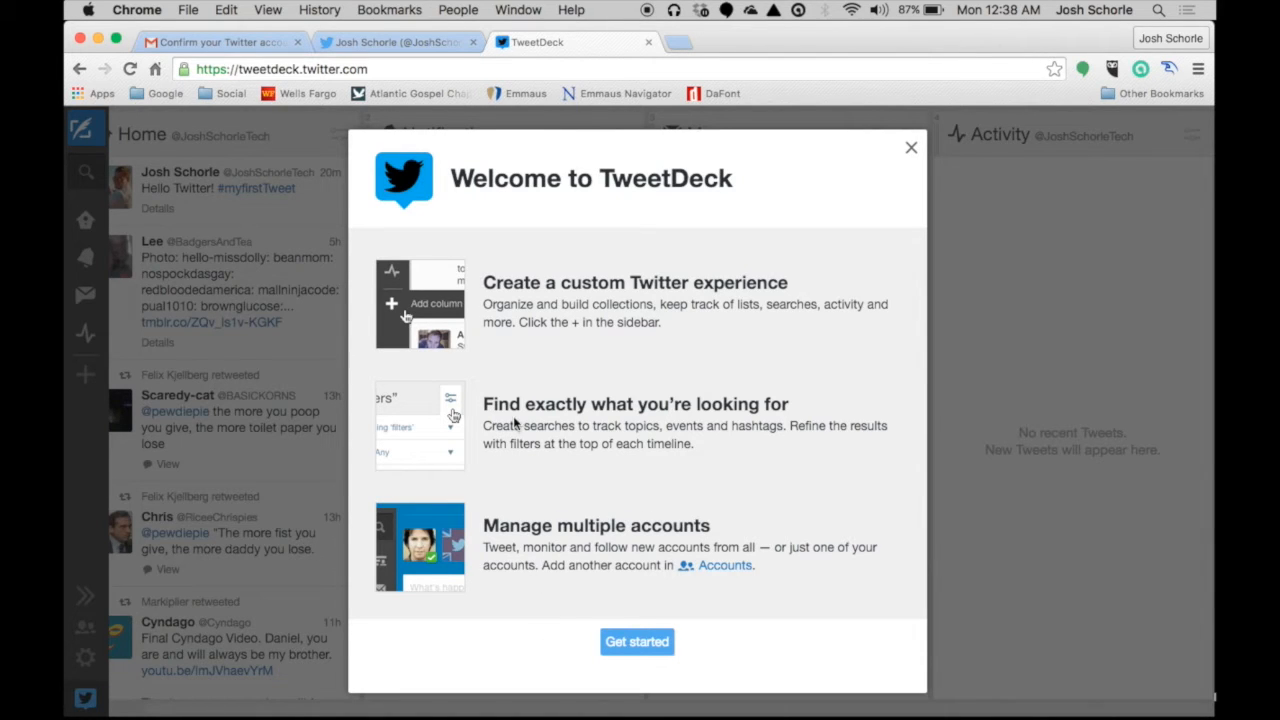
mouse_move(507, 474)
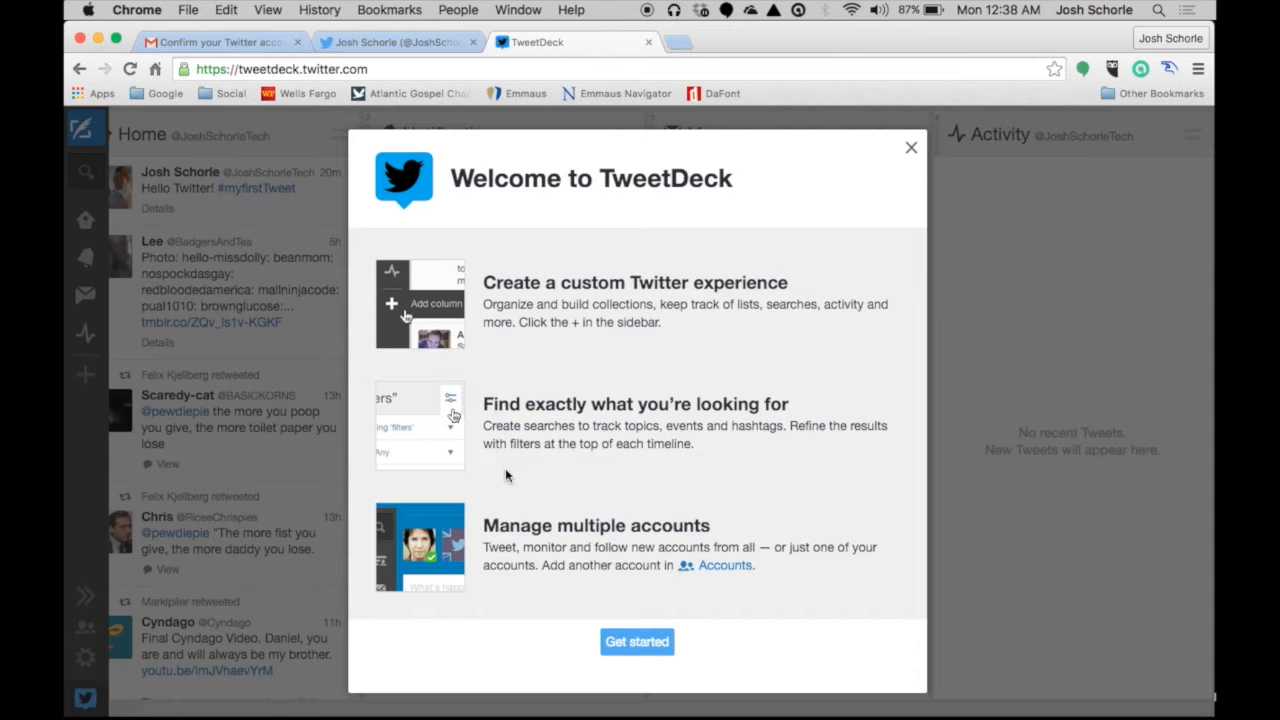
mouse_move(509, 474)
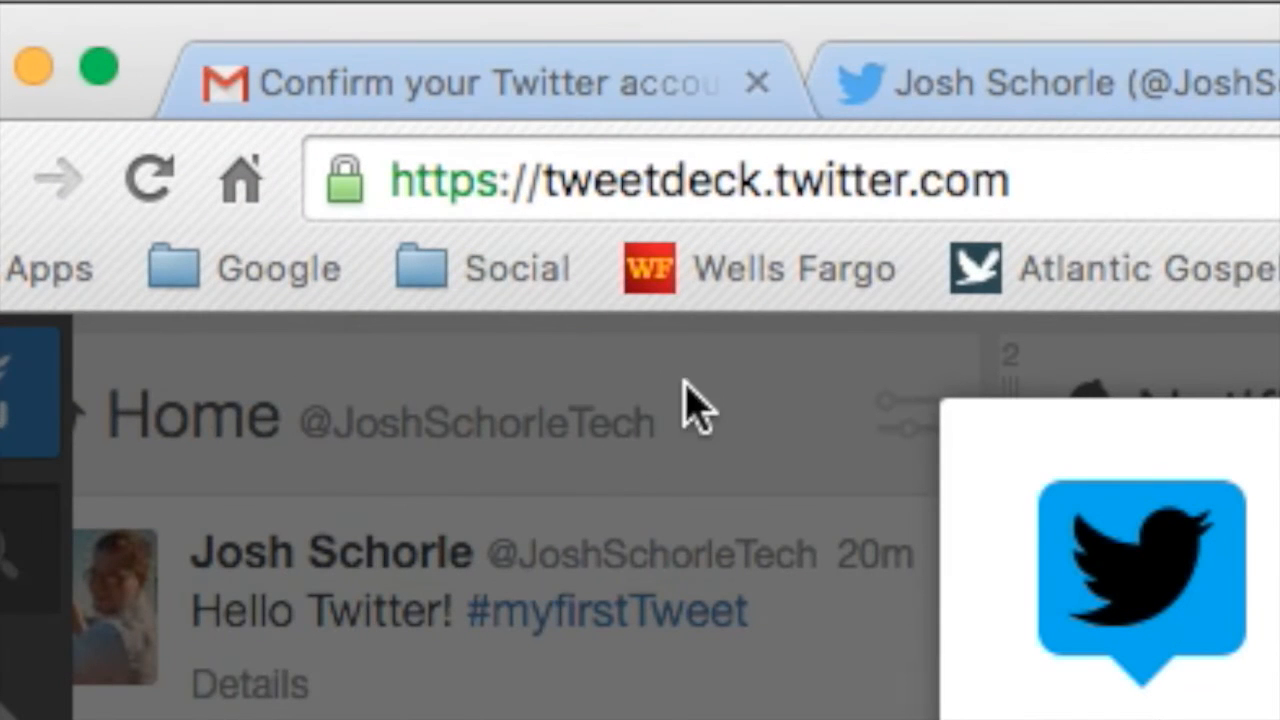
mouse_move(890, 180)
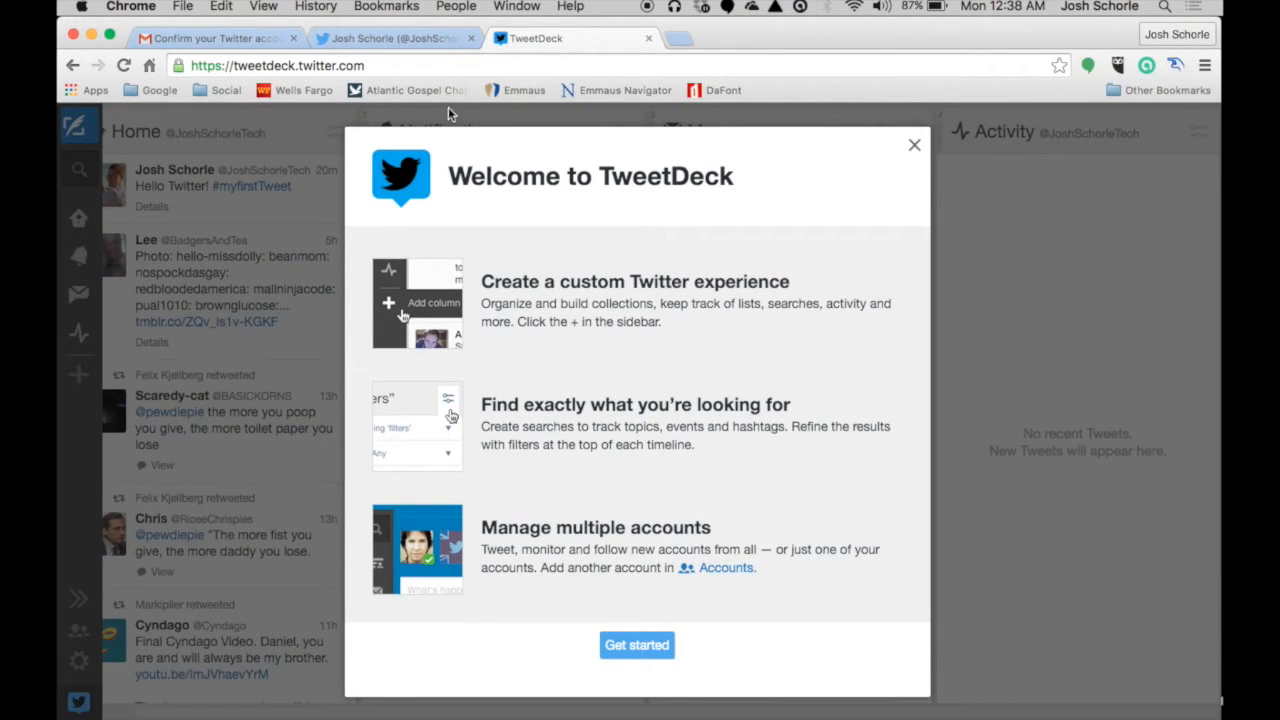
mouse_move(619, 243)
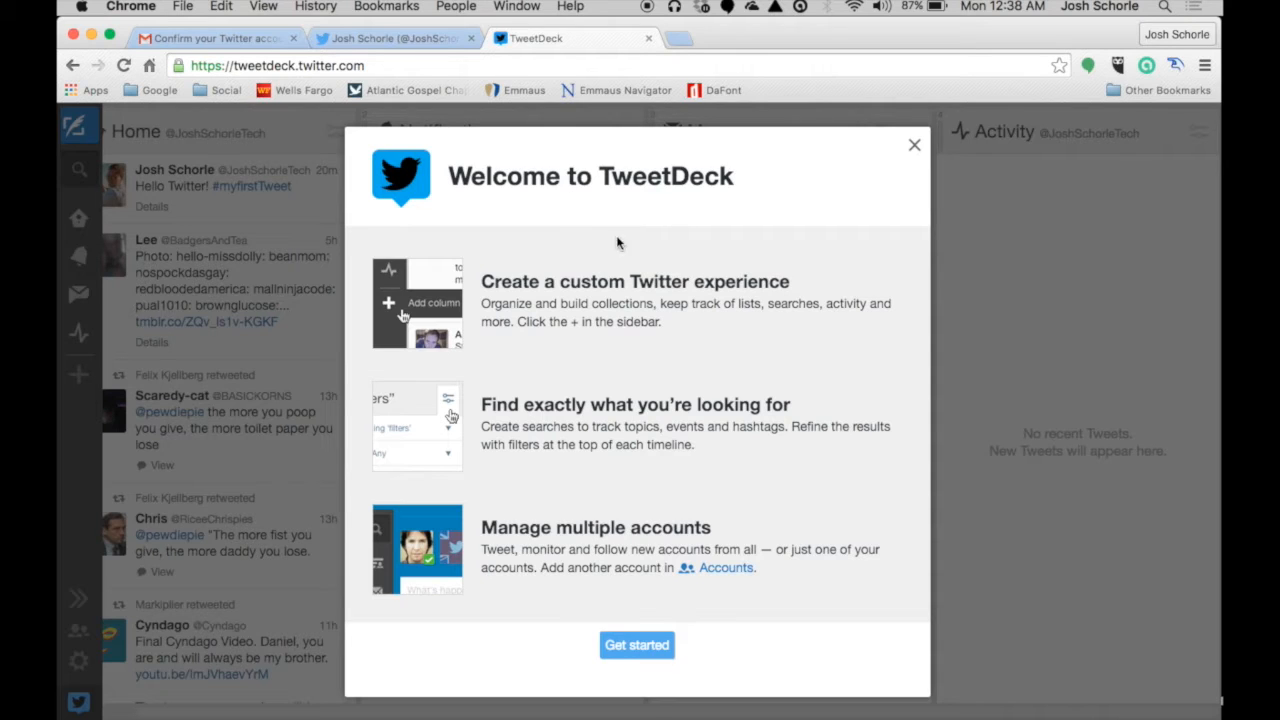
mouse_move(897, 160)
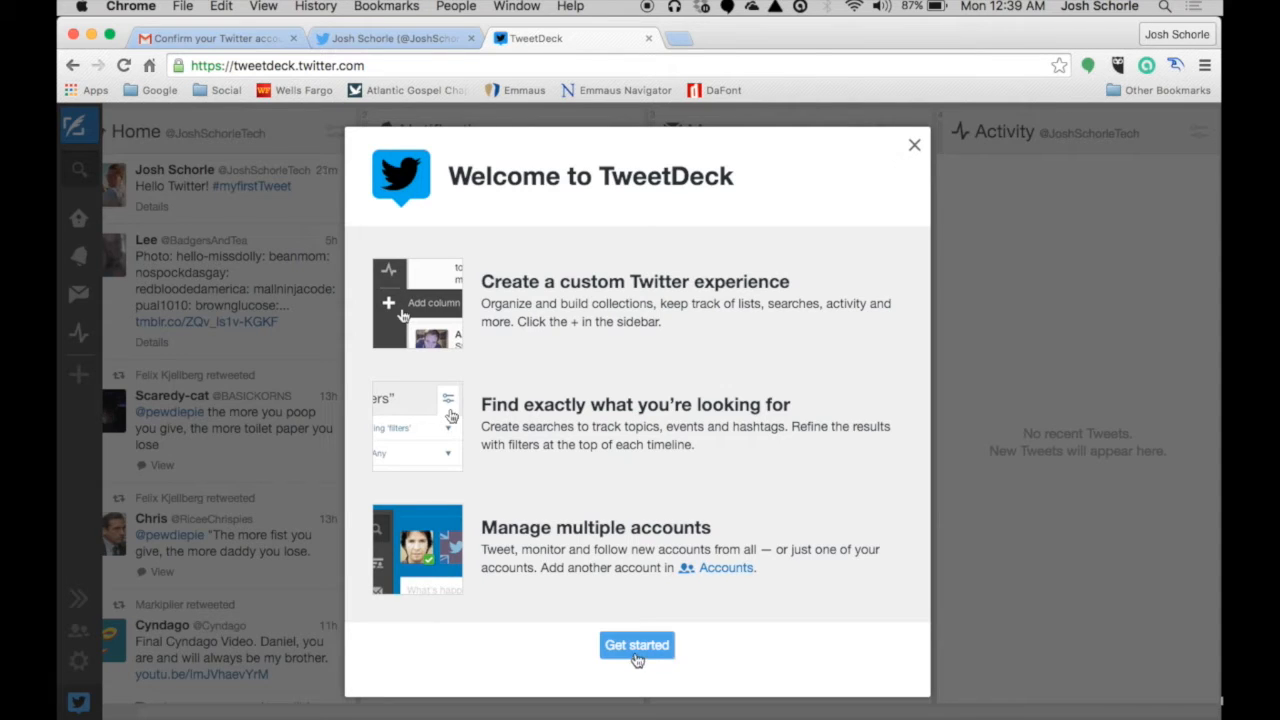
left_click(637, 645)
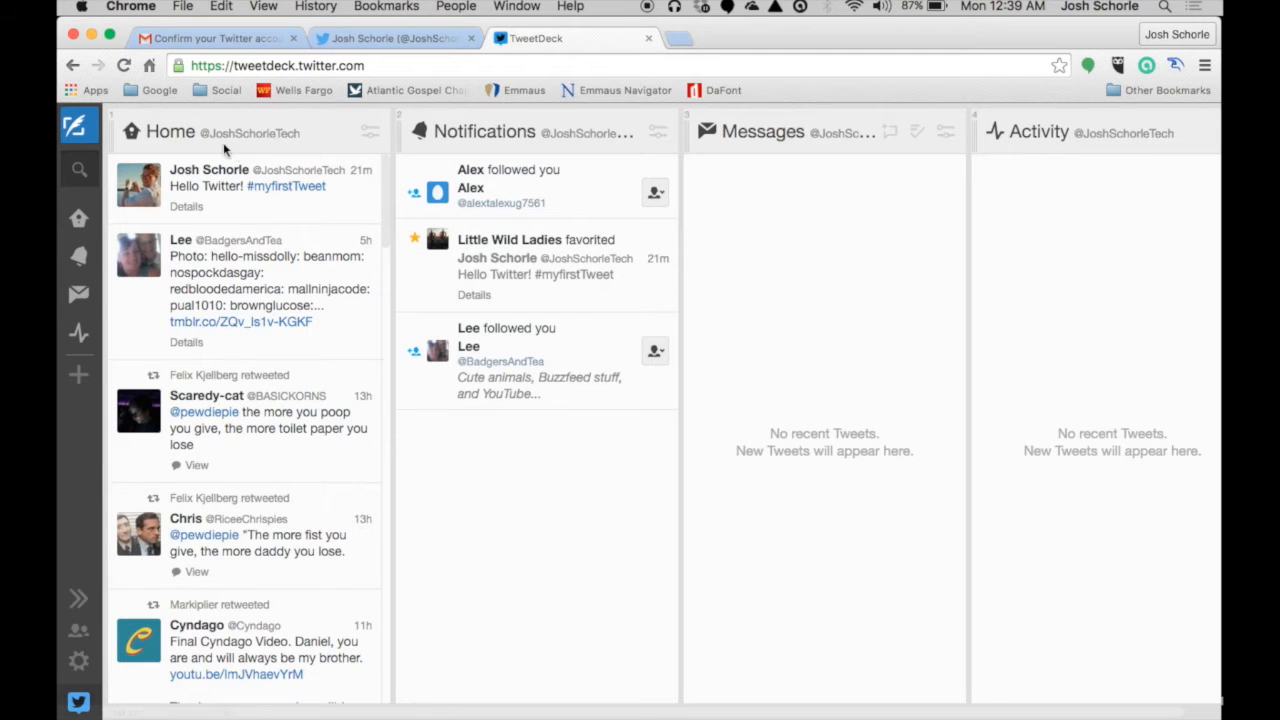
scroll("down", 3)
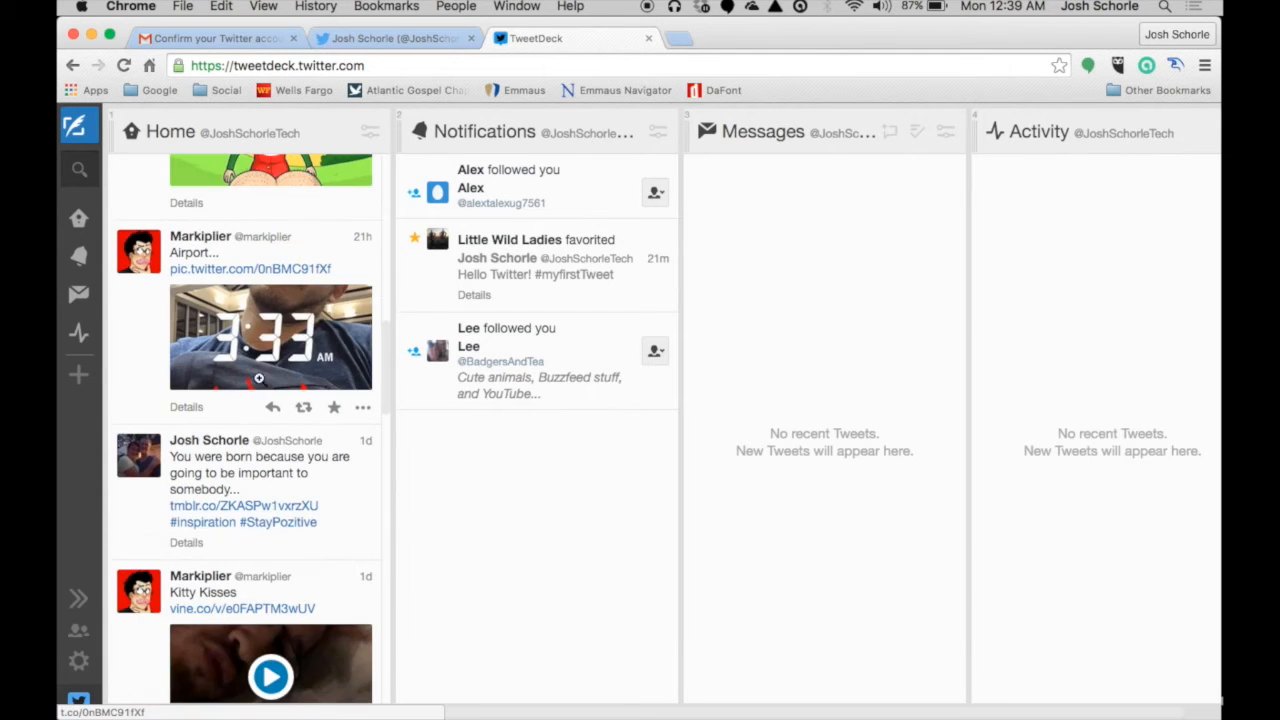
scroll("down", 3)
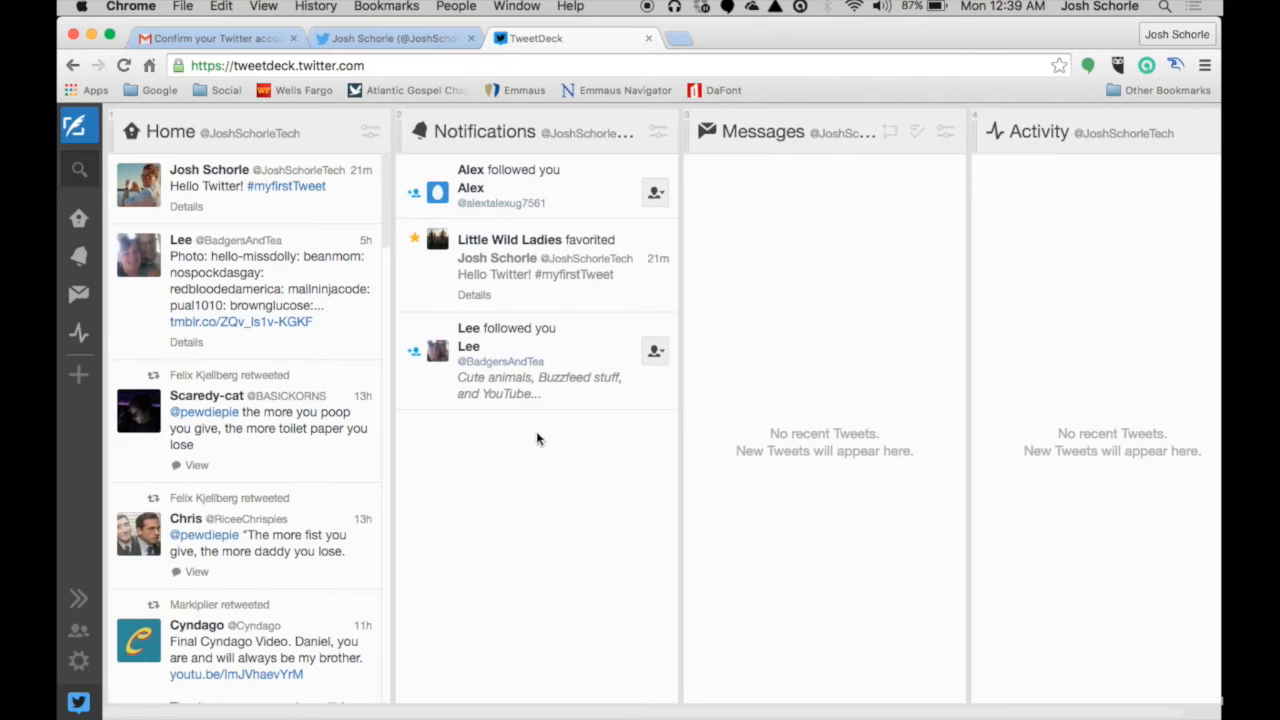
mouse_move(824, 179)
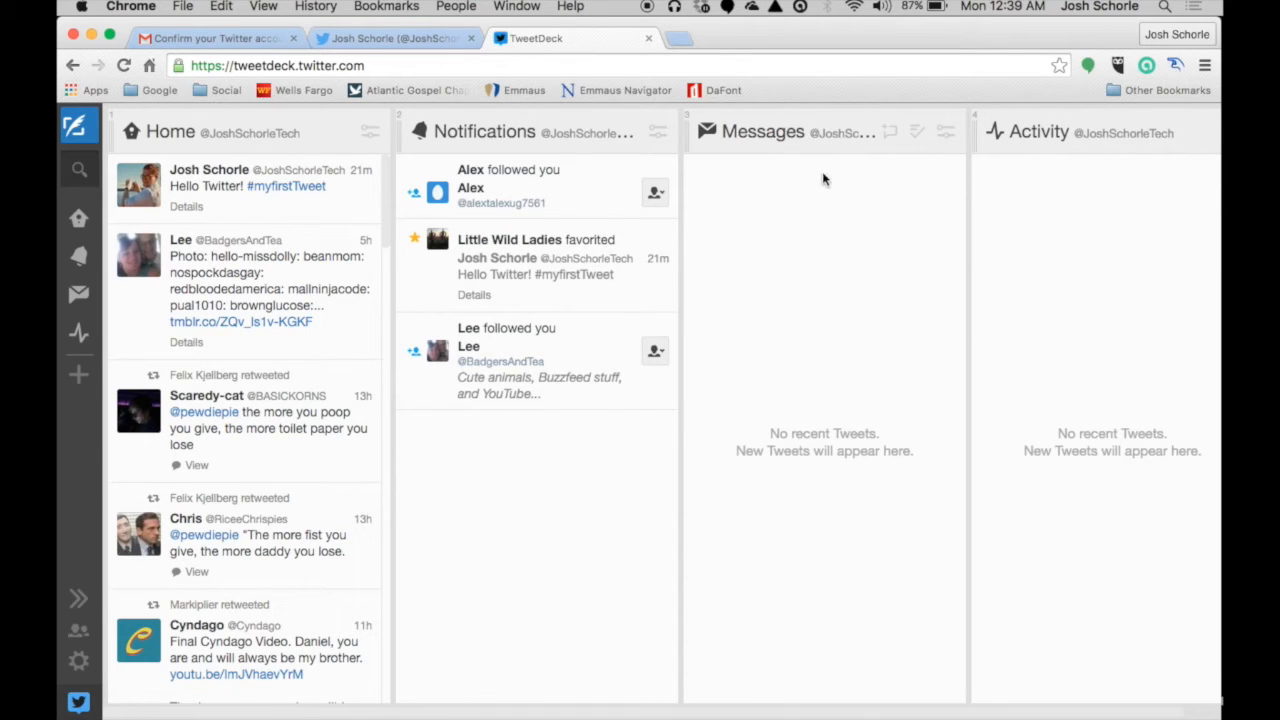
mouse_move(818, 287)
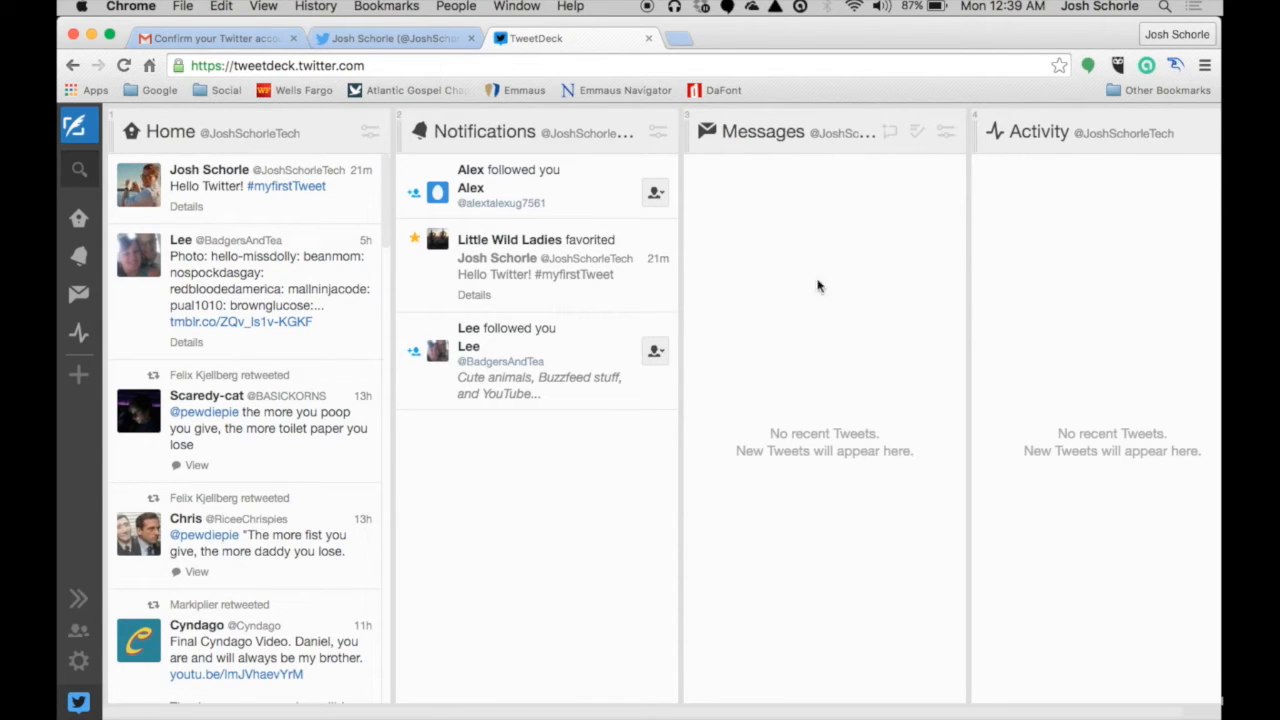
mouse_move(963, 161)
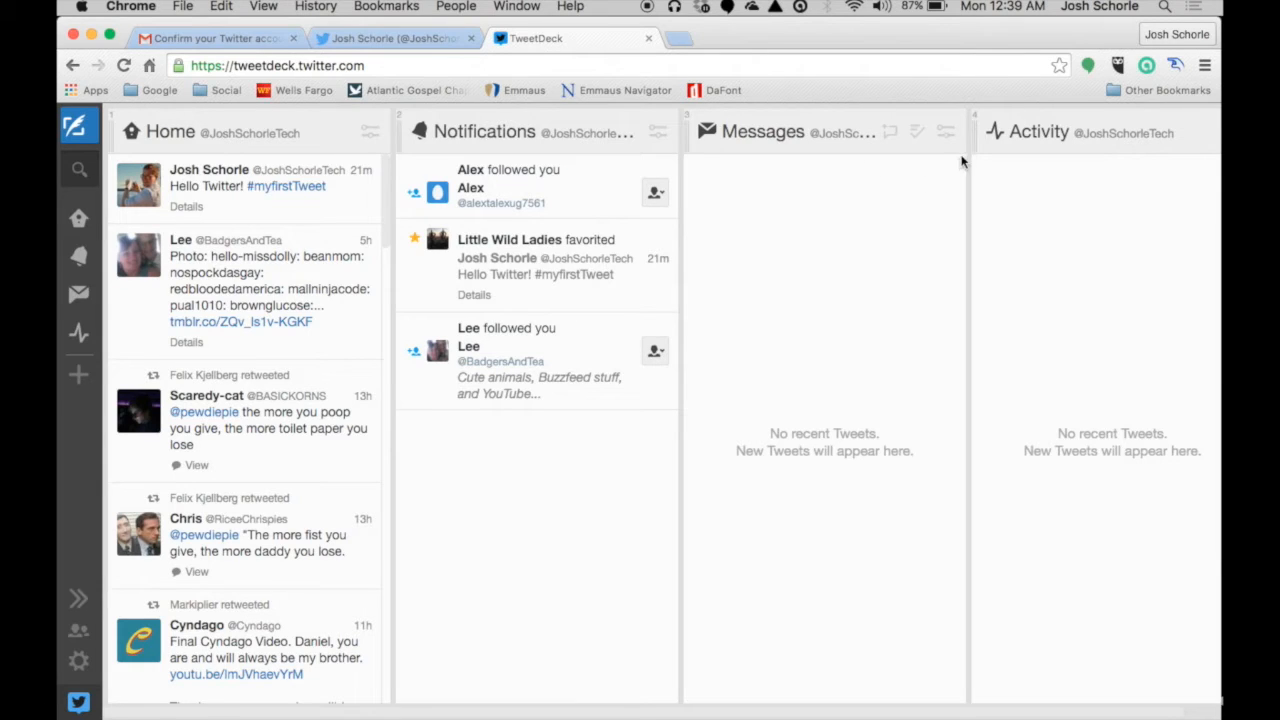
mouse_move(1058, 160)
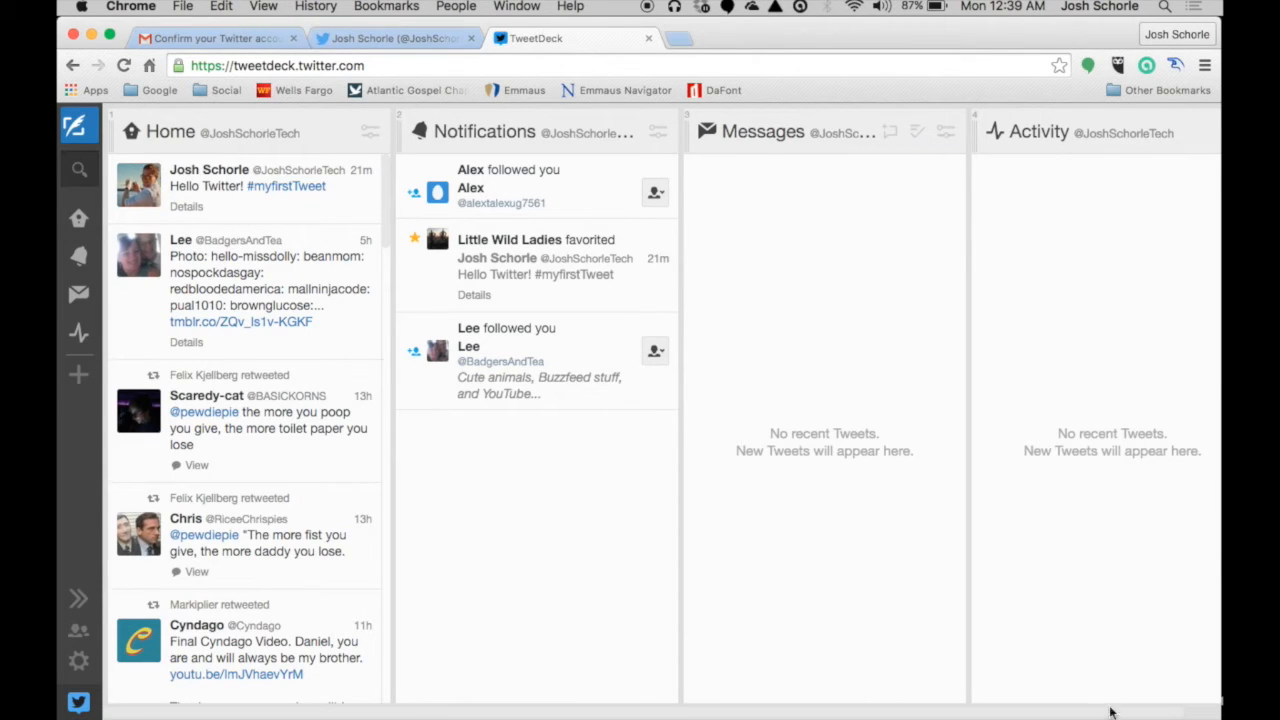
mouse_move(77, 294)
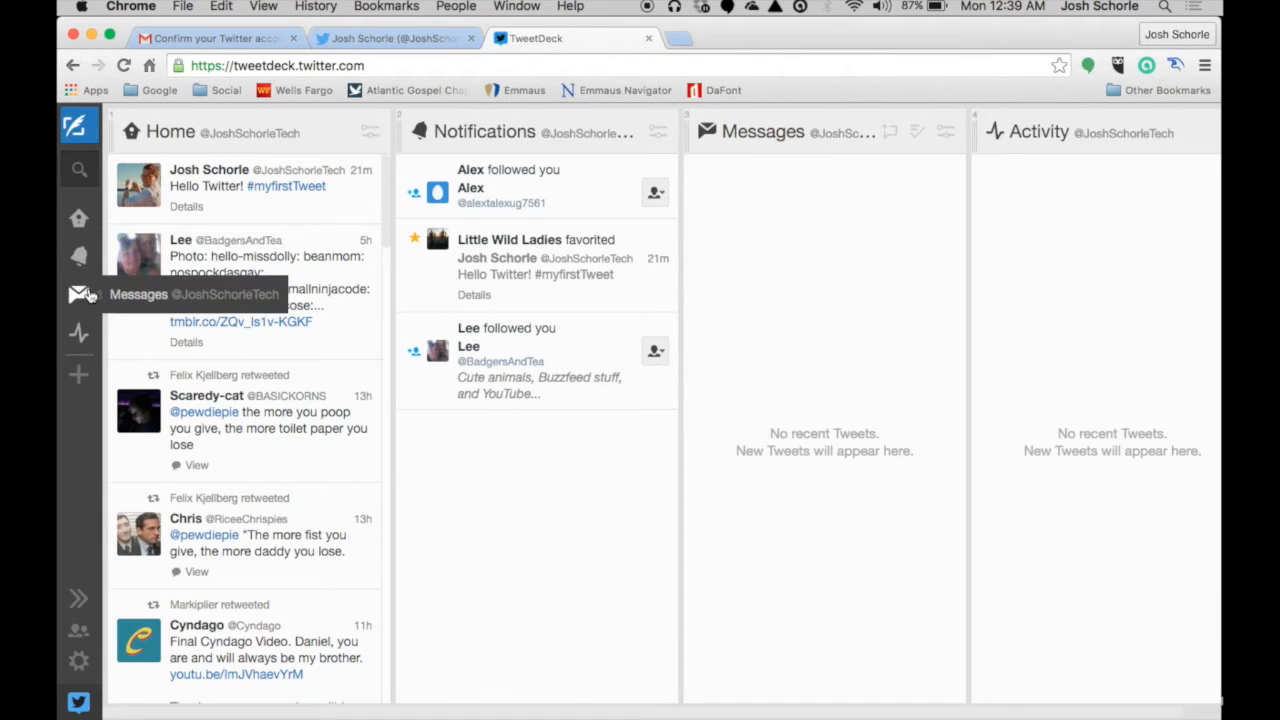
mouse_move(494, 71)
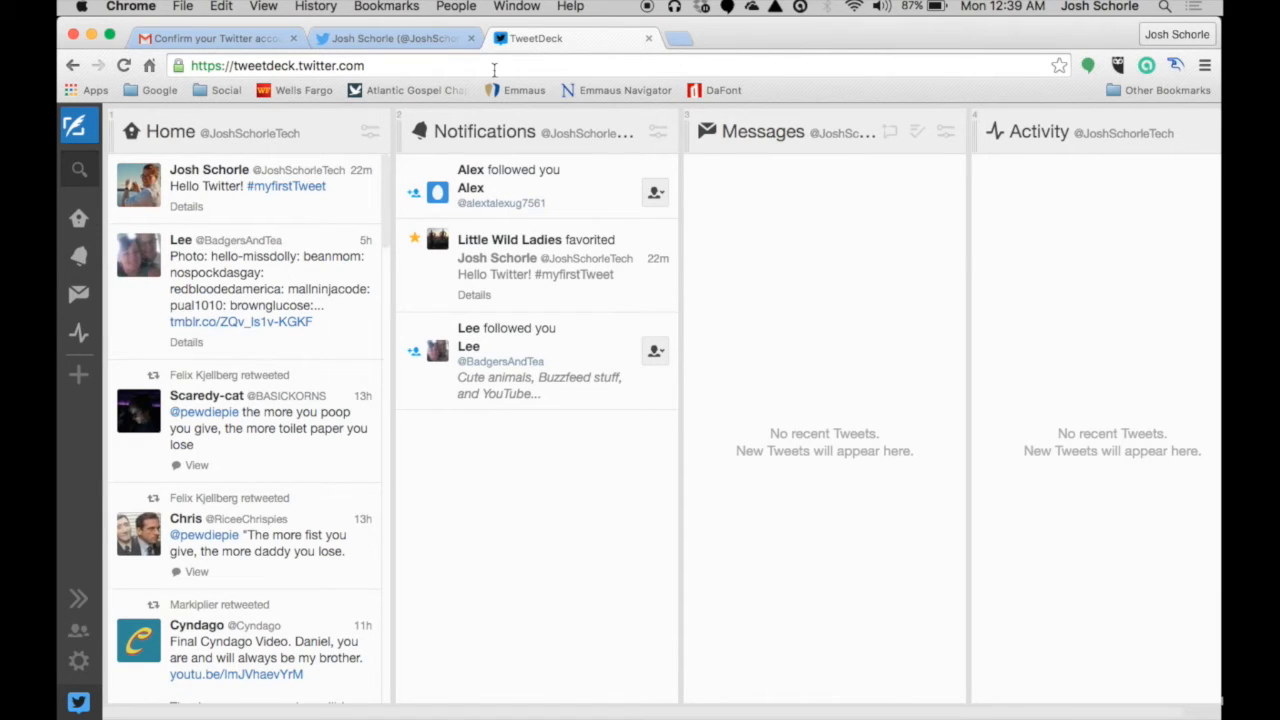
mouse_move(78, 377)
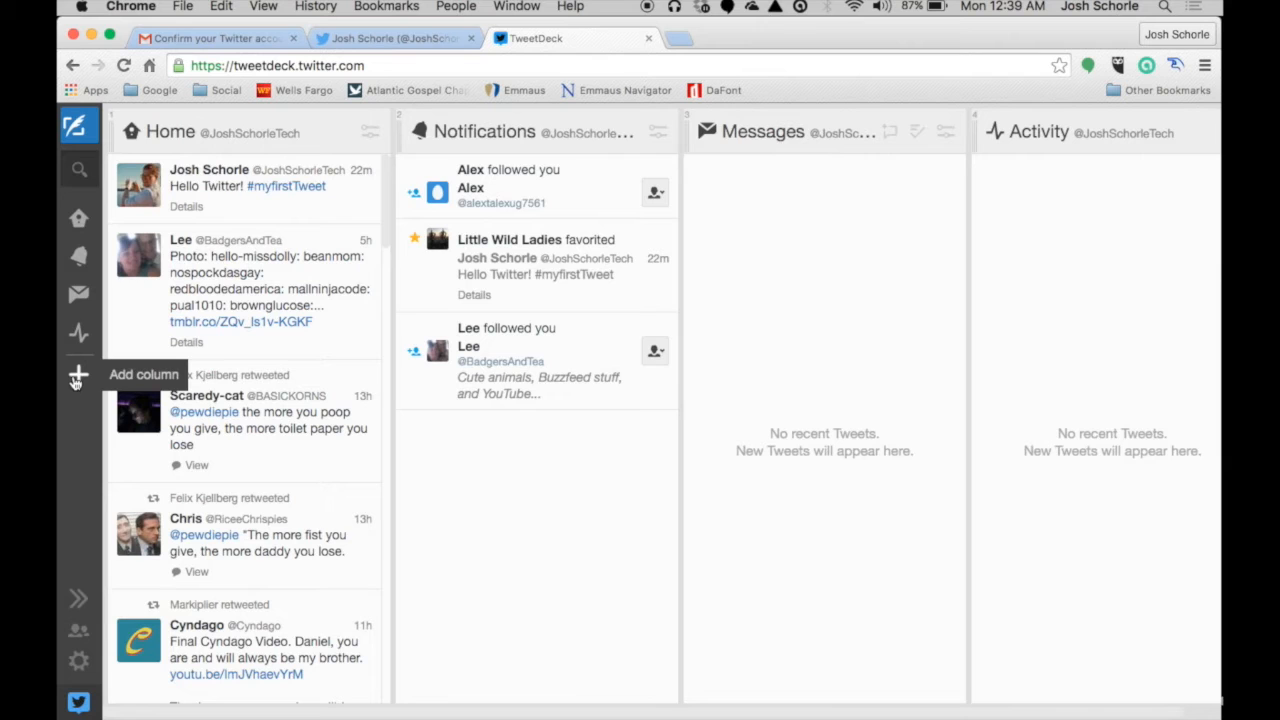
Step: Add a Scheduled column for all accounts after the Activity column
left_click(77, 375)
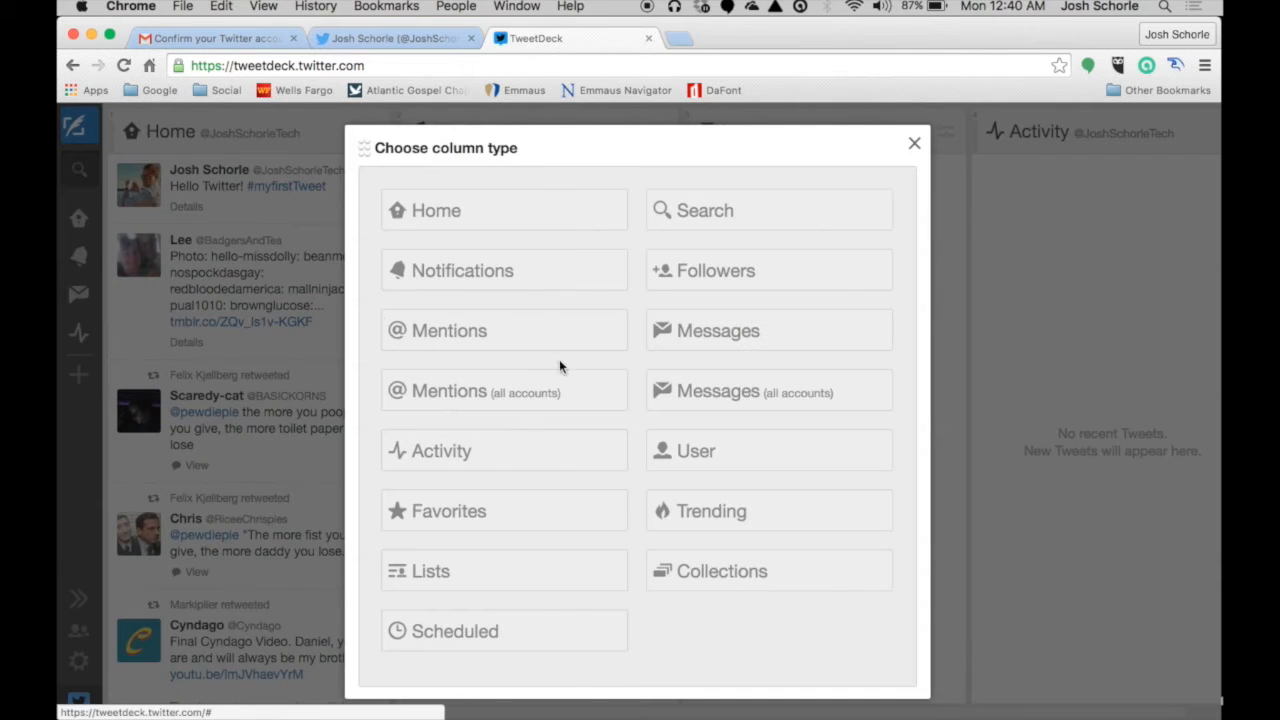
mouse_move(462, 515)
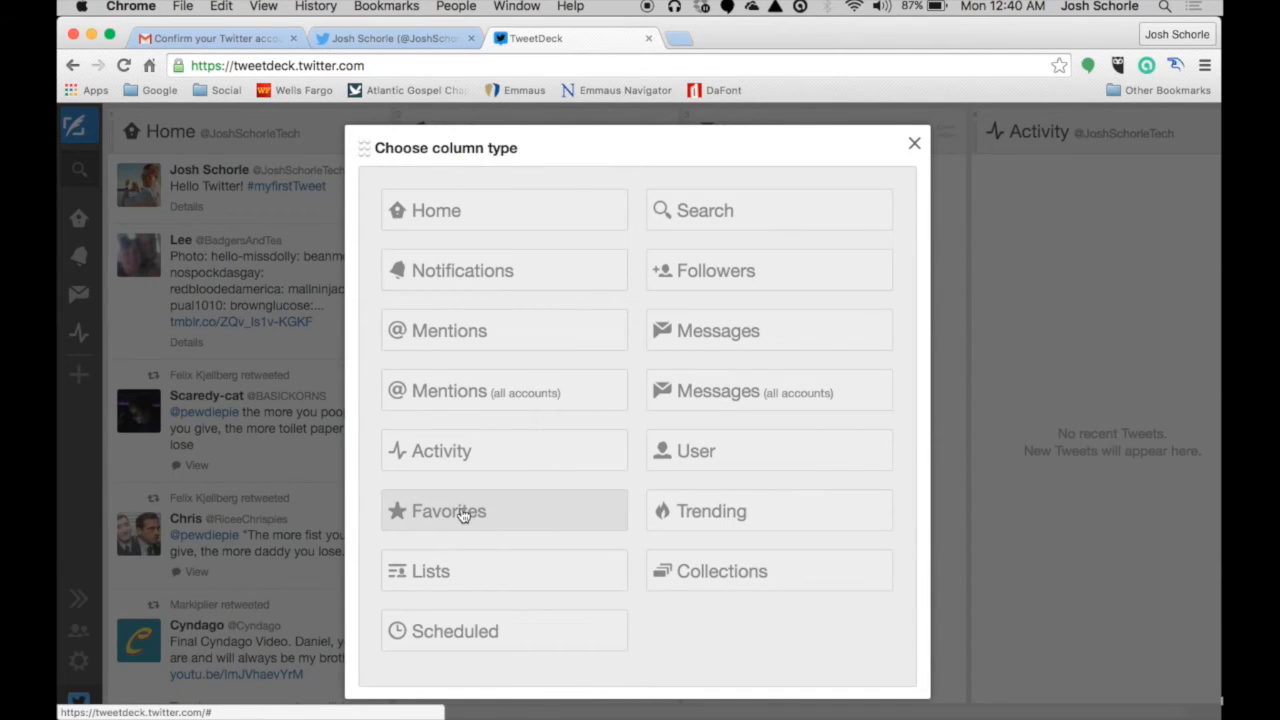
mouse_move(497, 640)
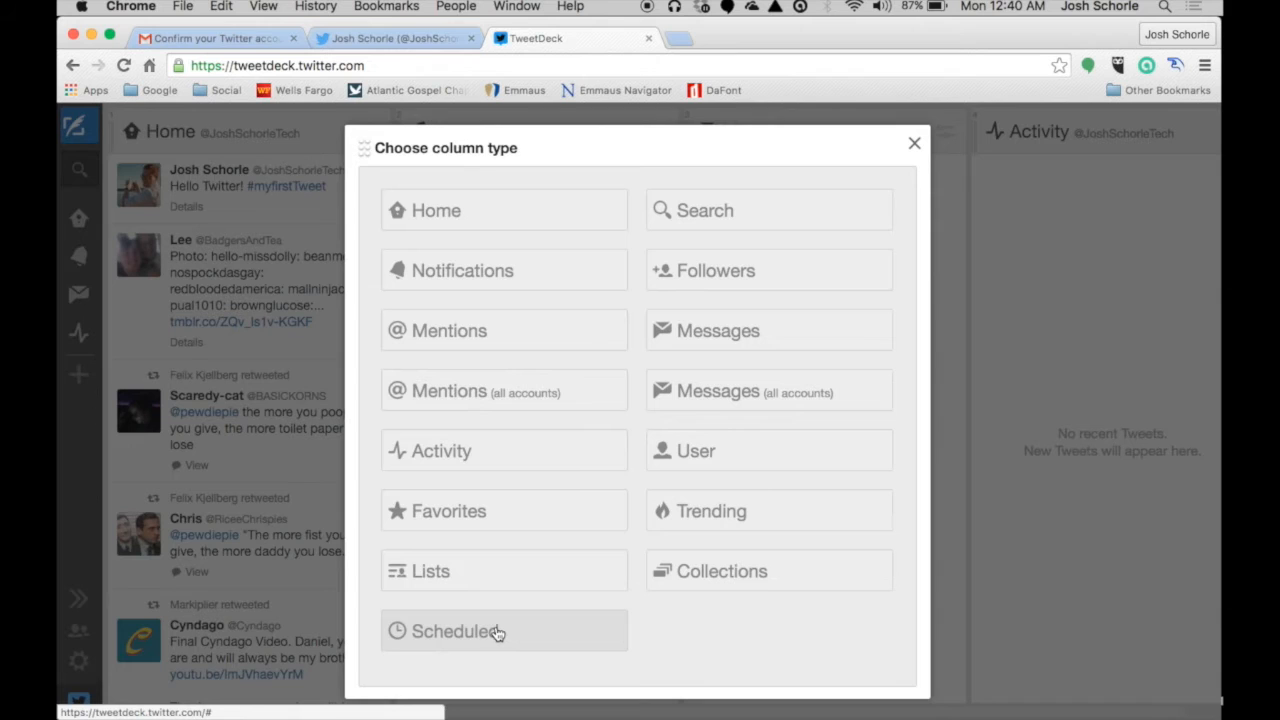
left_click(467, 631)
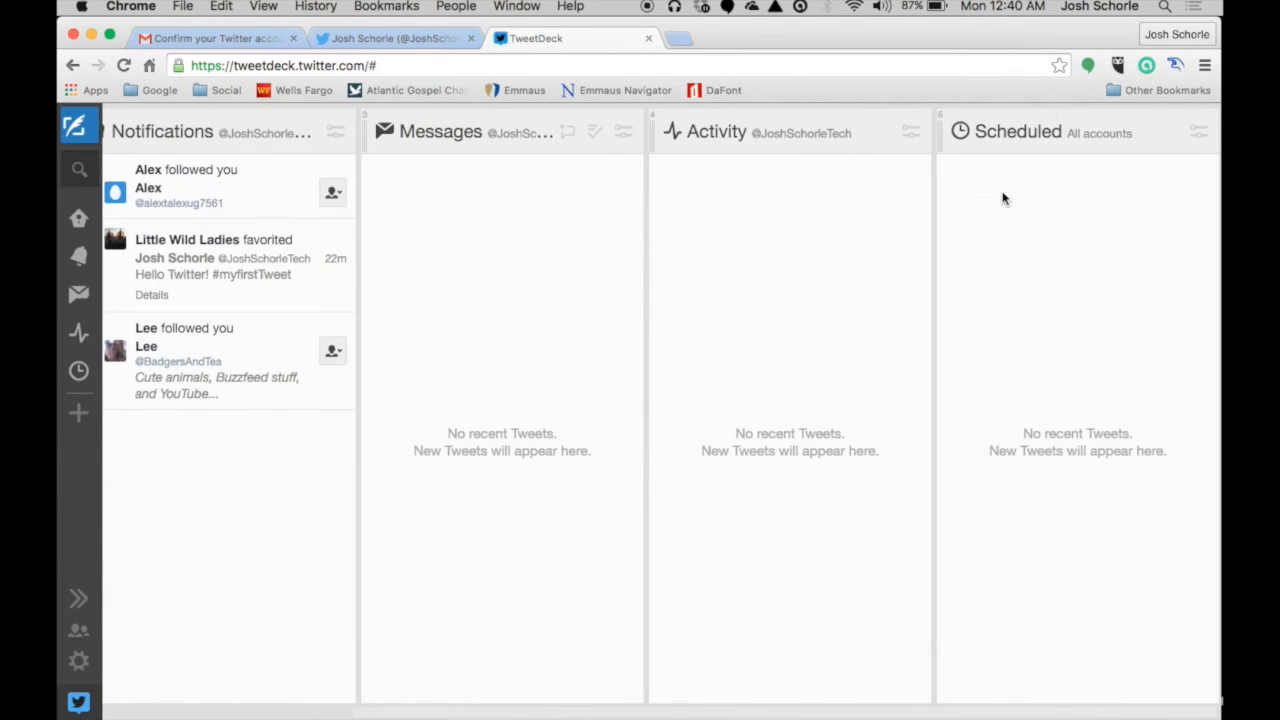
mouse_move(898, 648)
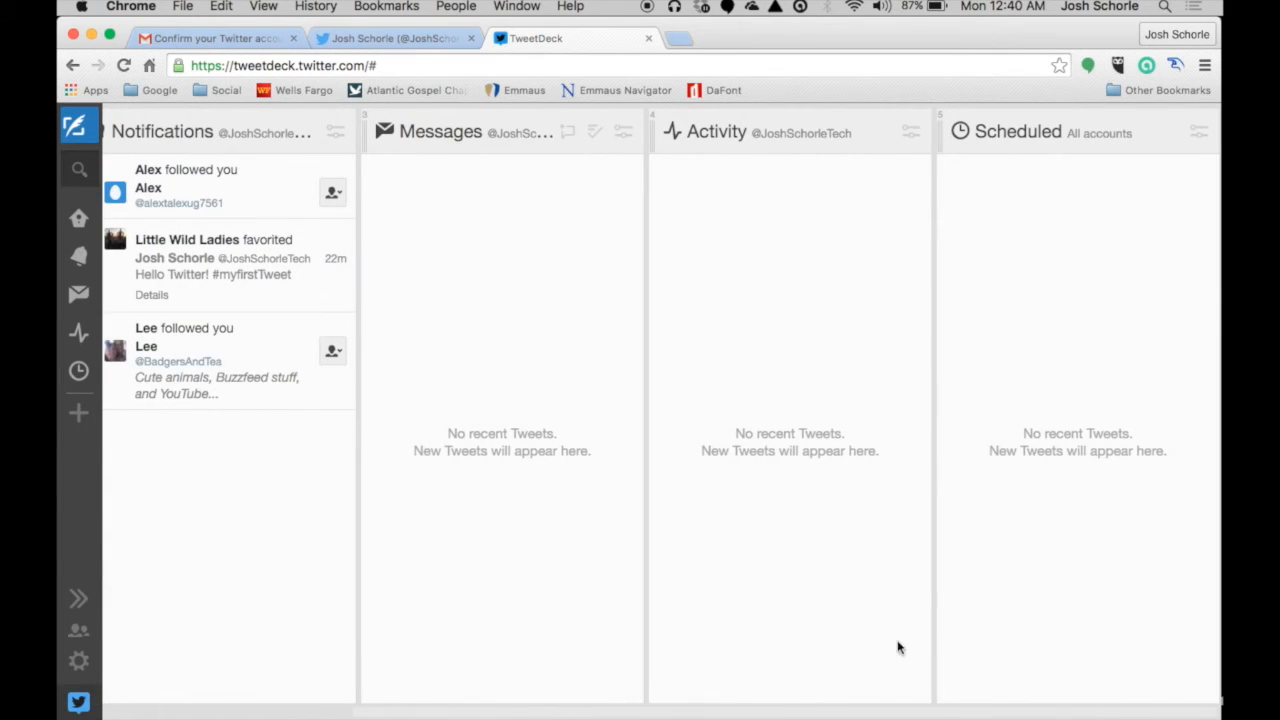
mouse_move(946, 140)
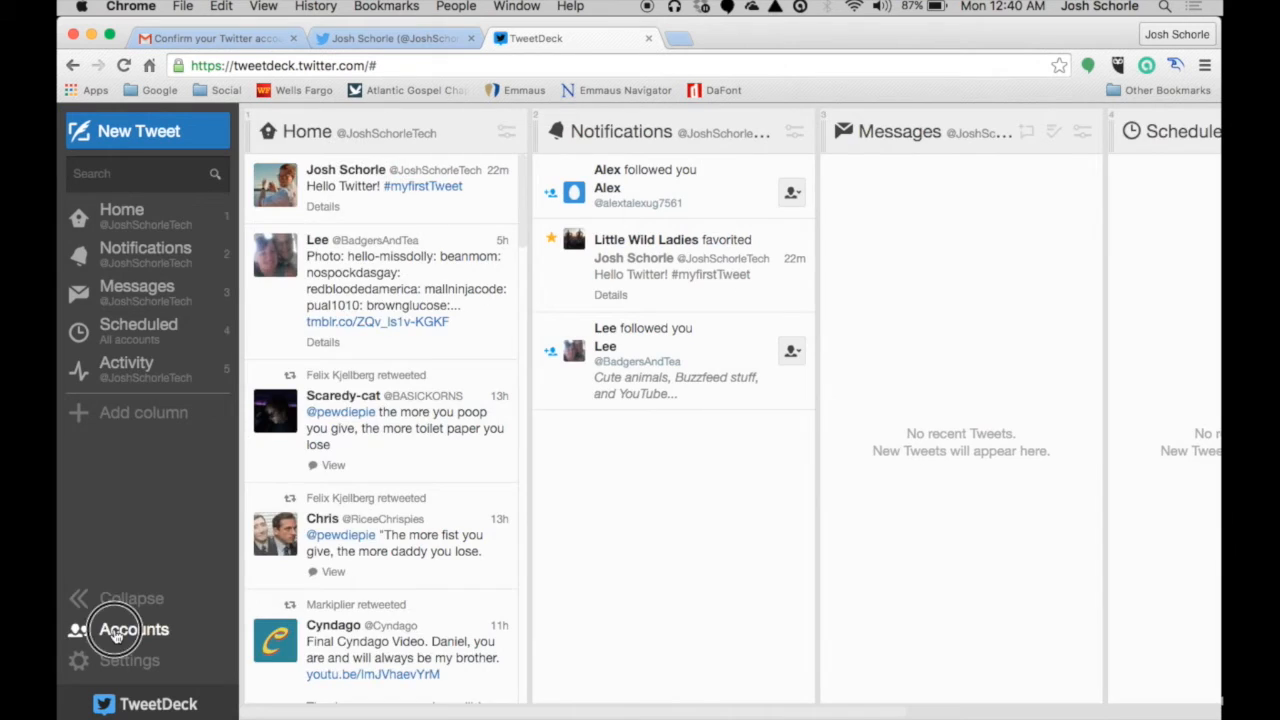
left_click(125, 629)
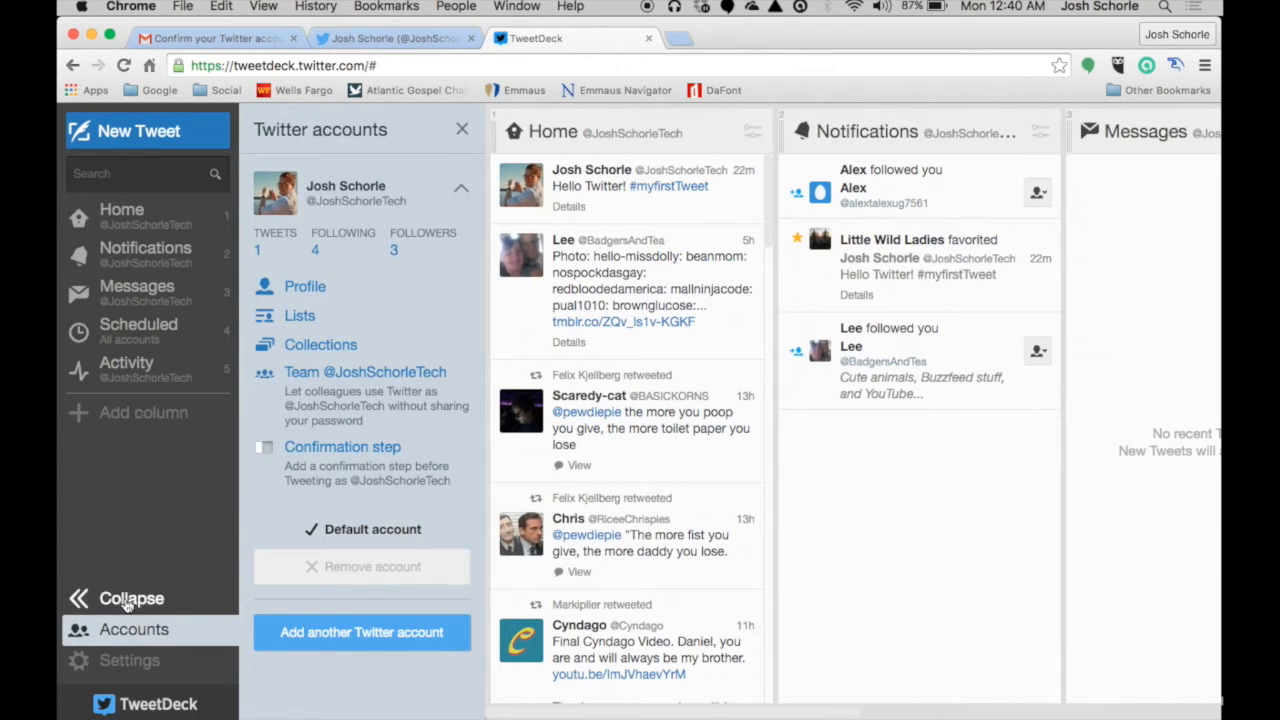
mouse_move(366, 702)
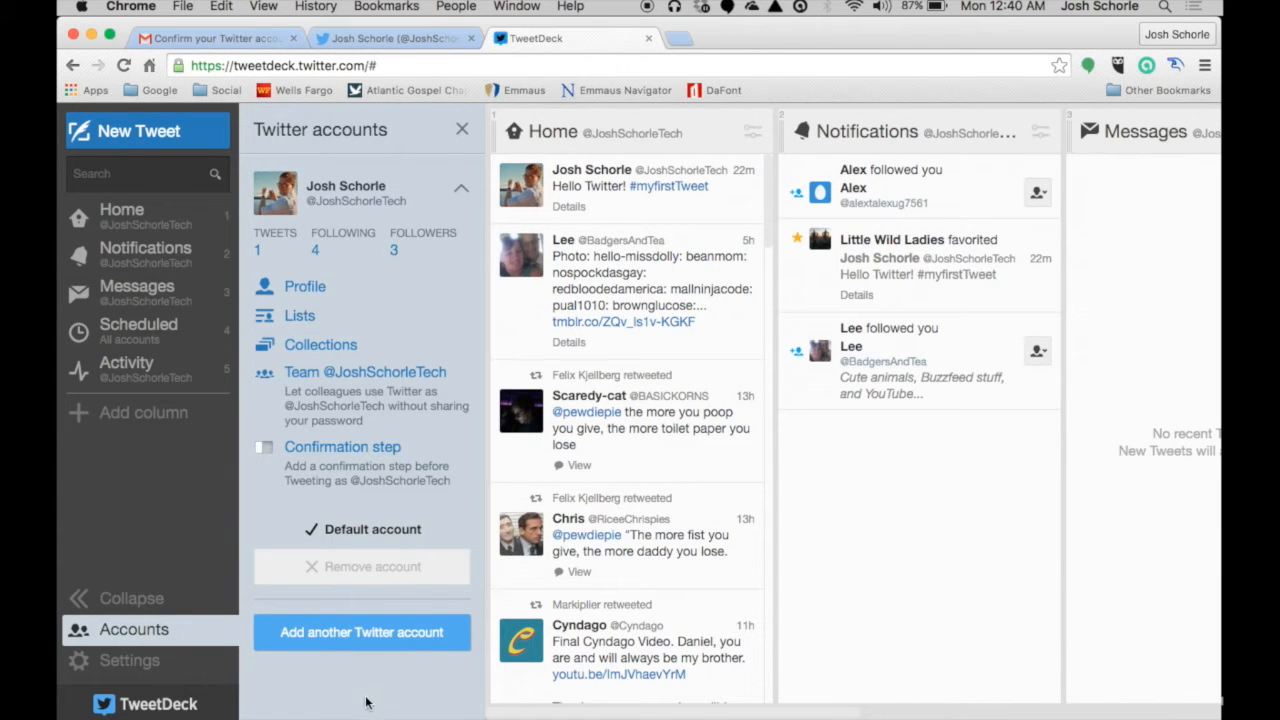
mouse_move(378, 708)
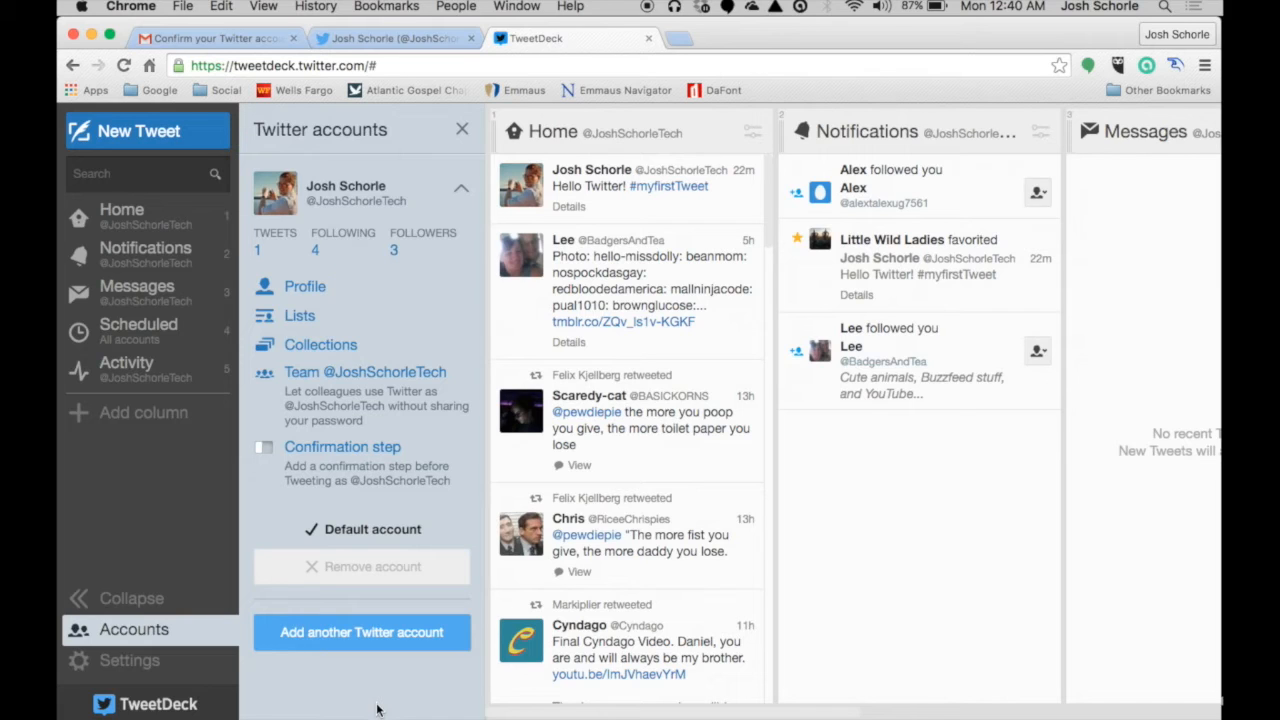
mouse_move(380, 681)
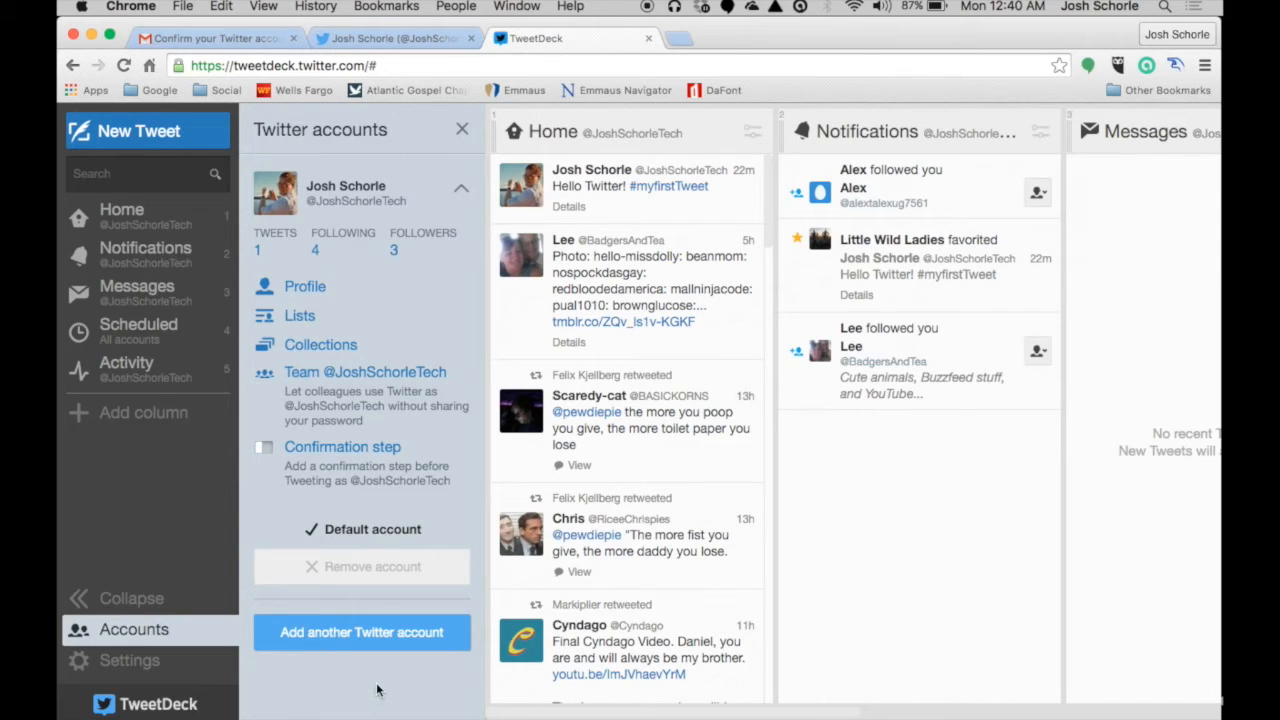
mouse_move(383, 665)
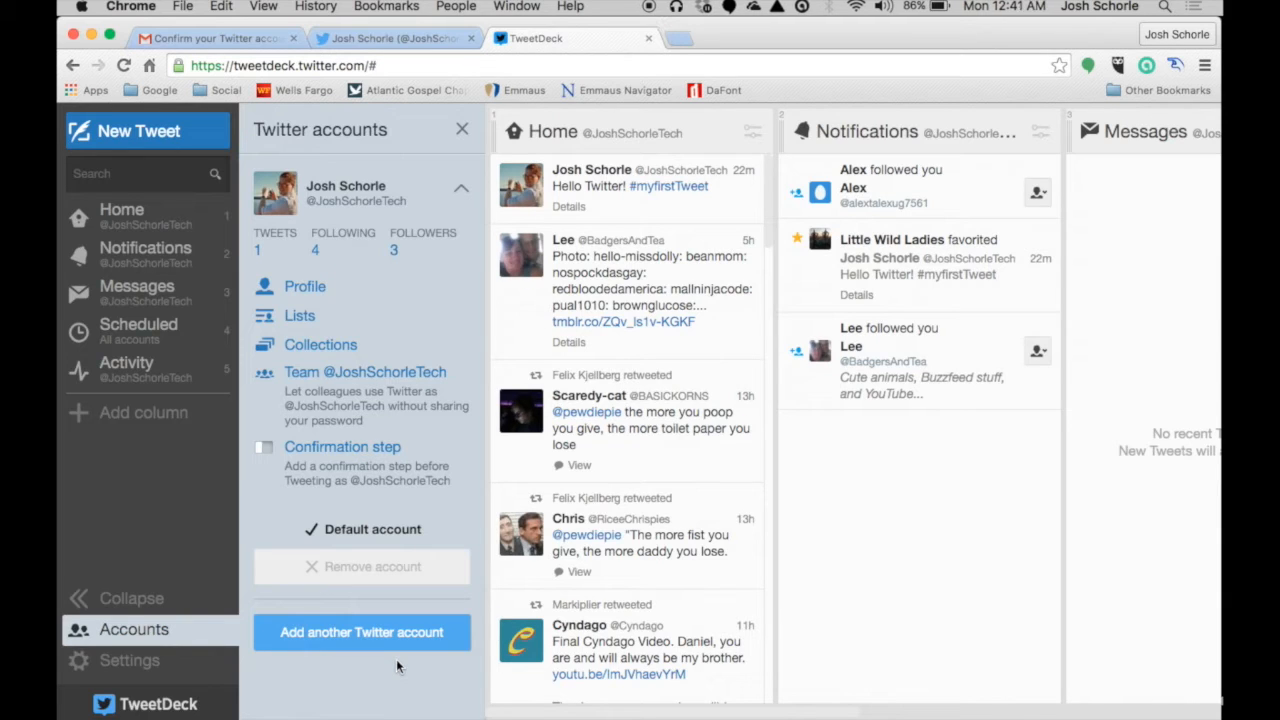
mouse_move(382, 661)
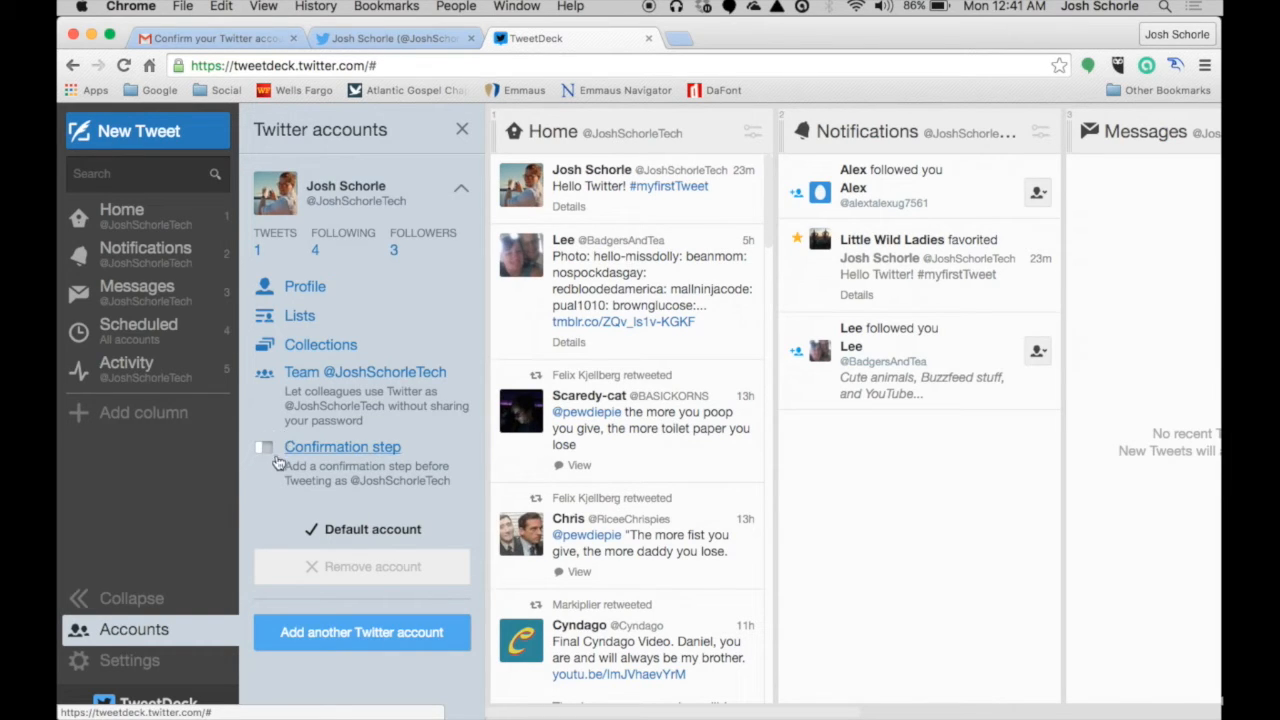
mouse_move(403, 494)
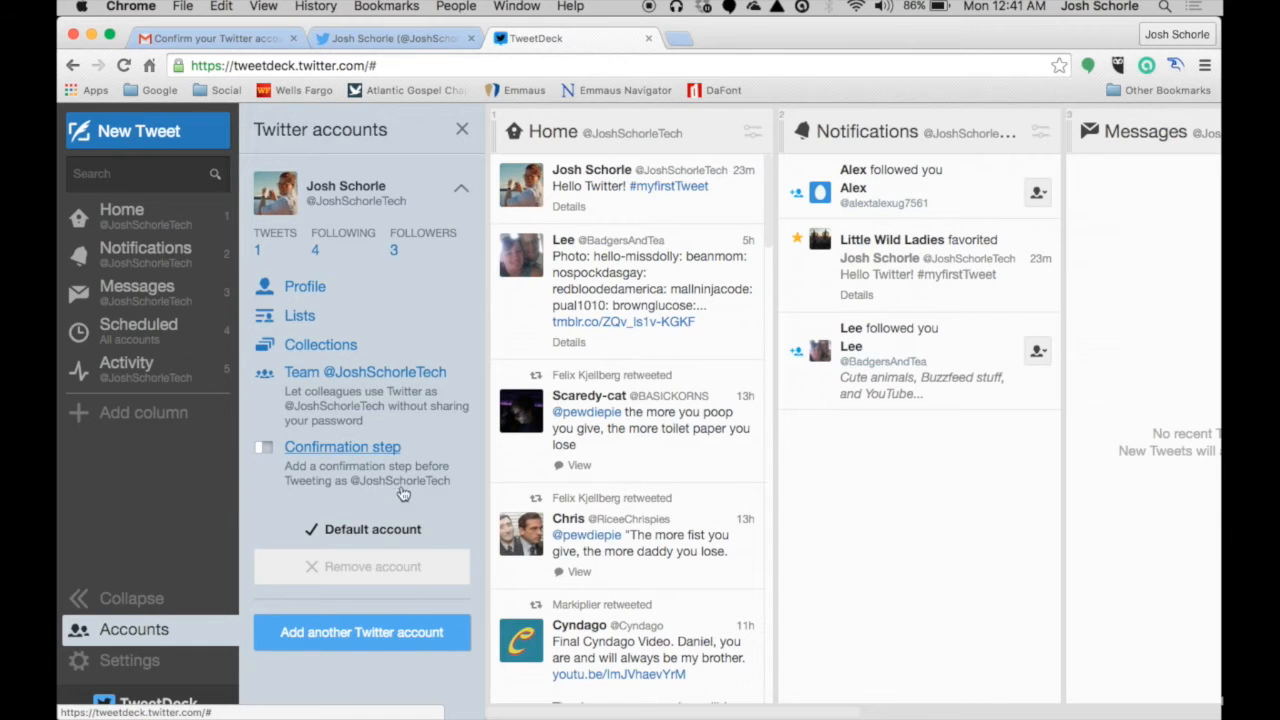
left_click(362, 632)
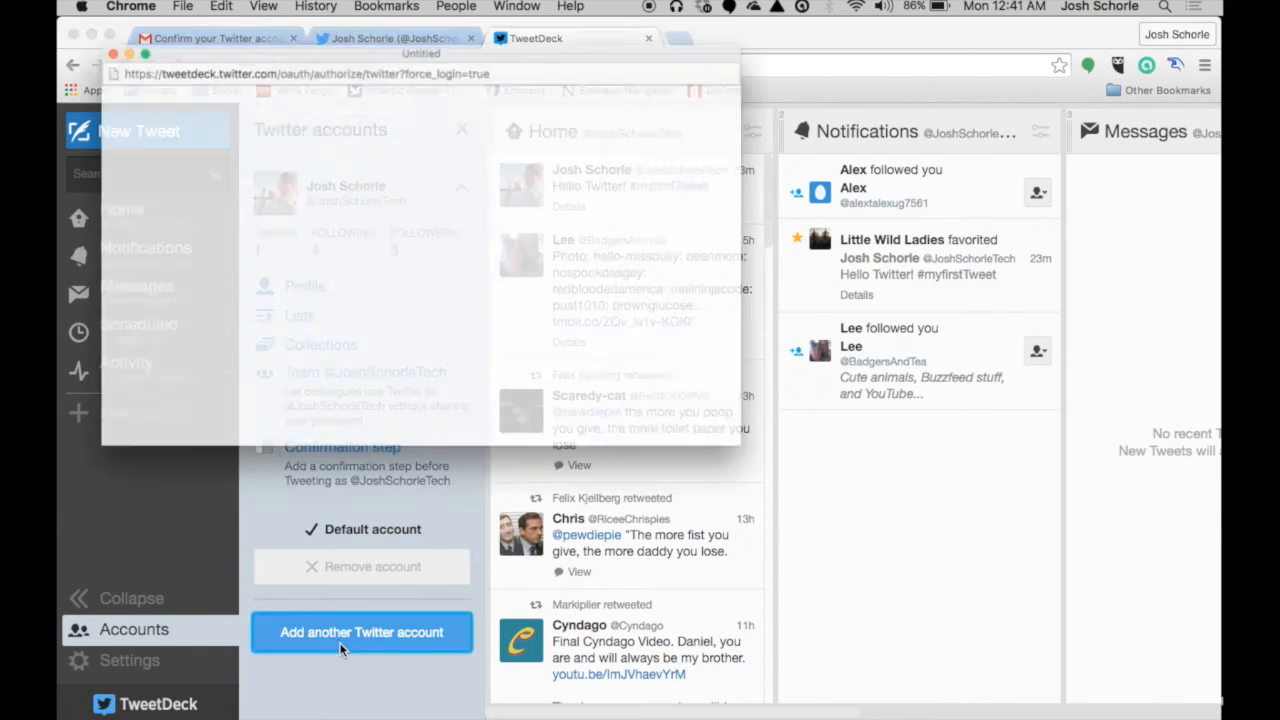
left_click(362, 632)
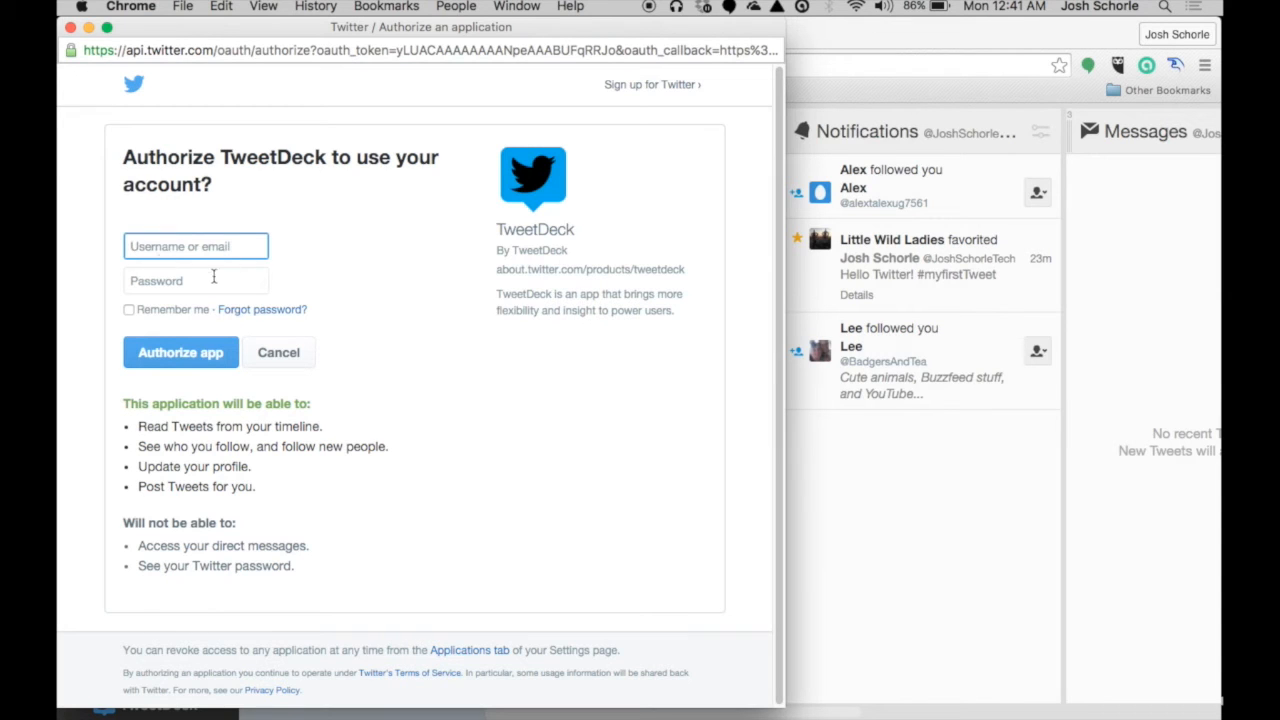
mouse_move(443, 407)
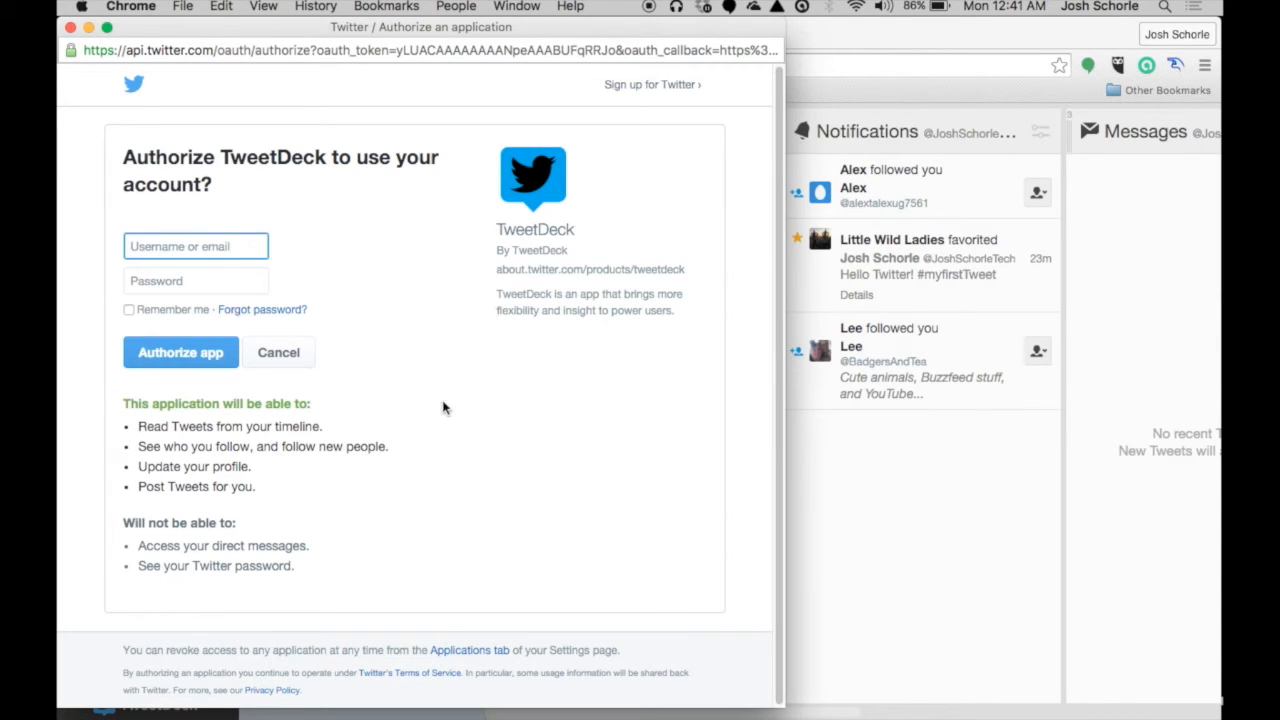
left_click(180, 352)
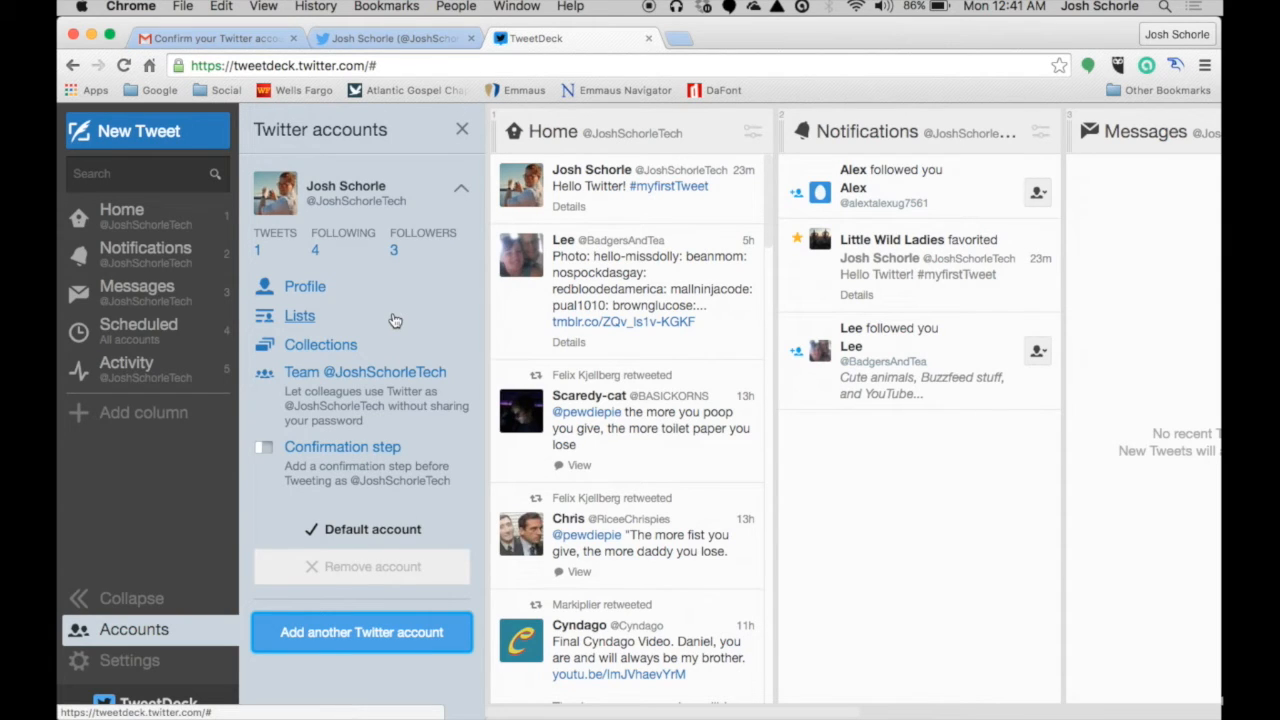
mouse_move(385, 444)
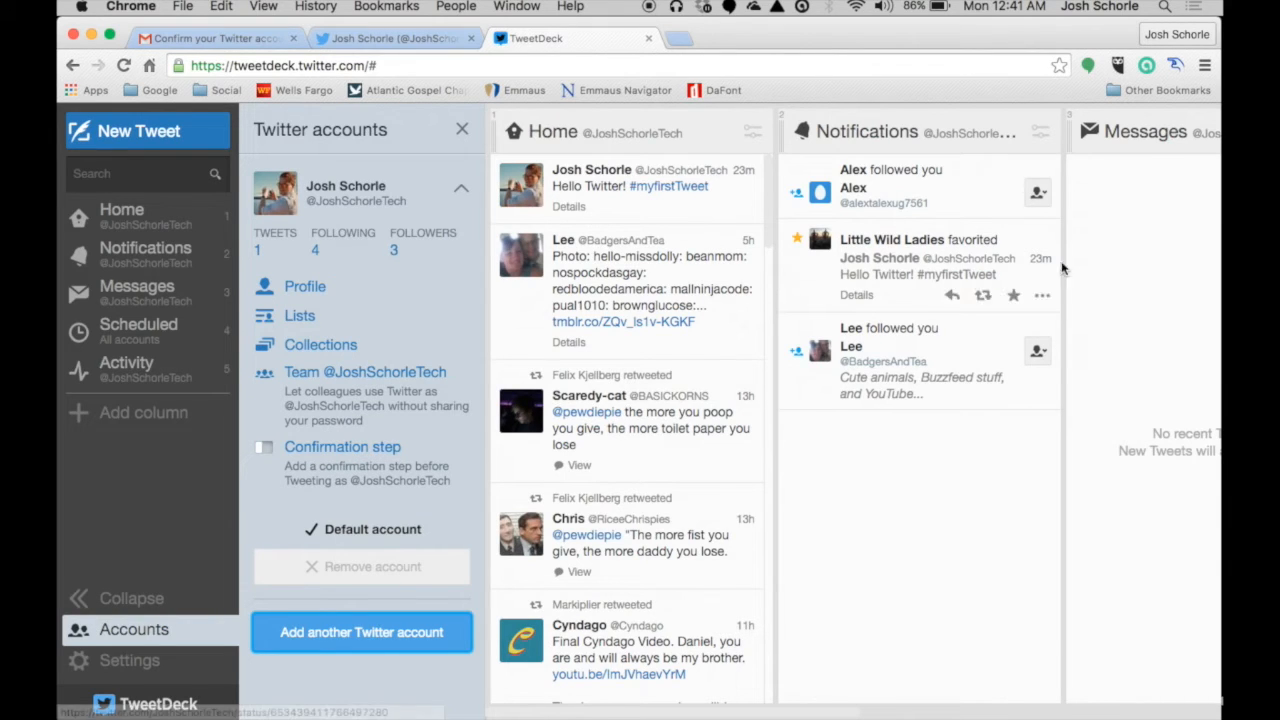
mouse_move(508, 343)
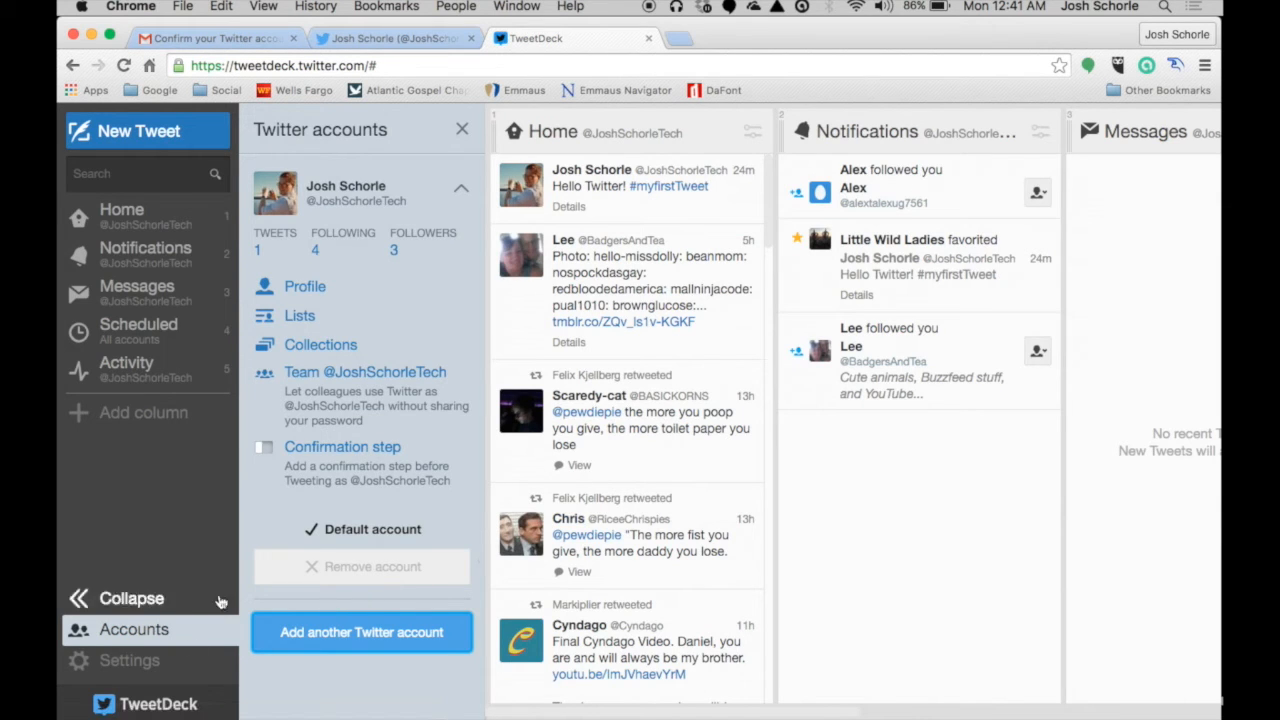
Step: In Settings > Services, switch link shortening to Bit.ly, then back to Twitter
left_click(135, 629)
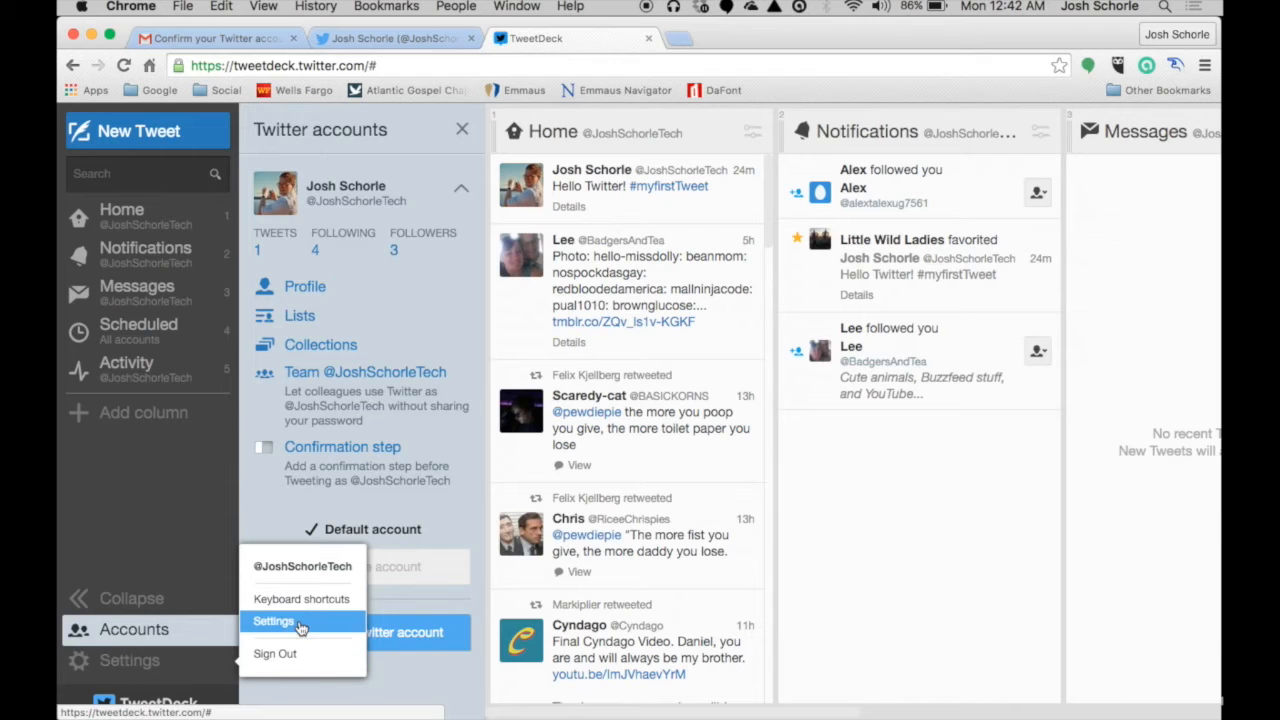
left_click(273, 621)
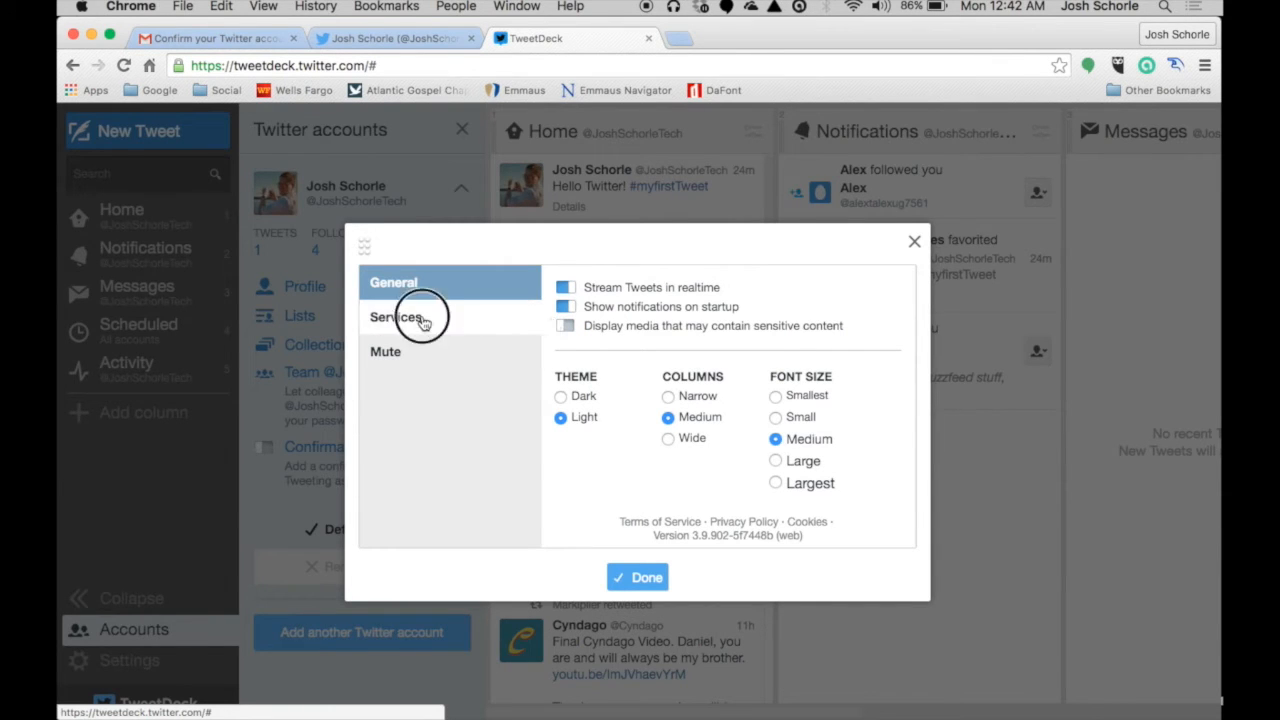
left_click(395, 317)
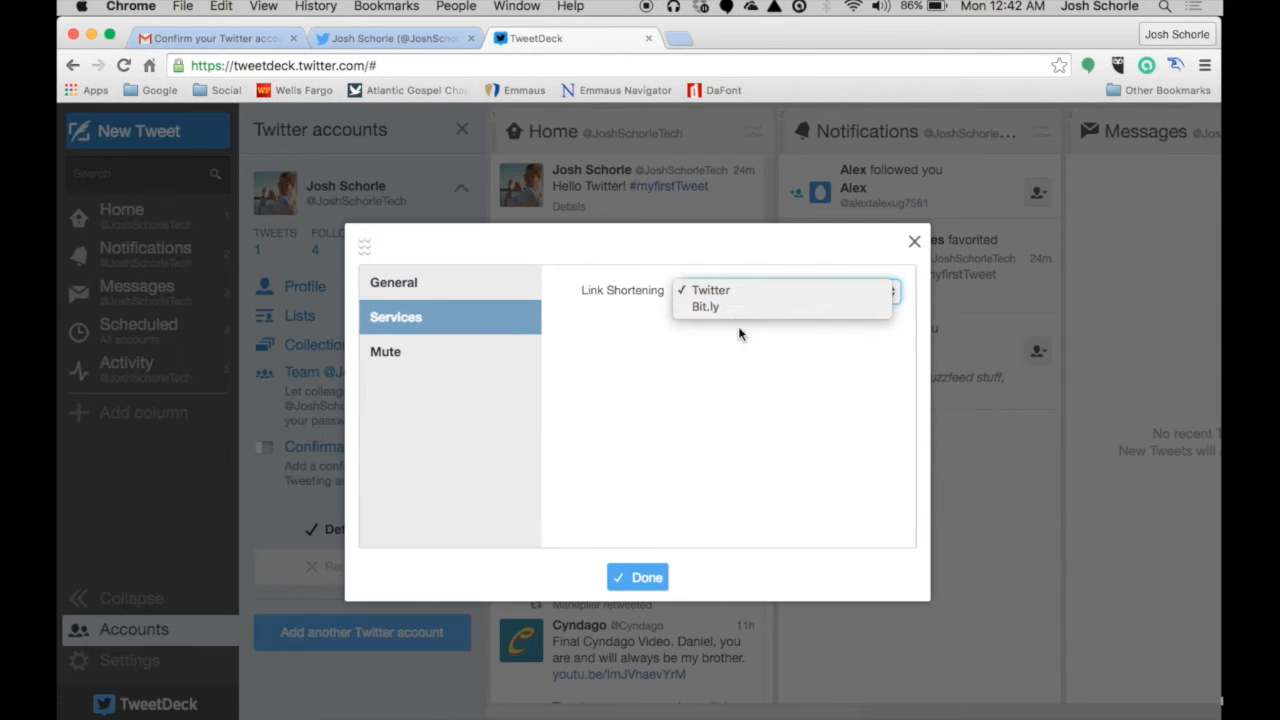
left_click(717, 307)
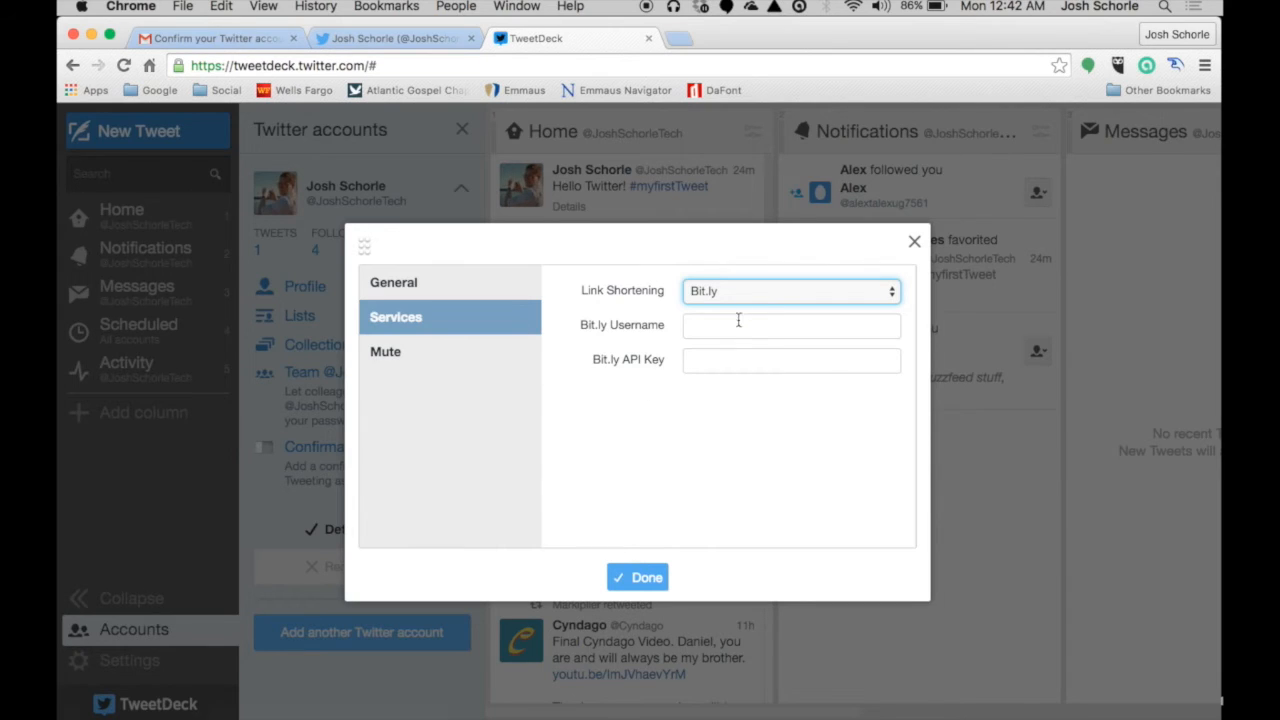
left_click(790, 291)
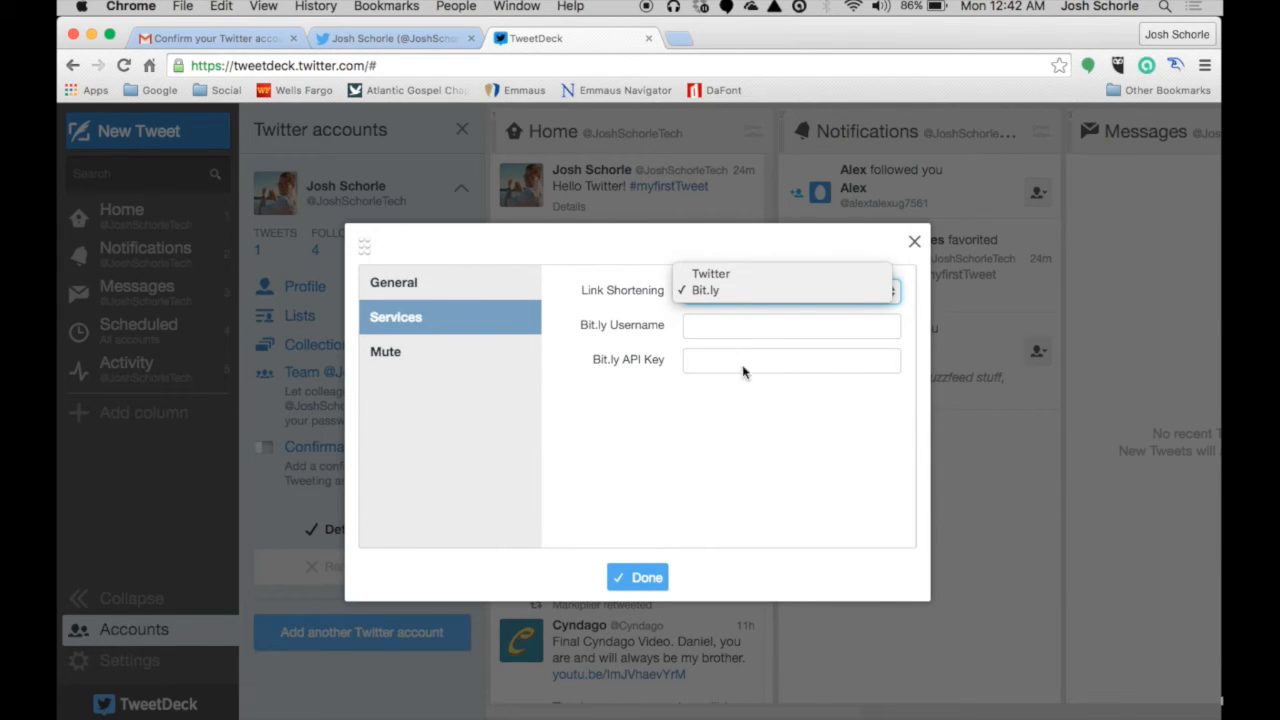
mouse_move(738, 275)
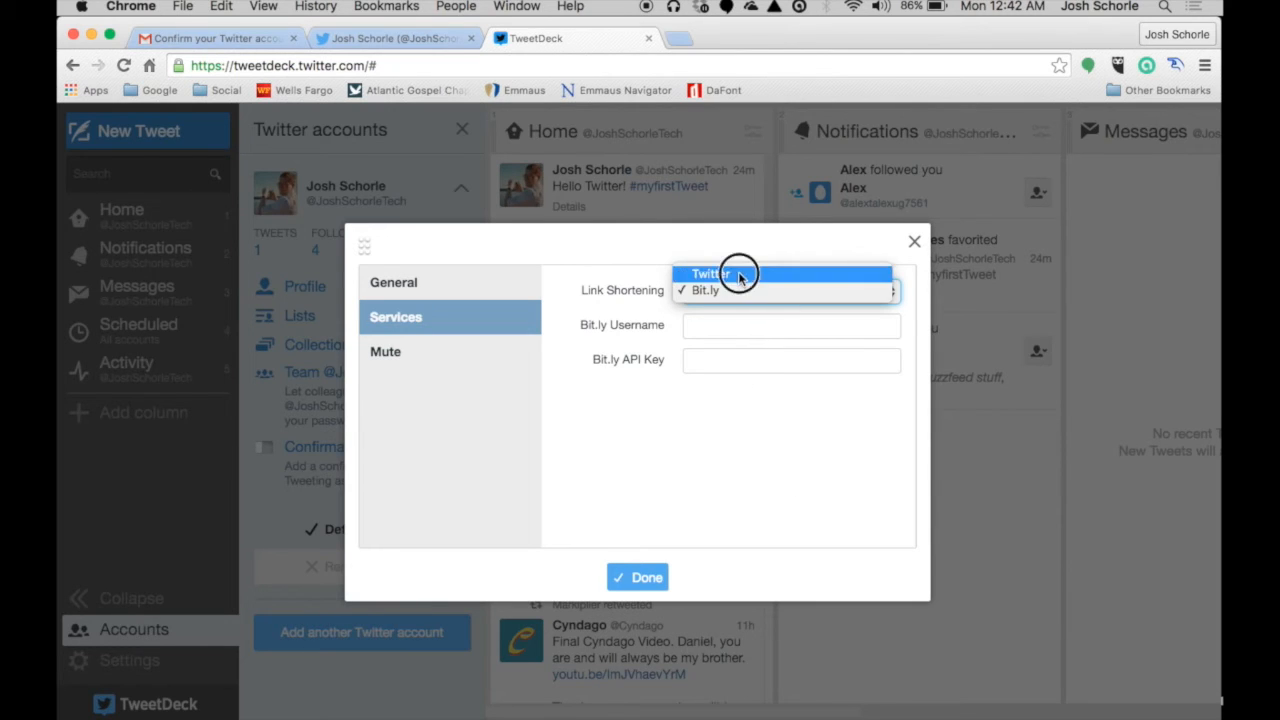
left_click(710, 273)
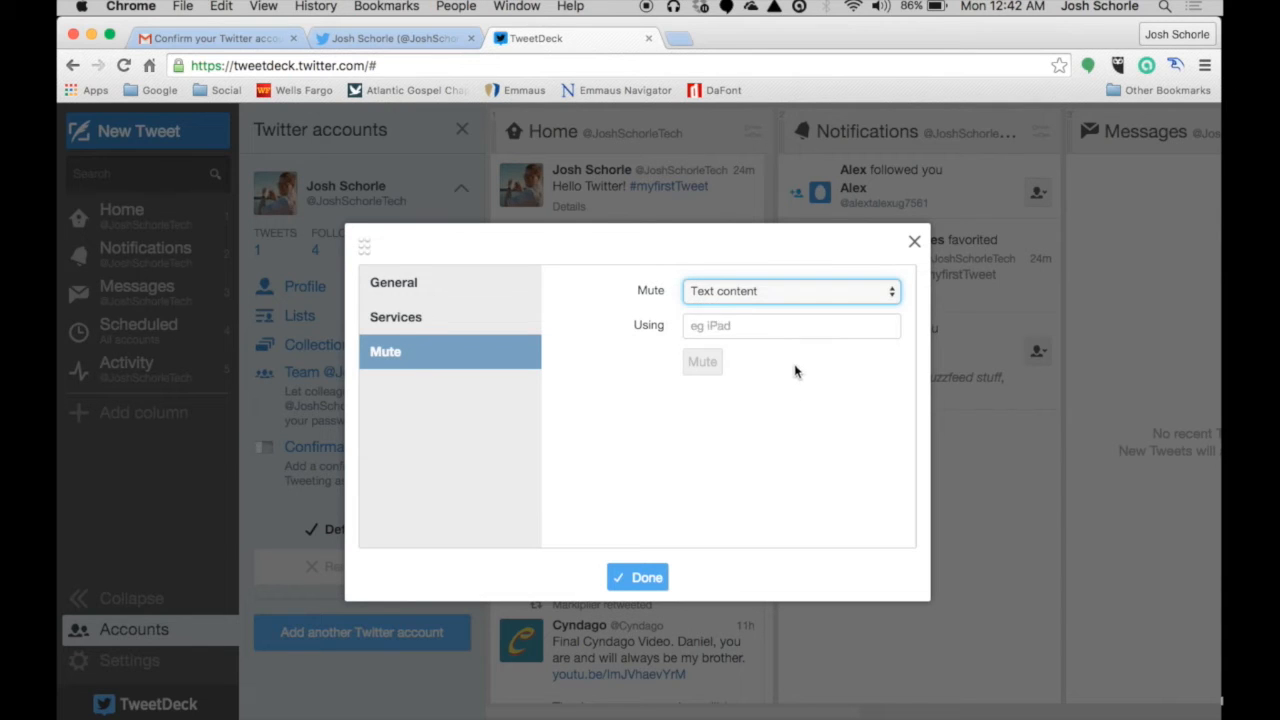
left_click(393, 282)
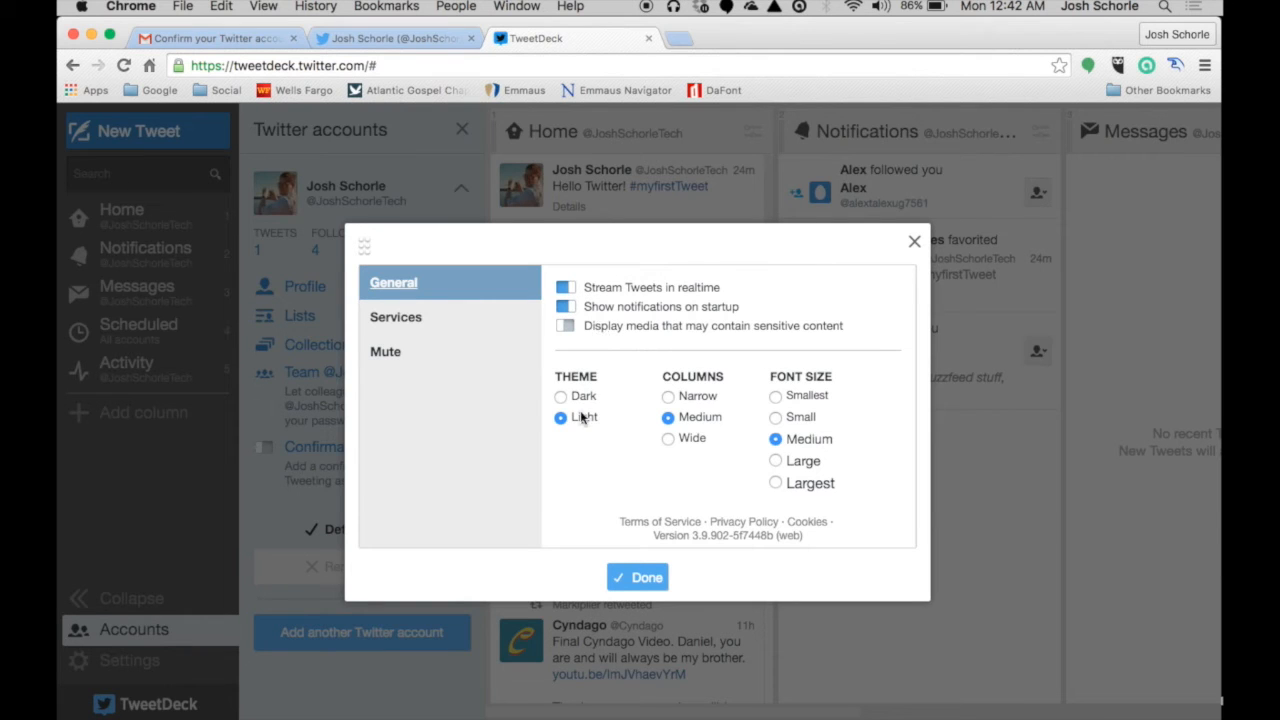
left_click(560, 396)
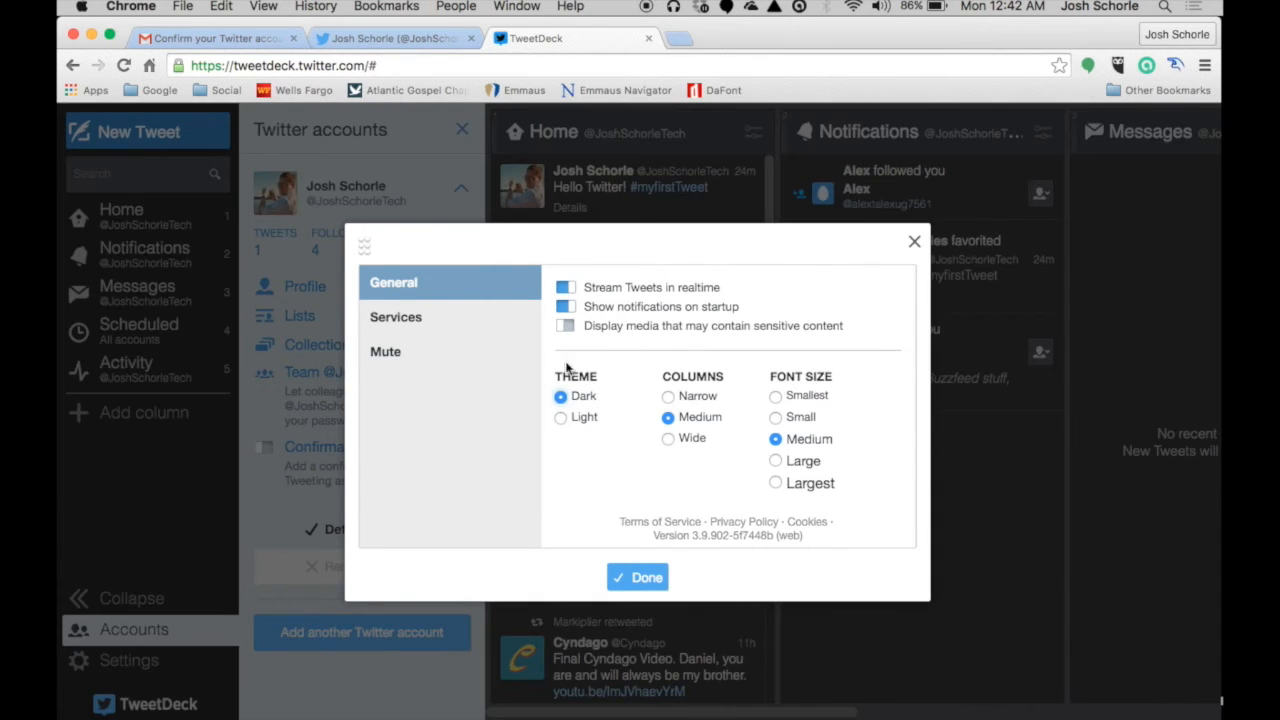
mouse_move(567, 219)
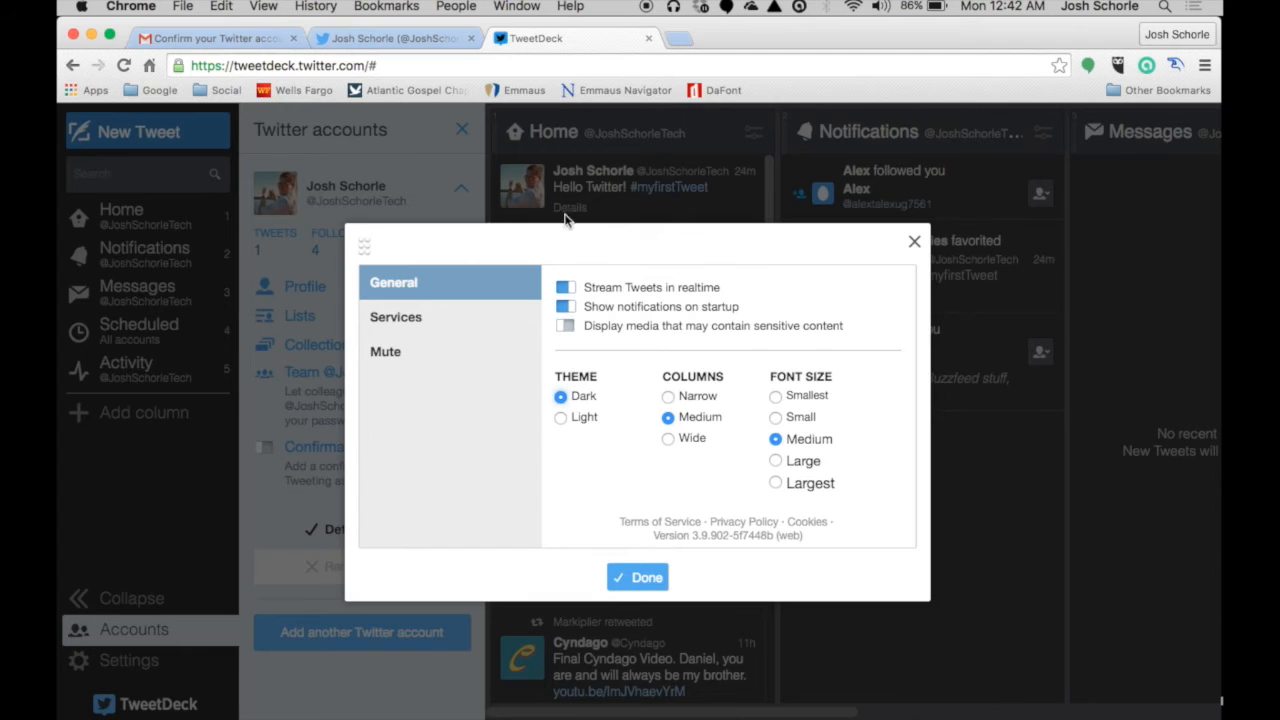
left_click(560, 417)
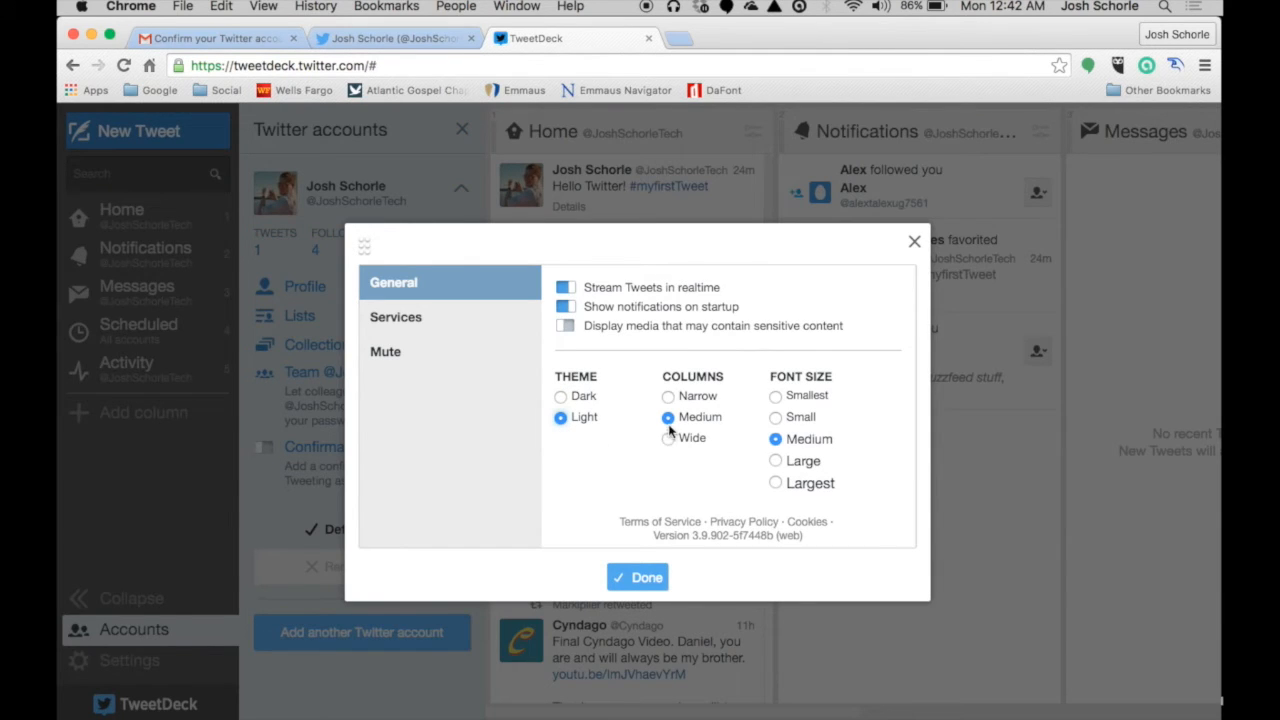
left_click(666, 396)
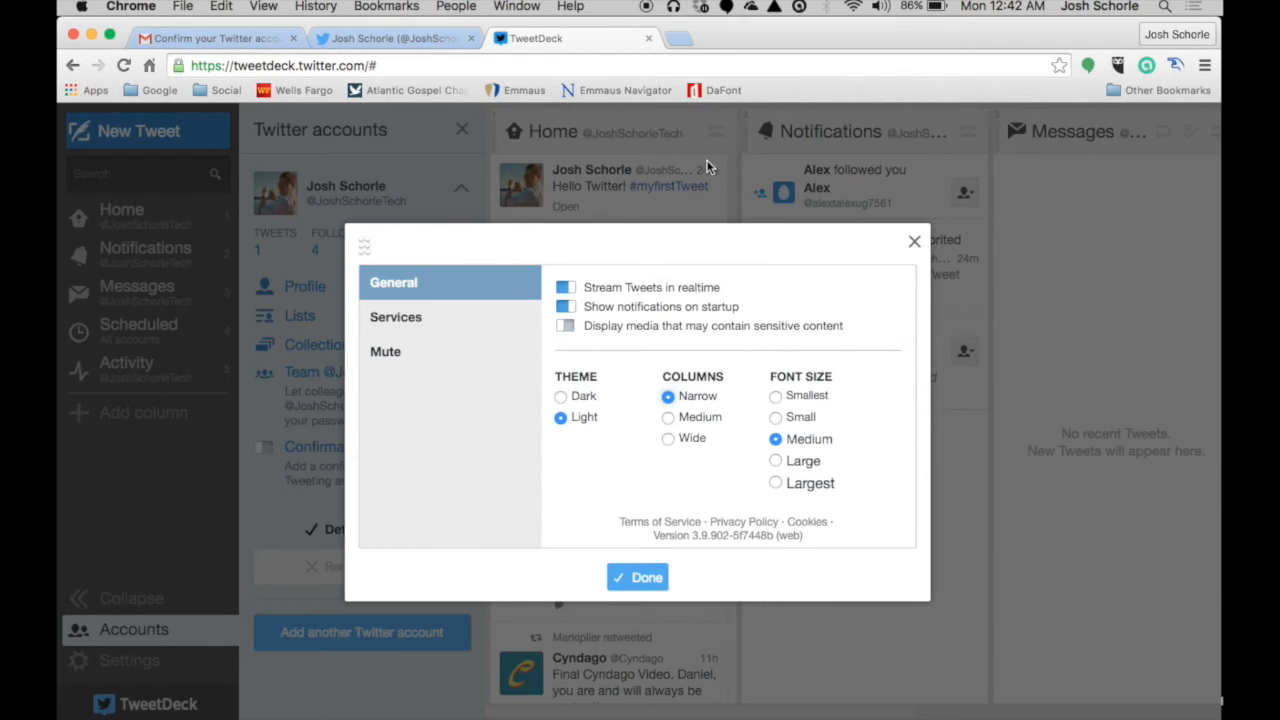
left_click(667, 438)
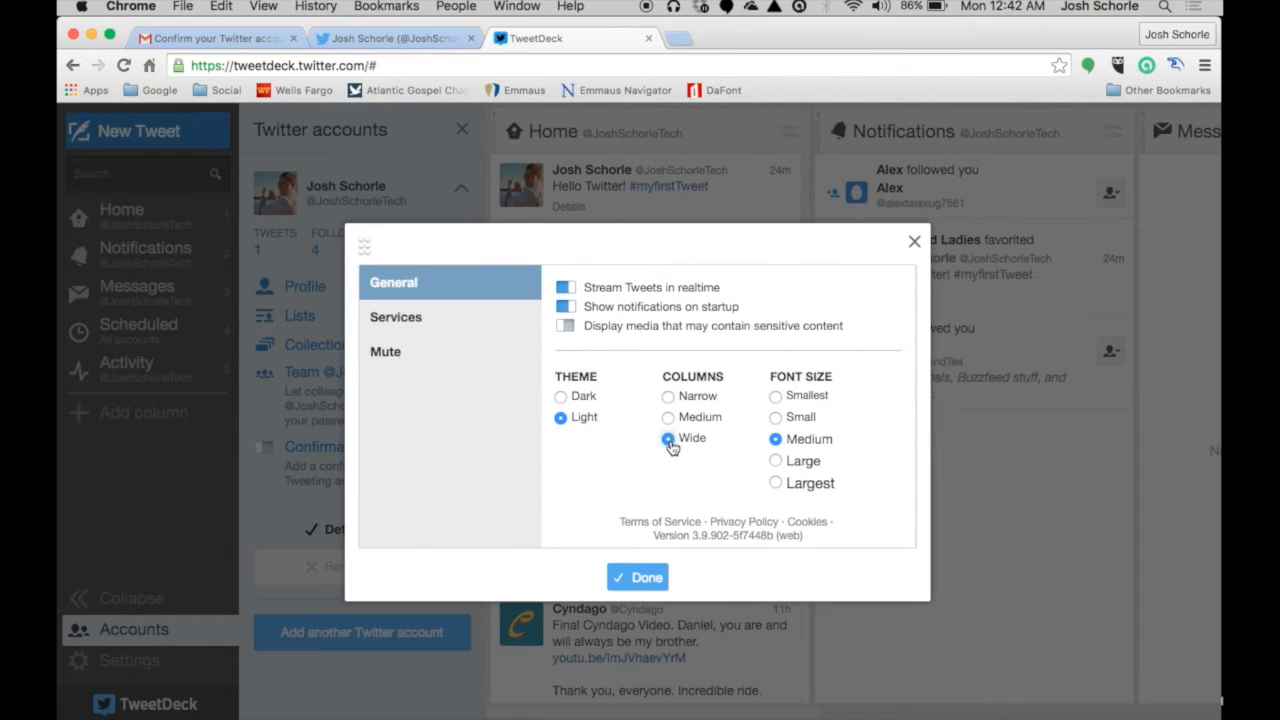
left_click(665, 417)
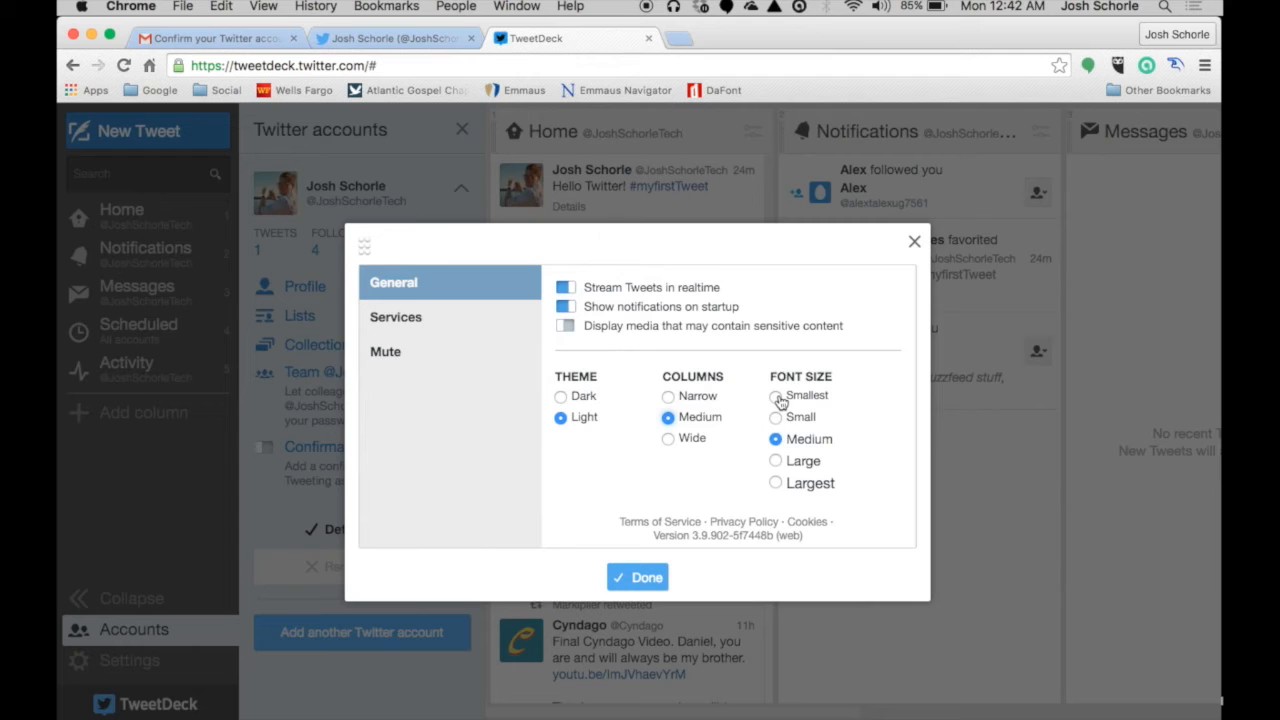
left_click(773, 395)
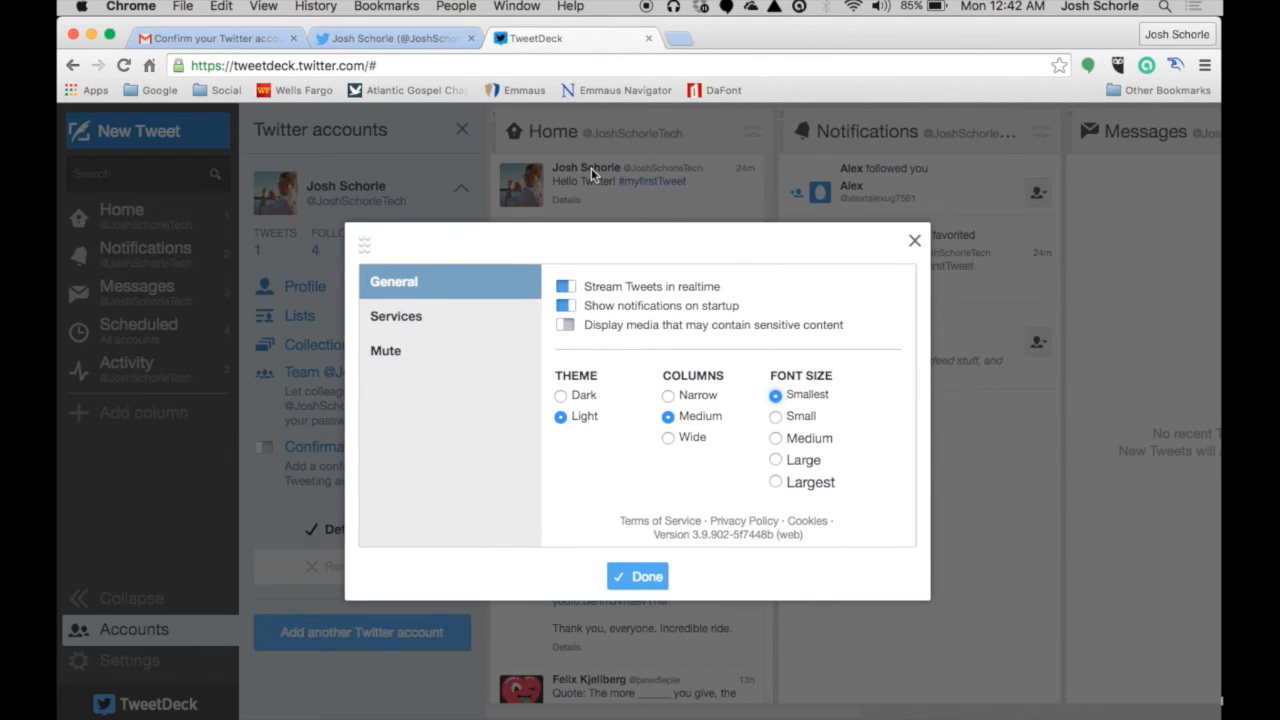
mouse_move(775, 483)
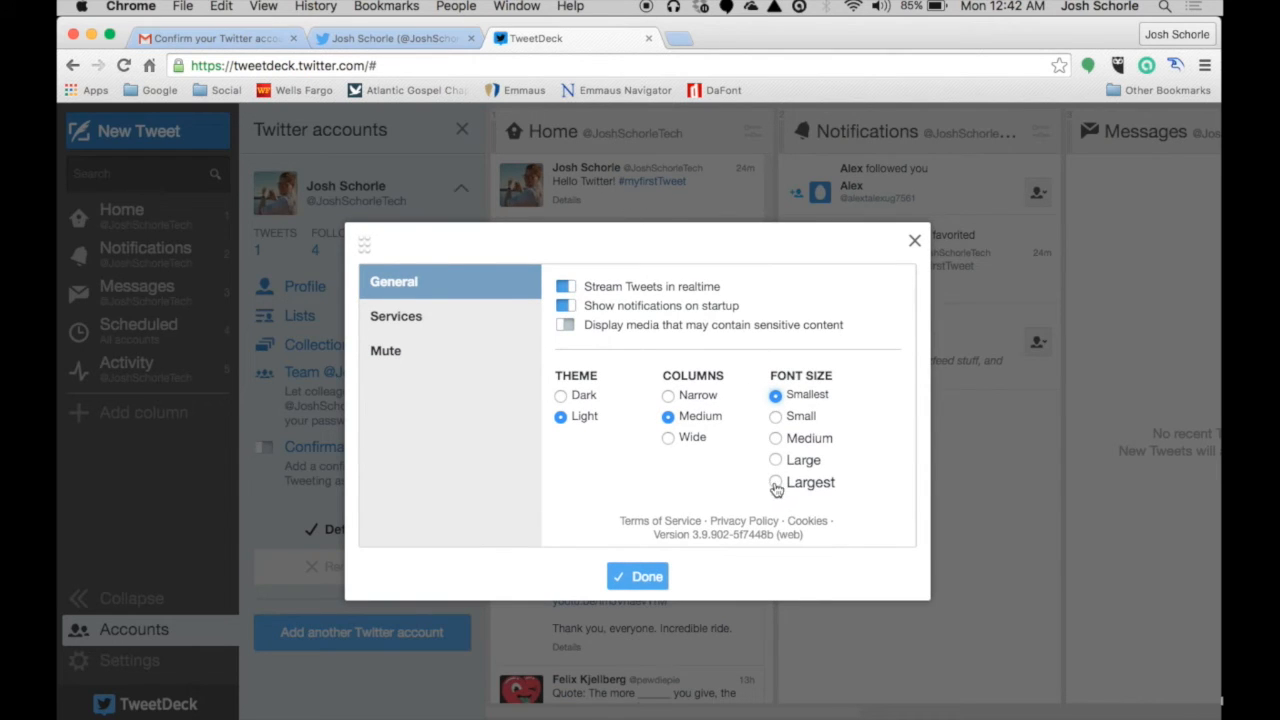
left_click(772, 483)
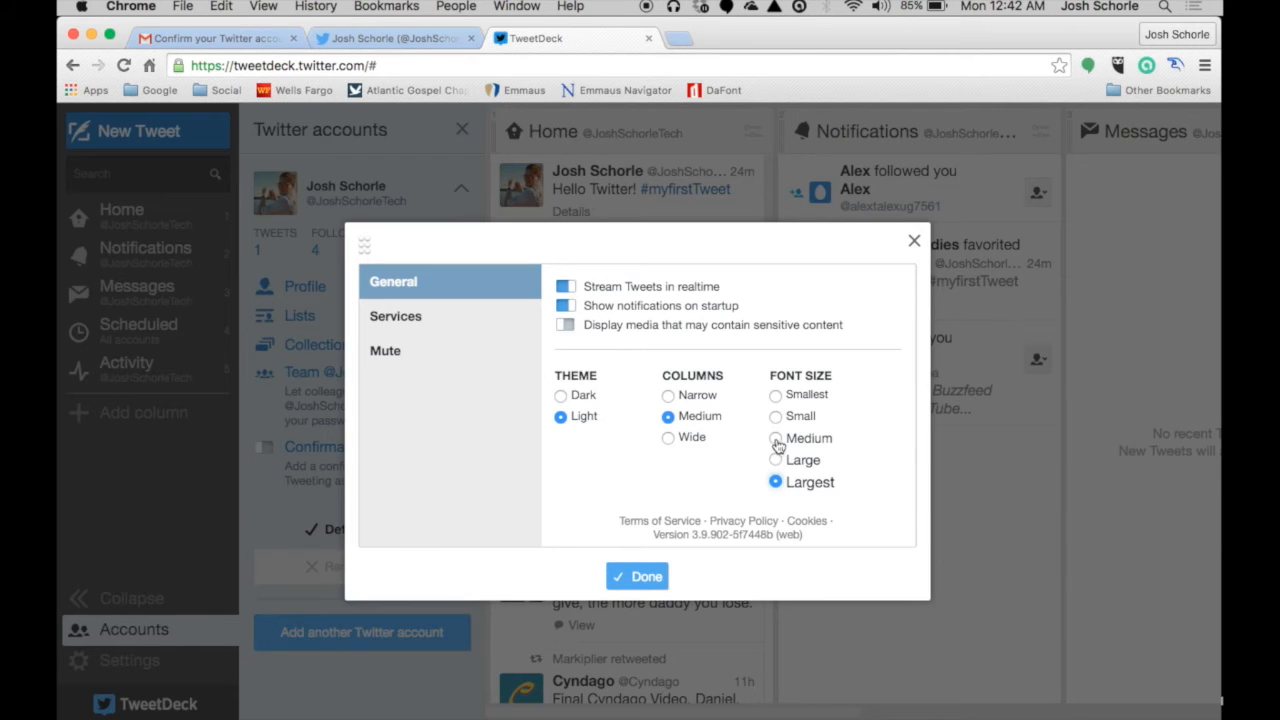
left_click(775, 438)
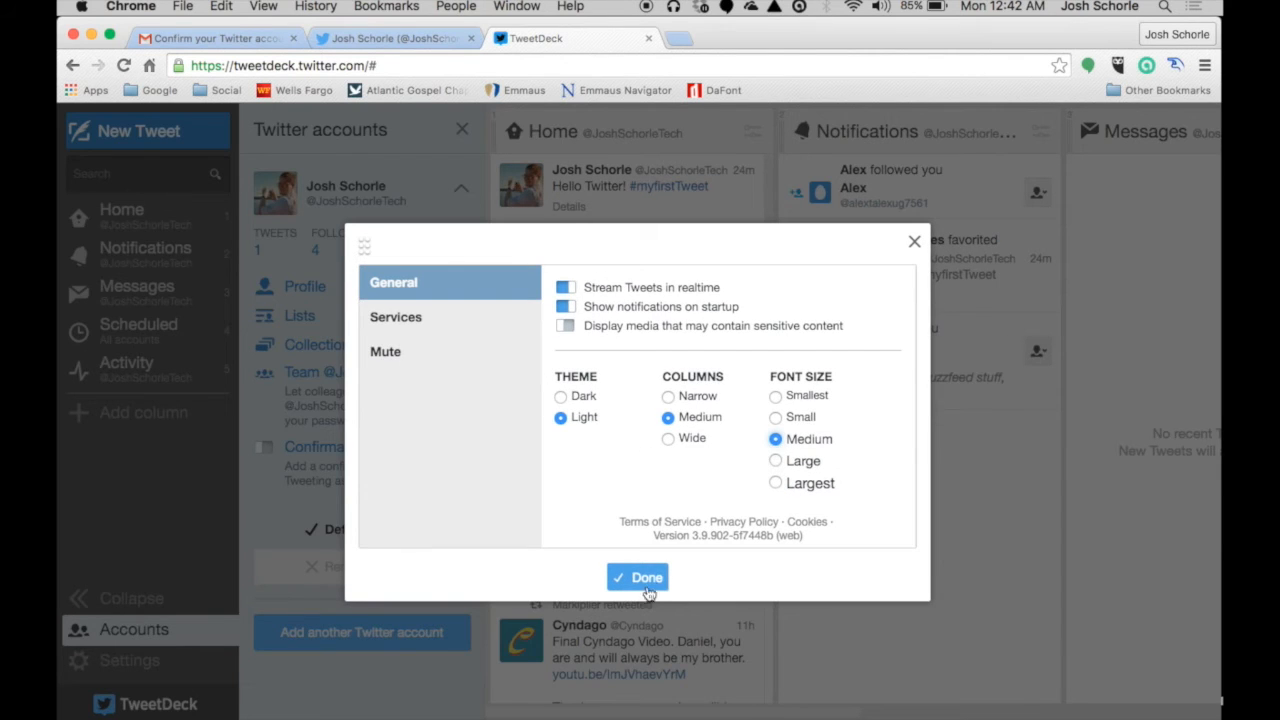
mouse_move(597, 306)
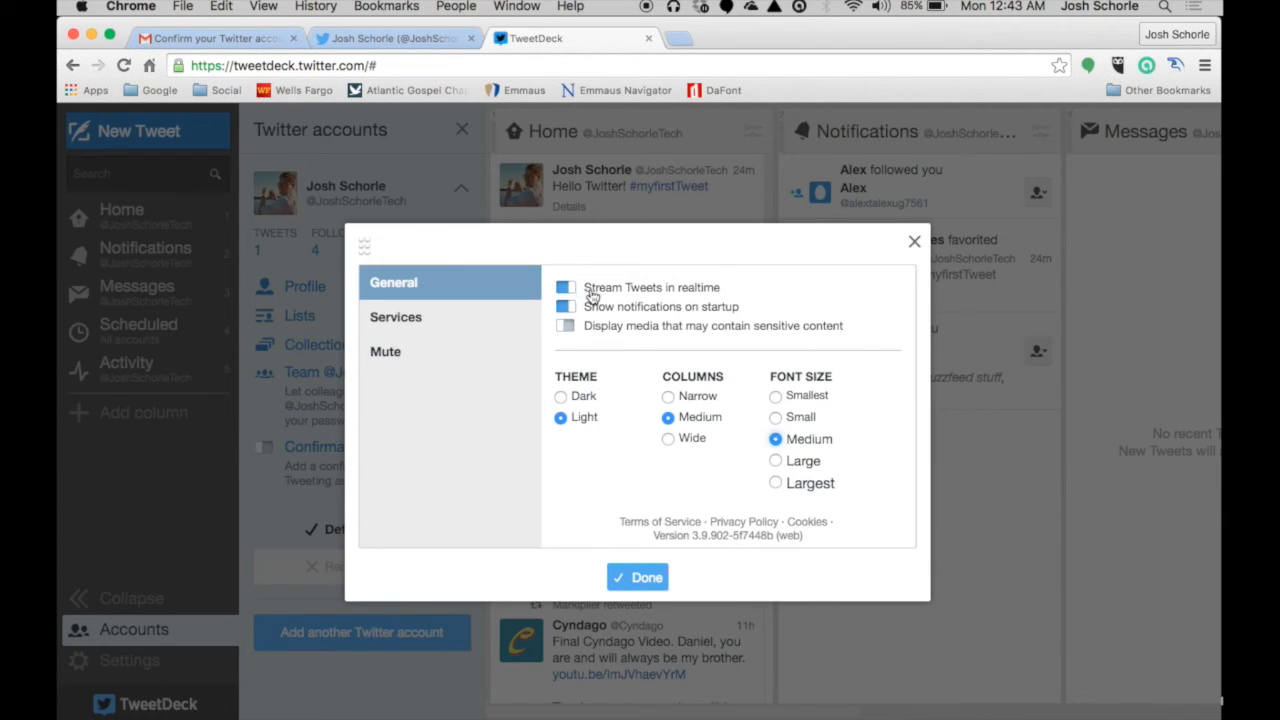
Step: Toggle realtime streaming and startup notifications, then close Settings with appearance unchanged
left_click(565, 287)
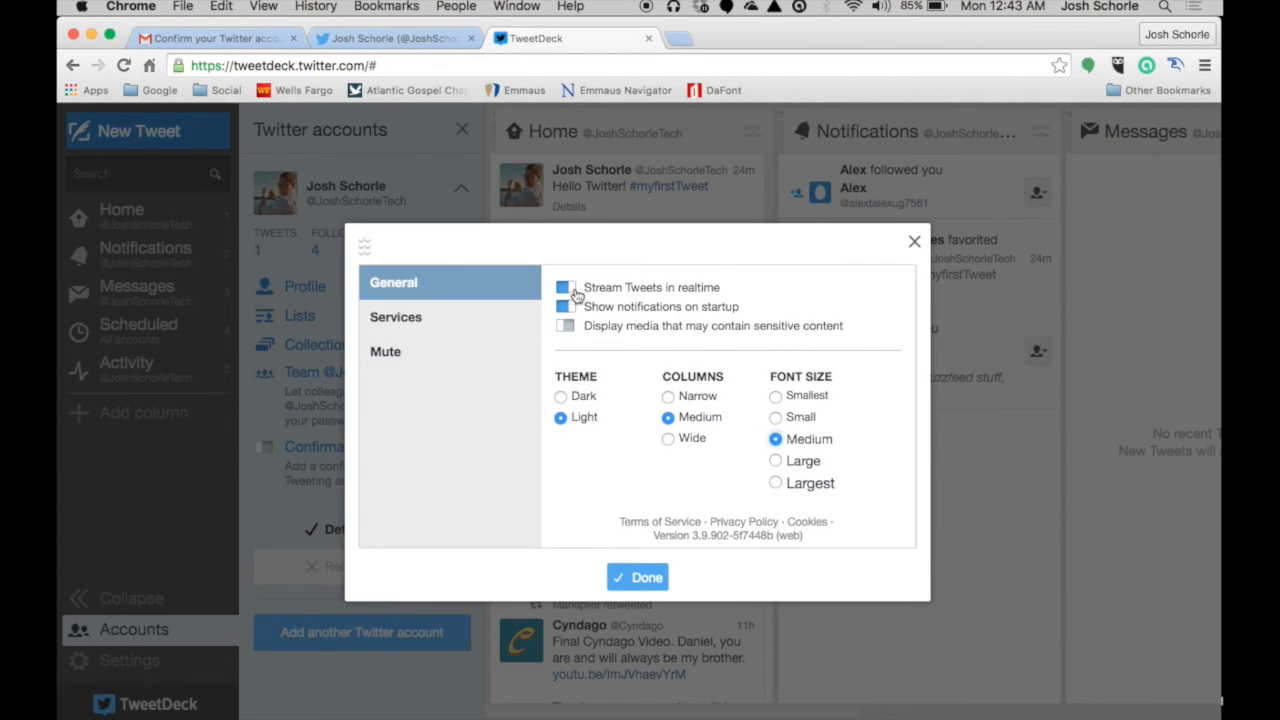
left_click(564, 287)
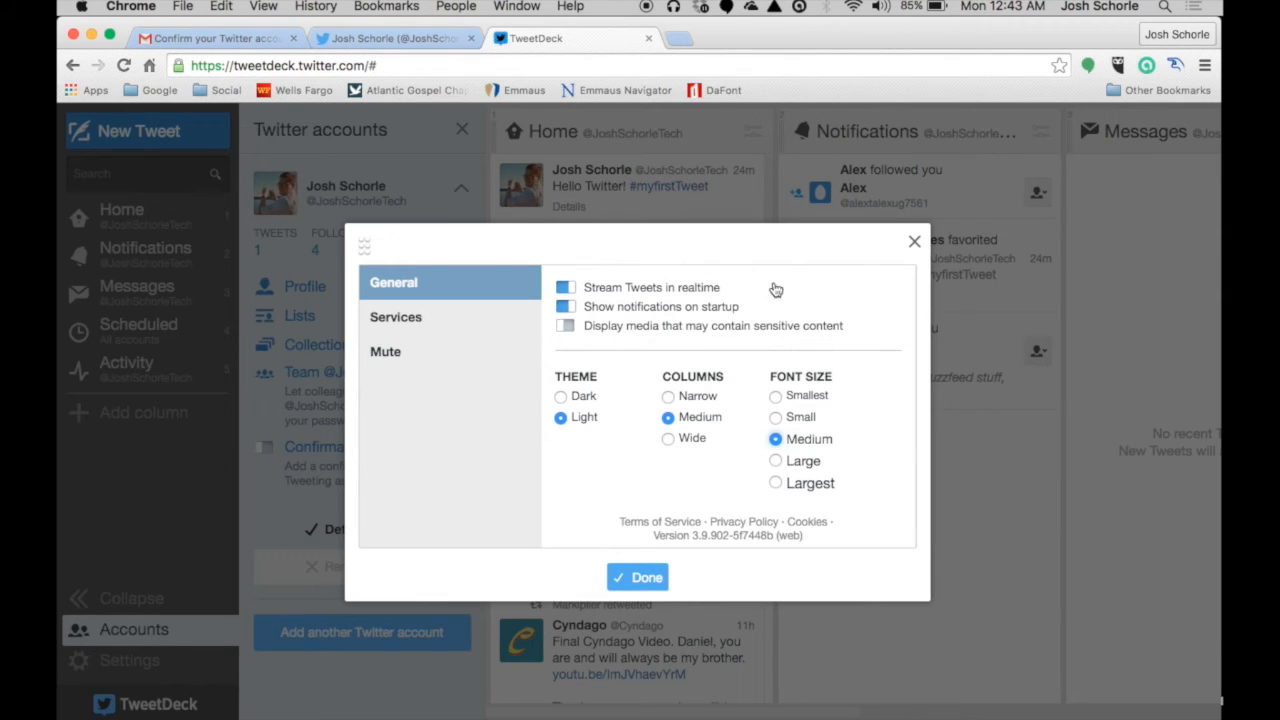
mouse_move(754, 295)
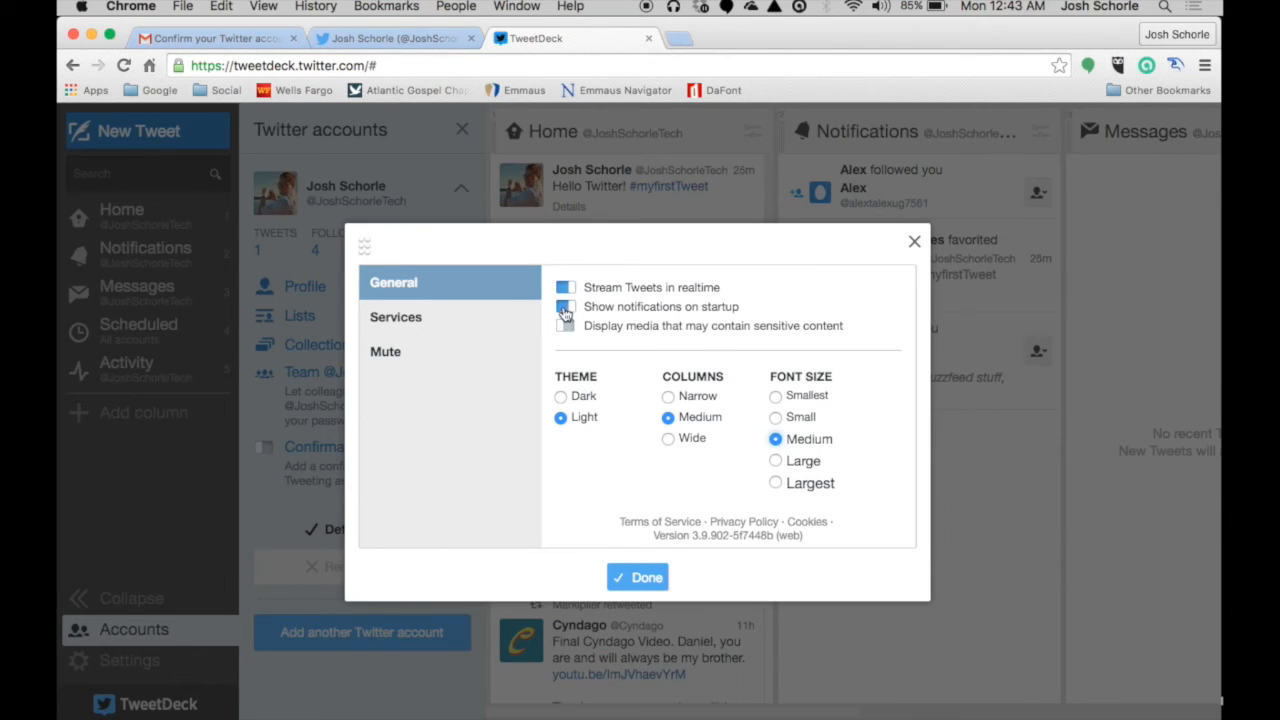
left_click(564, 306)
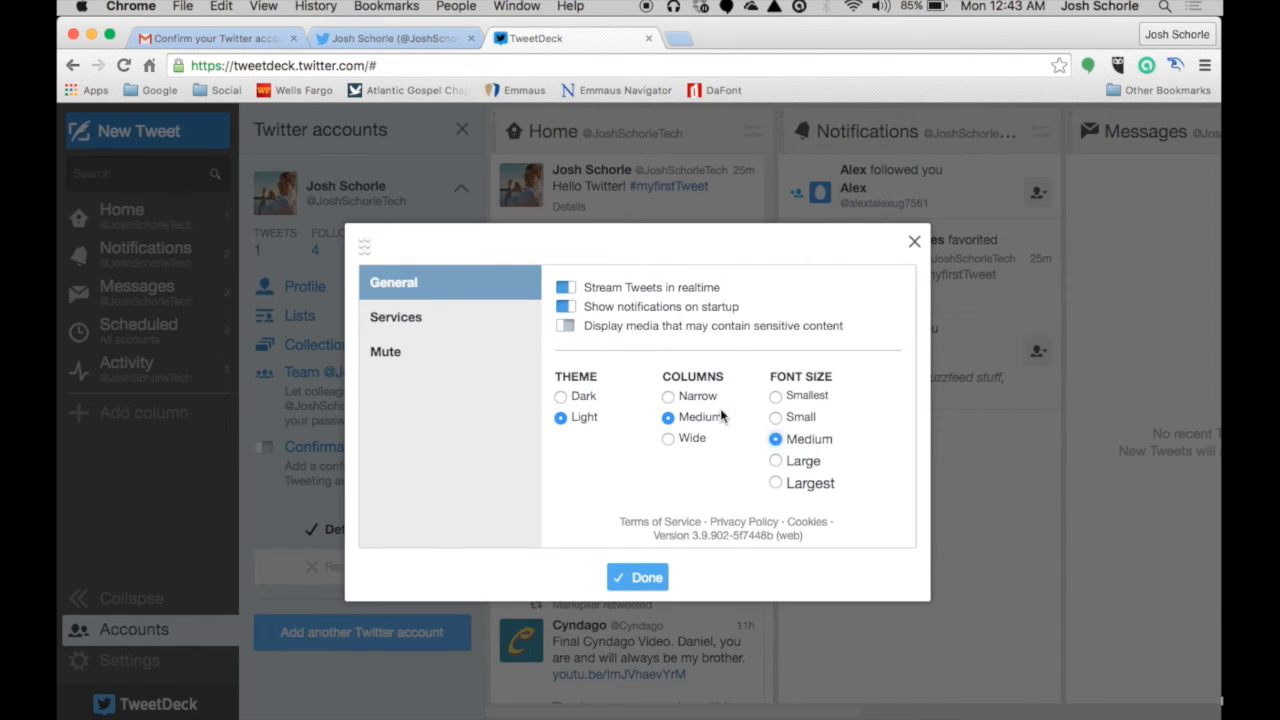
mouse_move(648, 576)
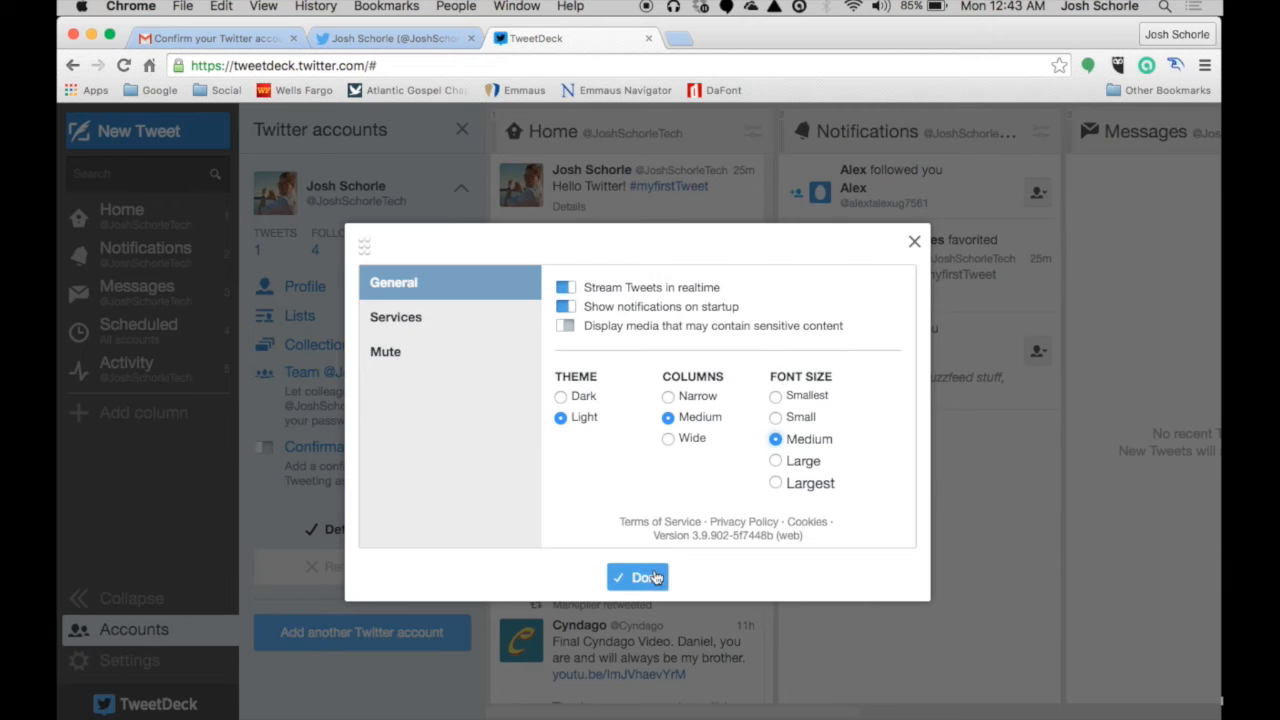
left_click(637, 577)
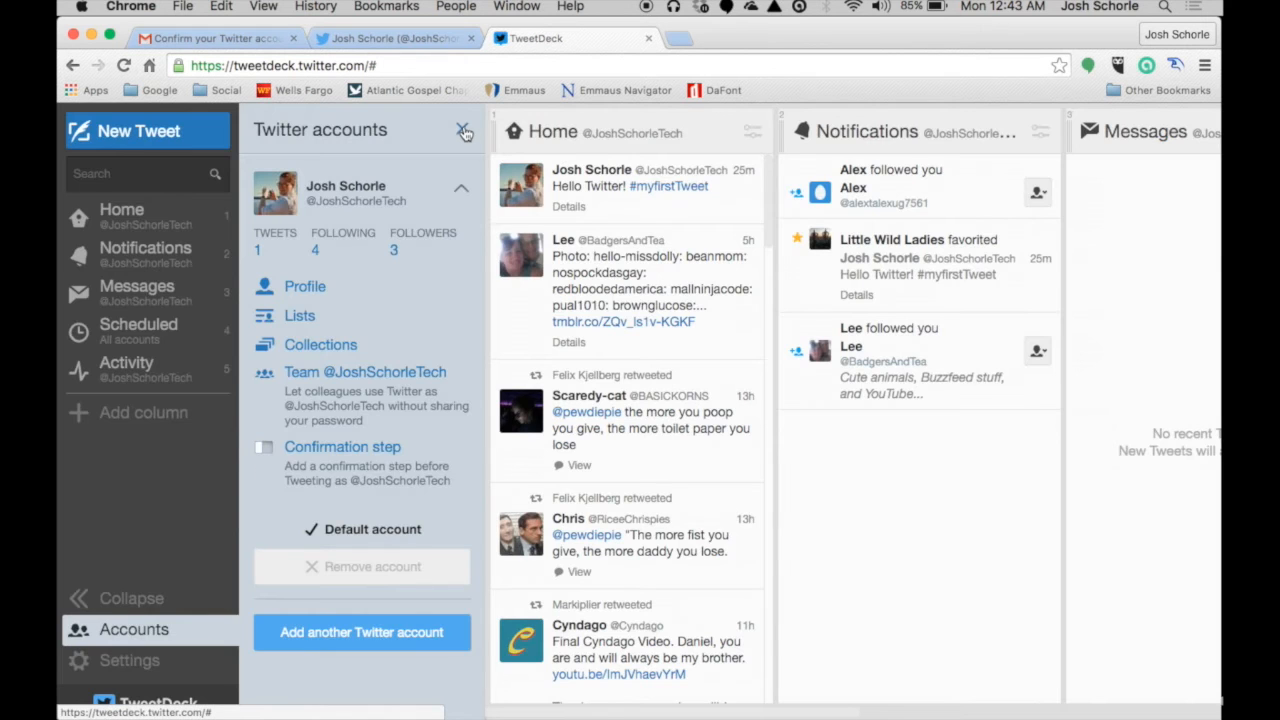
left_click(463, 131)
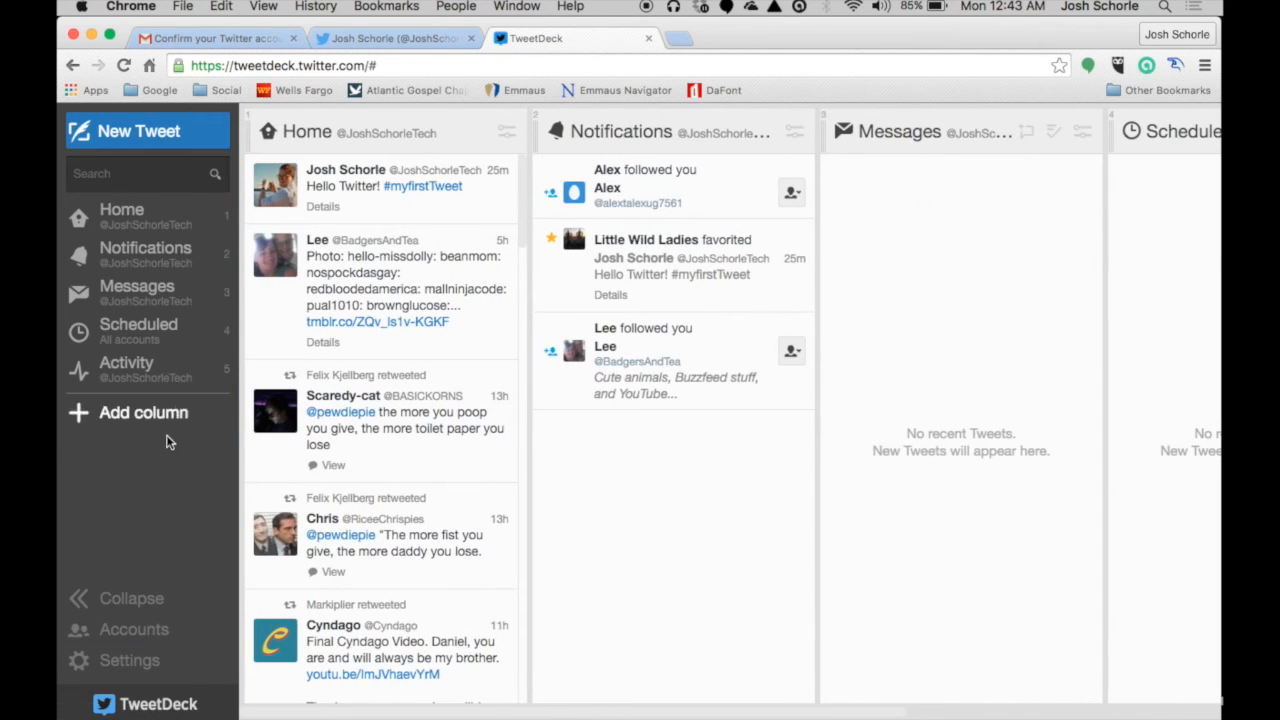
mouse_move(133, 629)
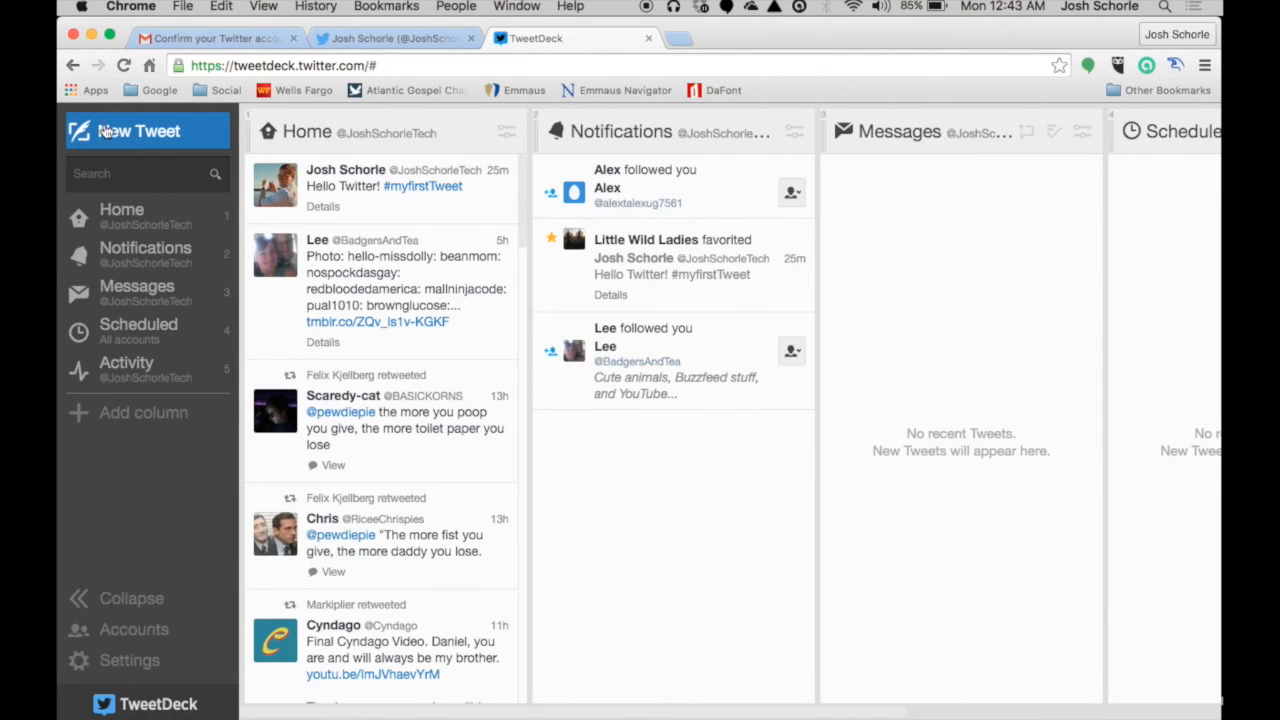
mouse_move(140, 135)
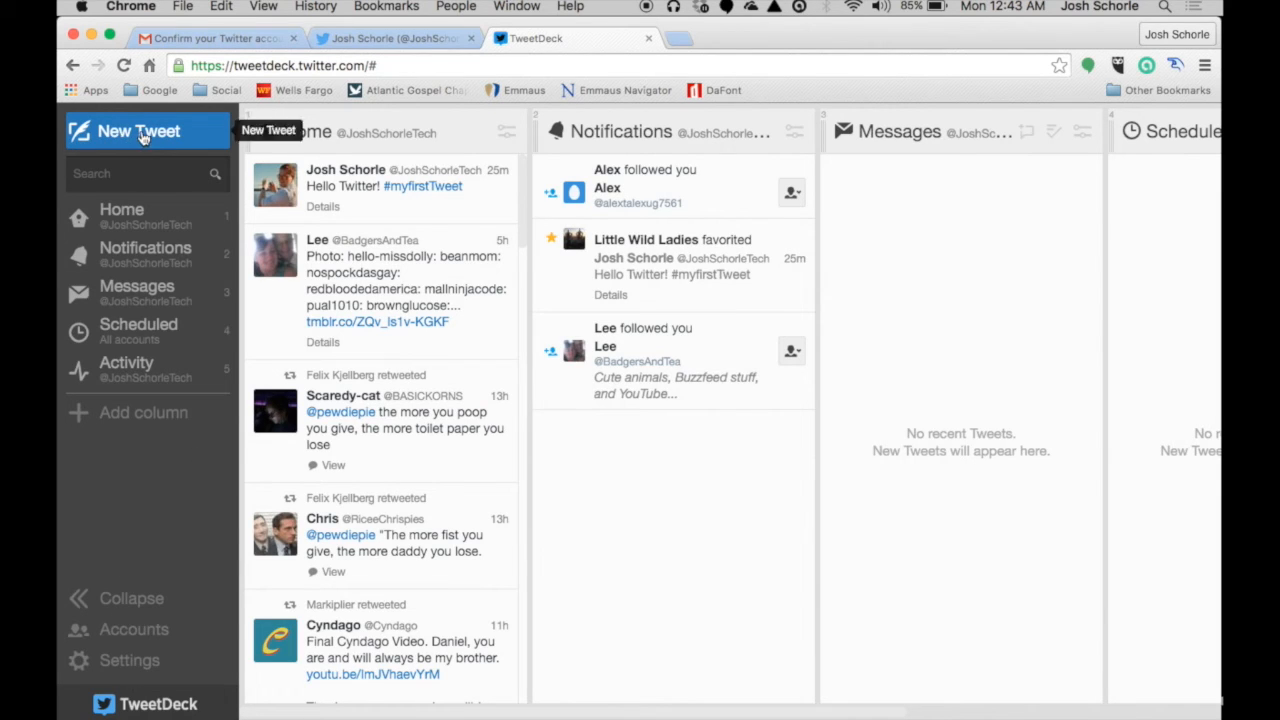
left_click(138, 131)
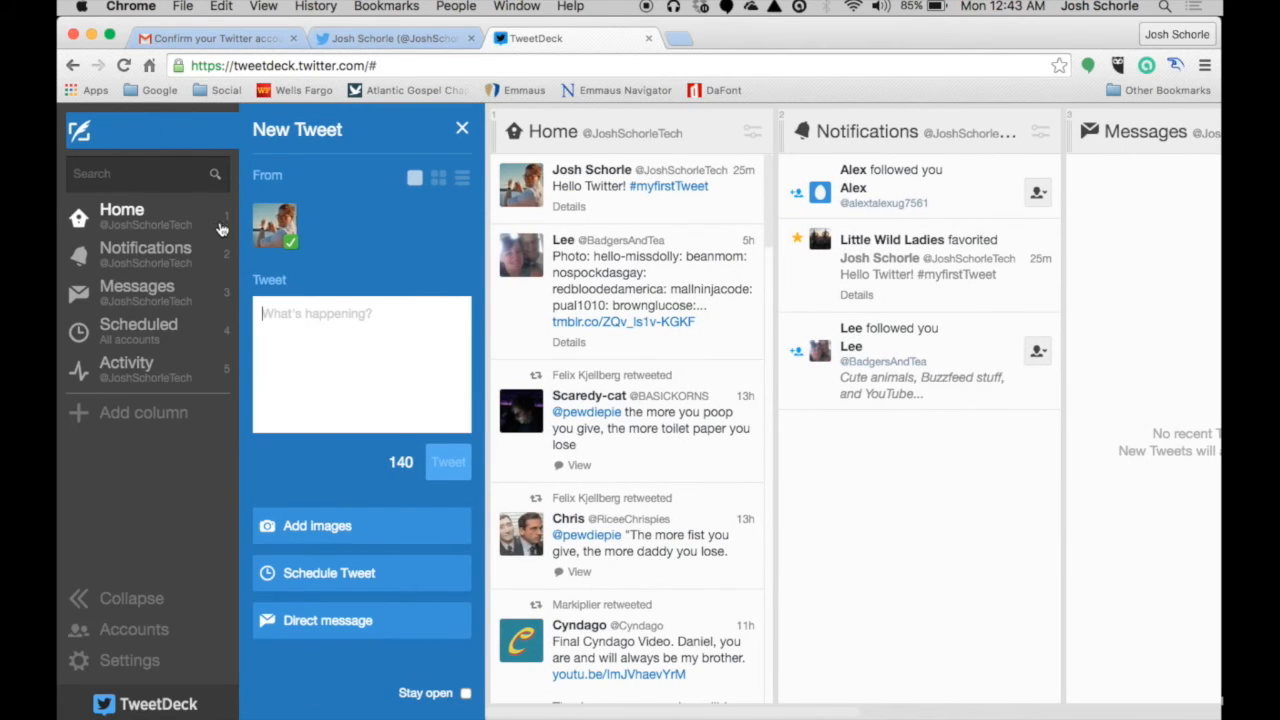
mouse_move(323, 210)
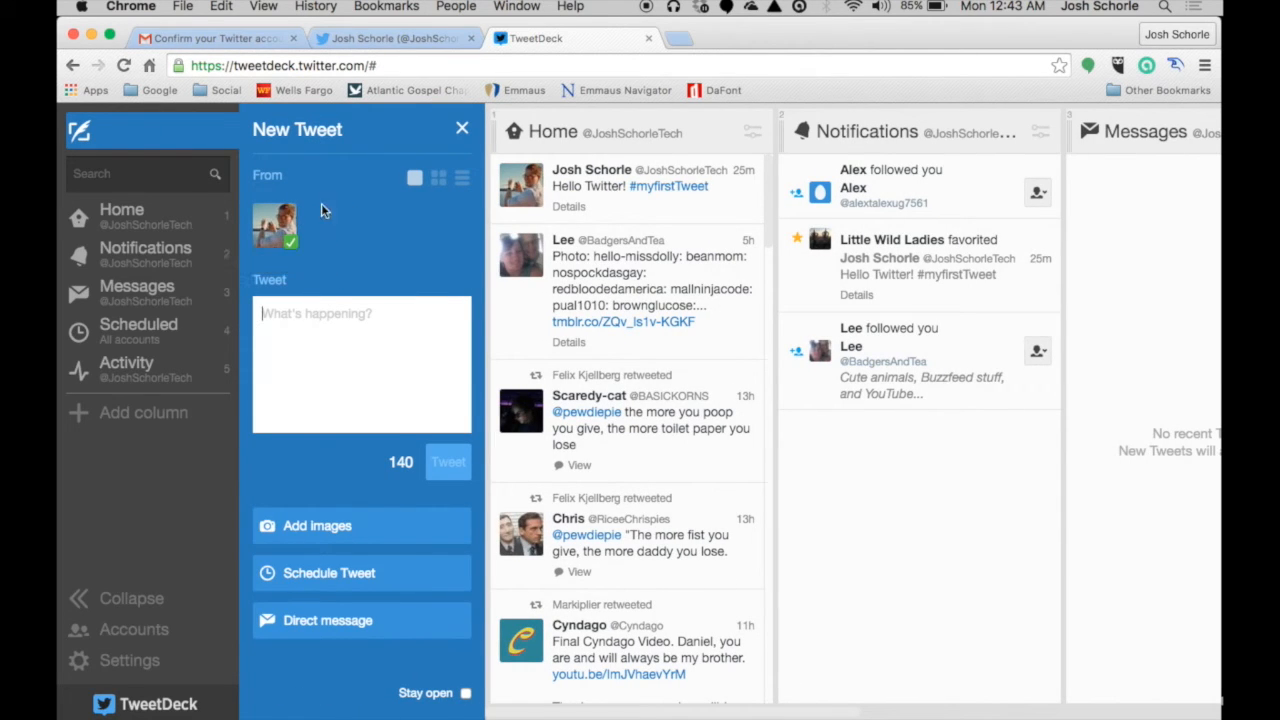
mouse_move(349, 253)
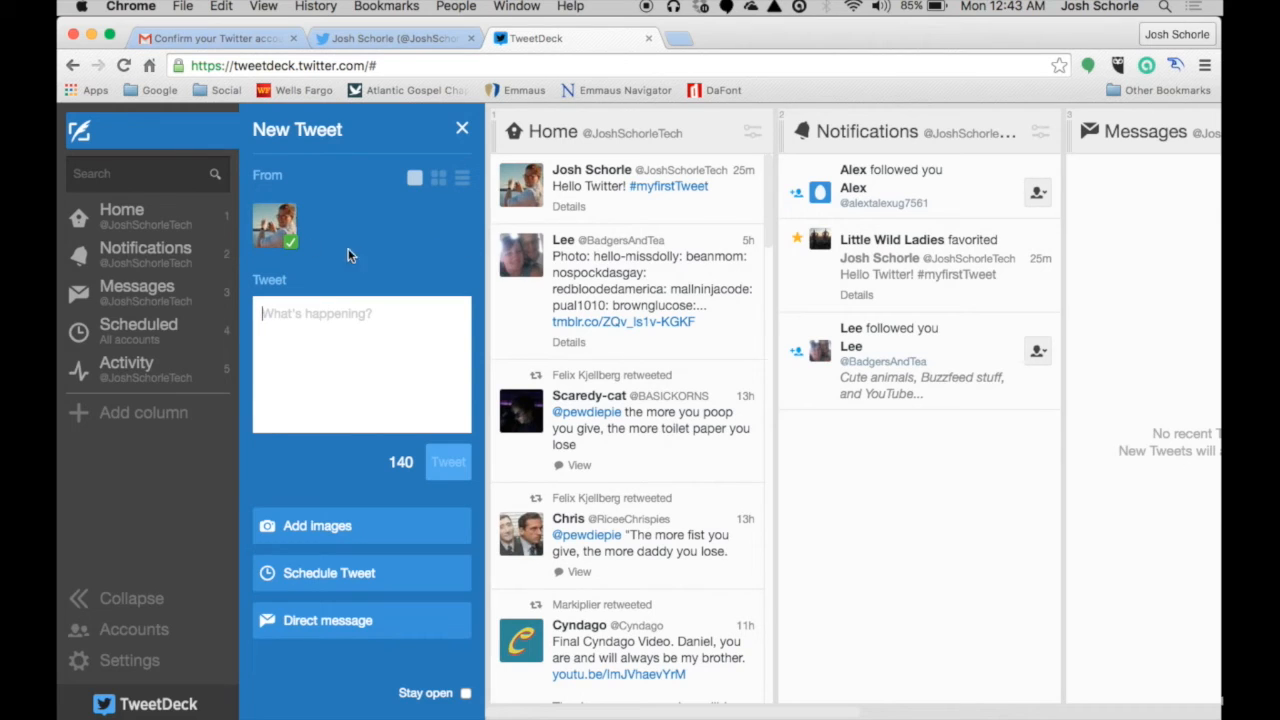
mouse_move(288, 233)
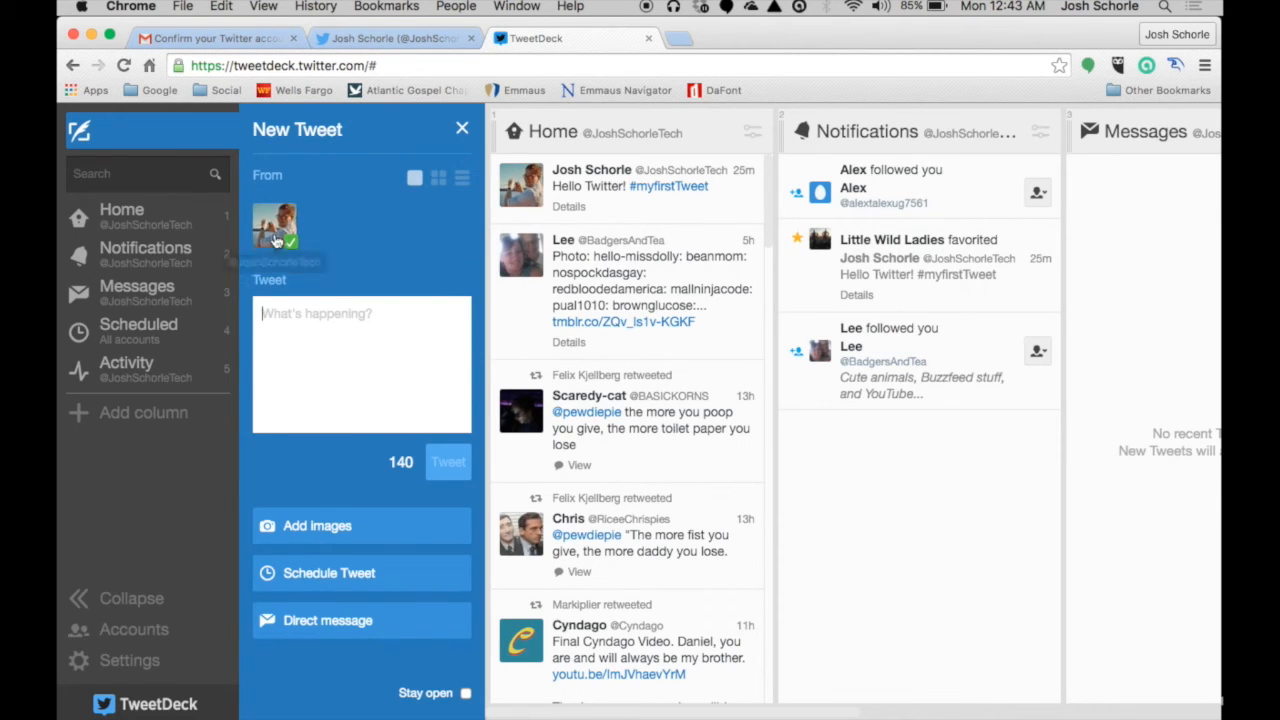
mouse_move(382, 248)
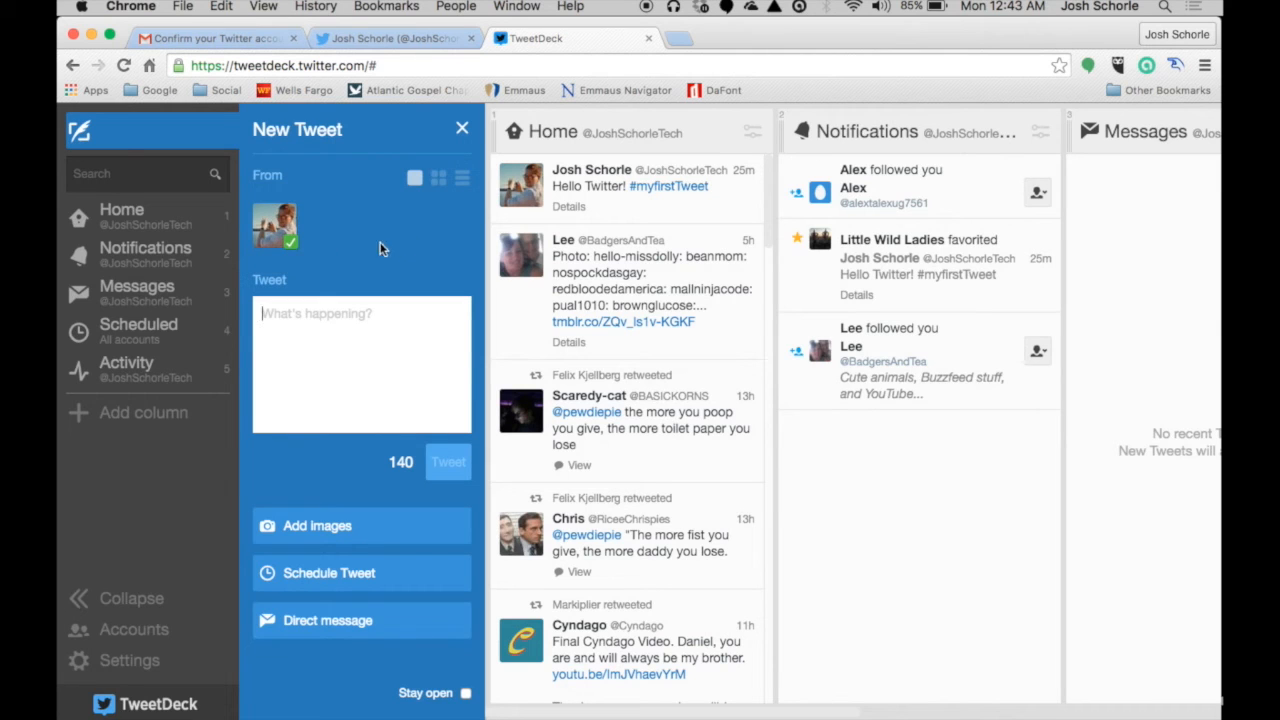
mouse_move(275, 228)
type("This is")
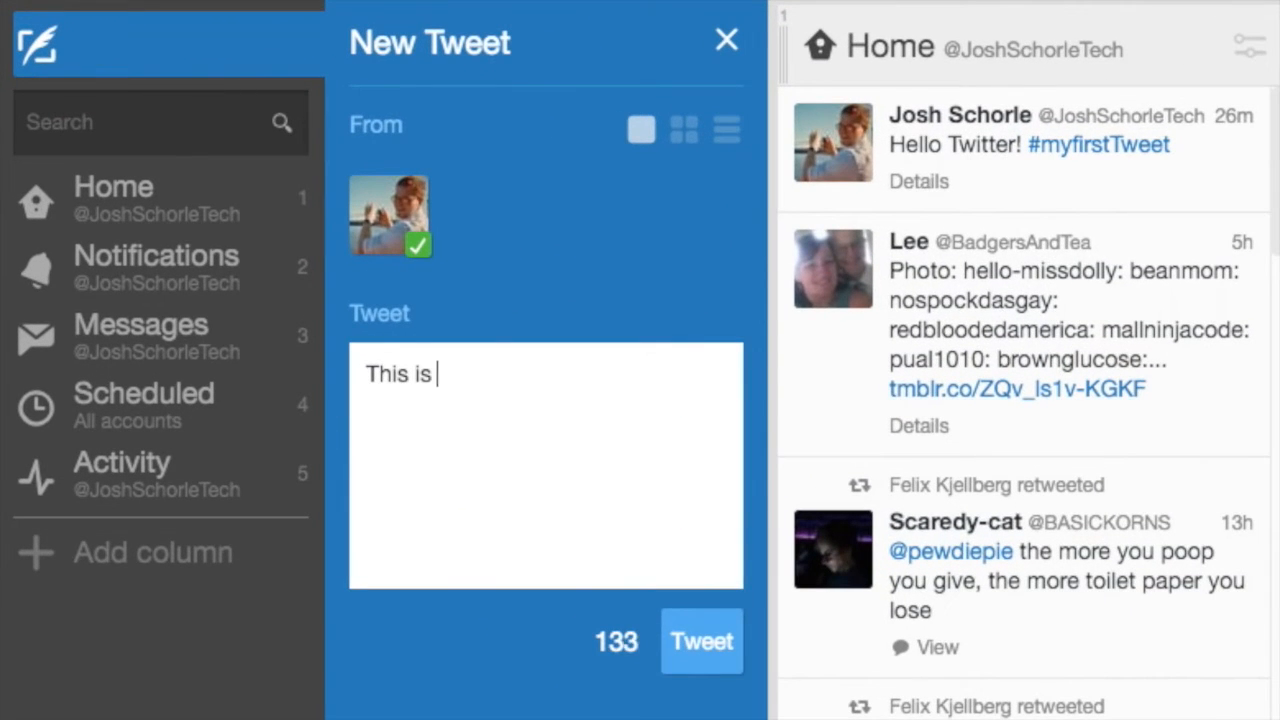
Step: Type 'This is a scheduled tweet!' into the composer's What's happening box
type("a scheduled tw")
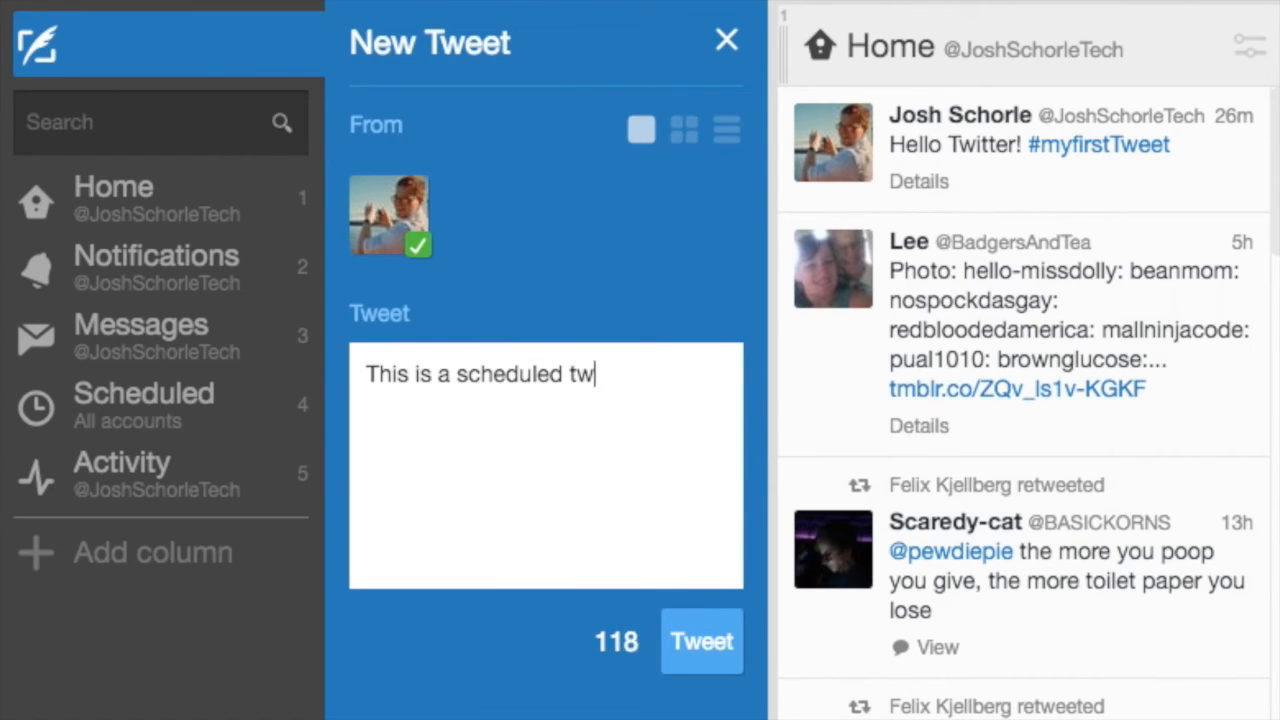
type("eet!")
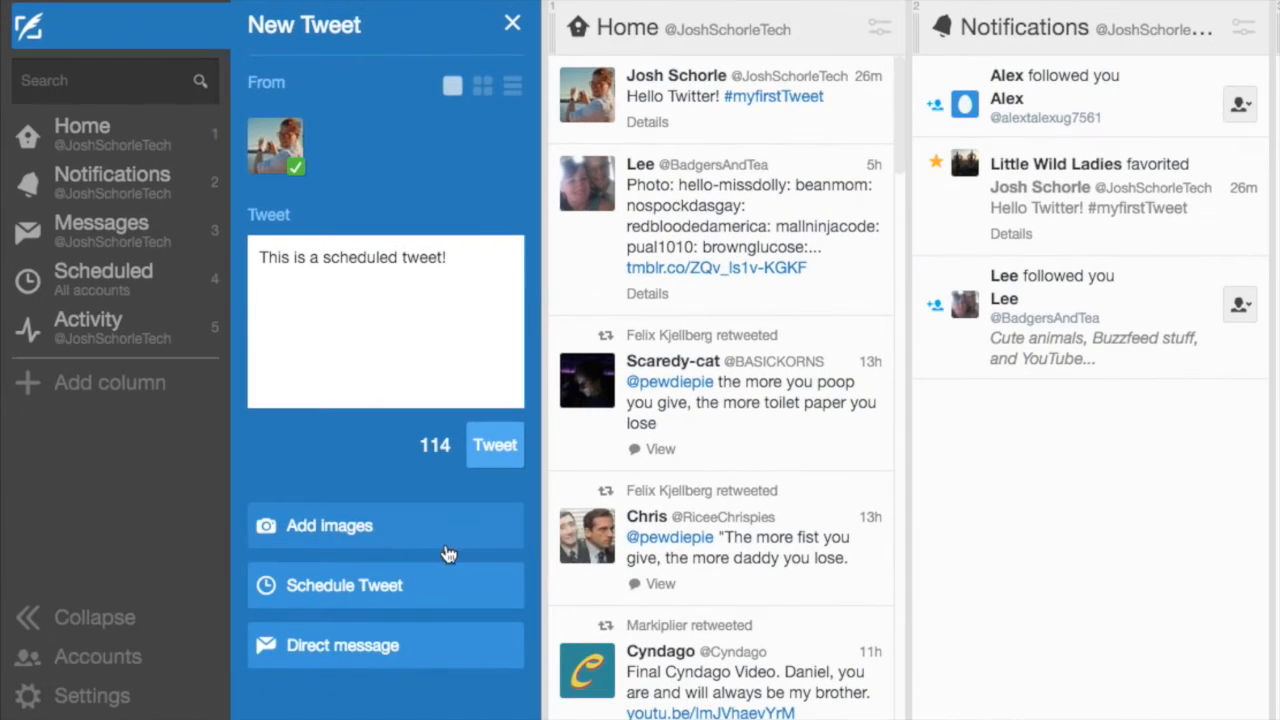
Step: Attach the laptop image file to the draft tweet
left_click(329, 526)
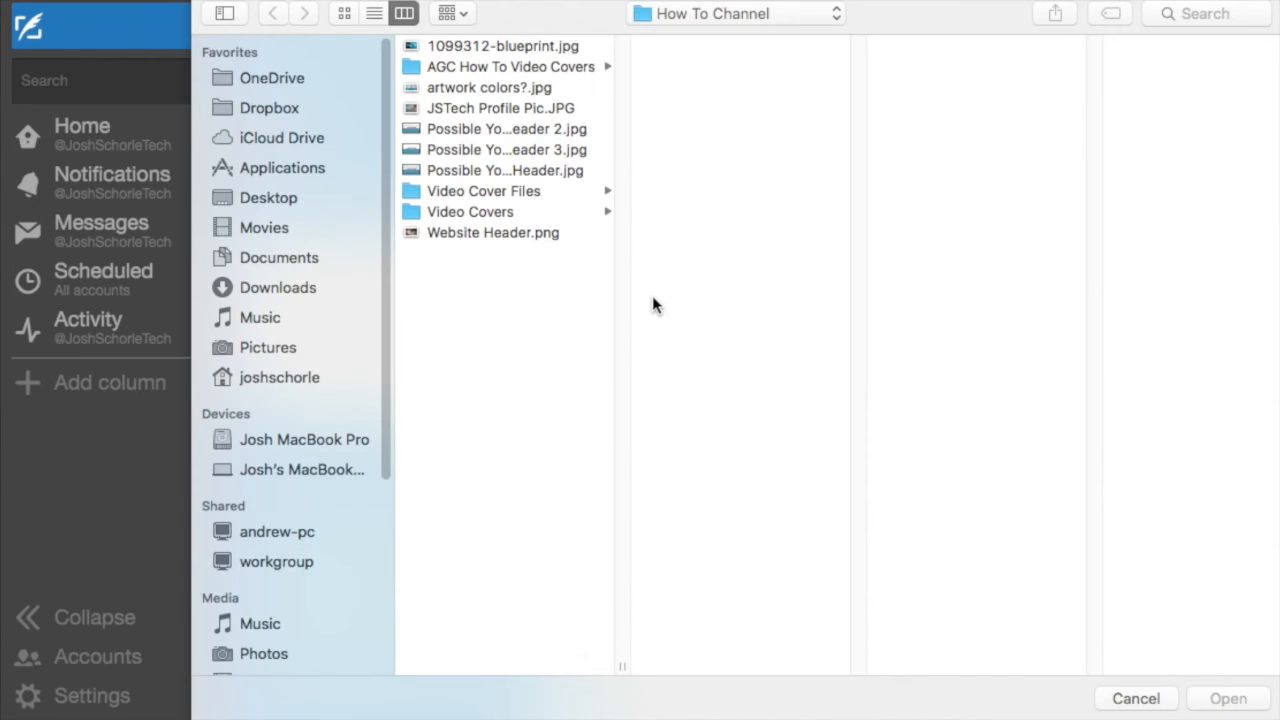
left_click(1227, 698)
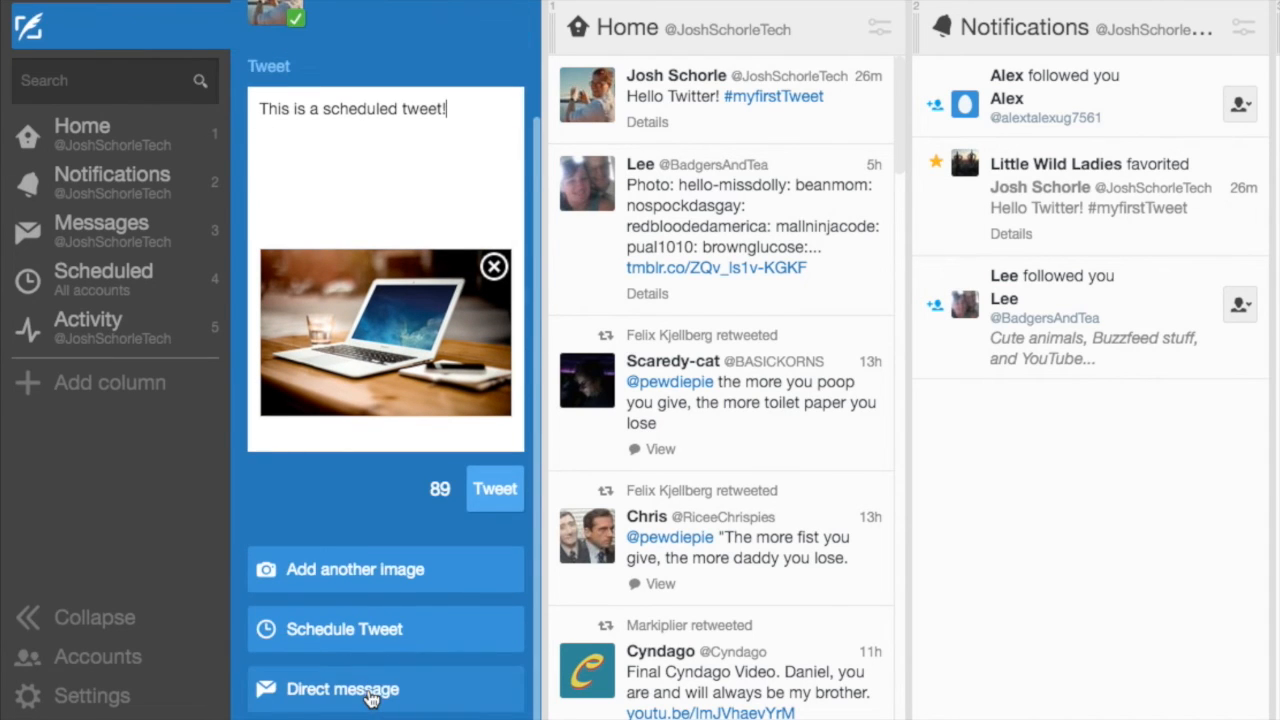
mouse_move(369, 640)
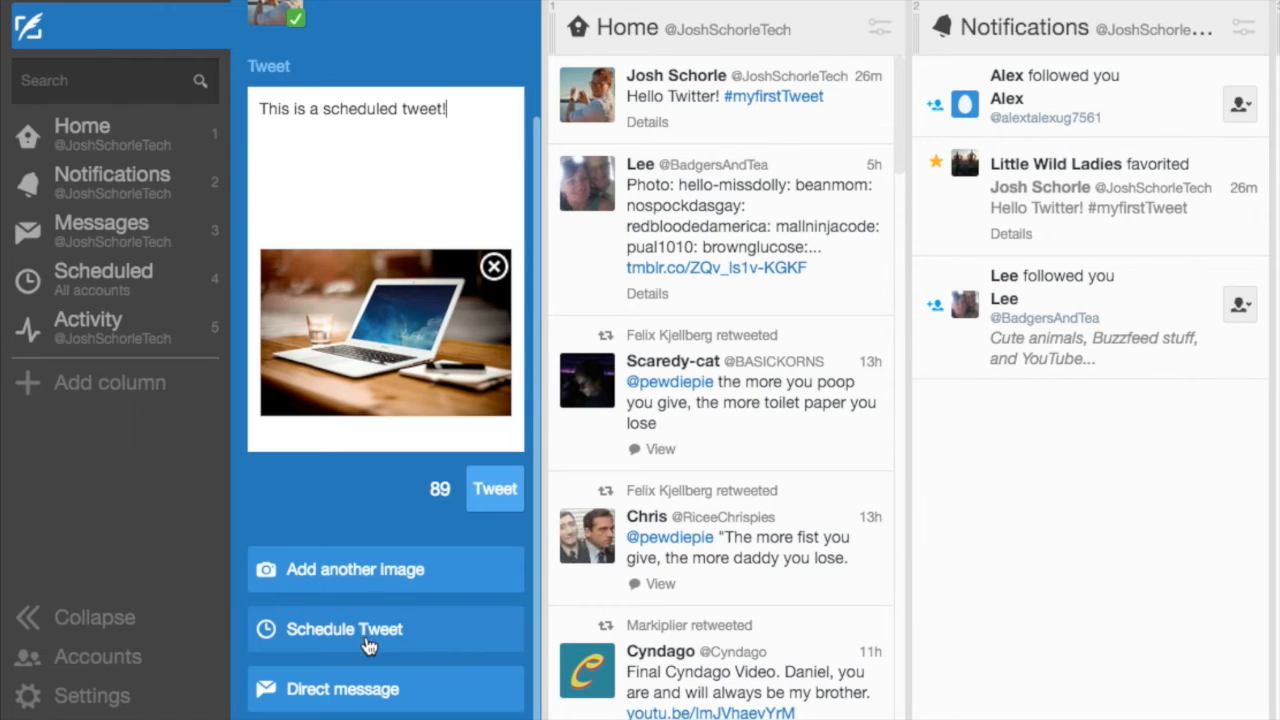
Step: Set the schedule to 12 Oct 2015 at 12:46am and confirm sending
left_click(344, 629)
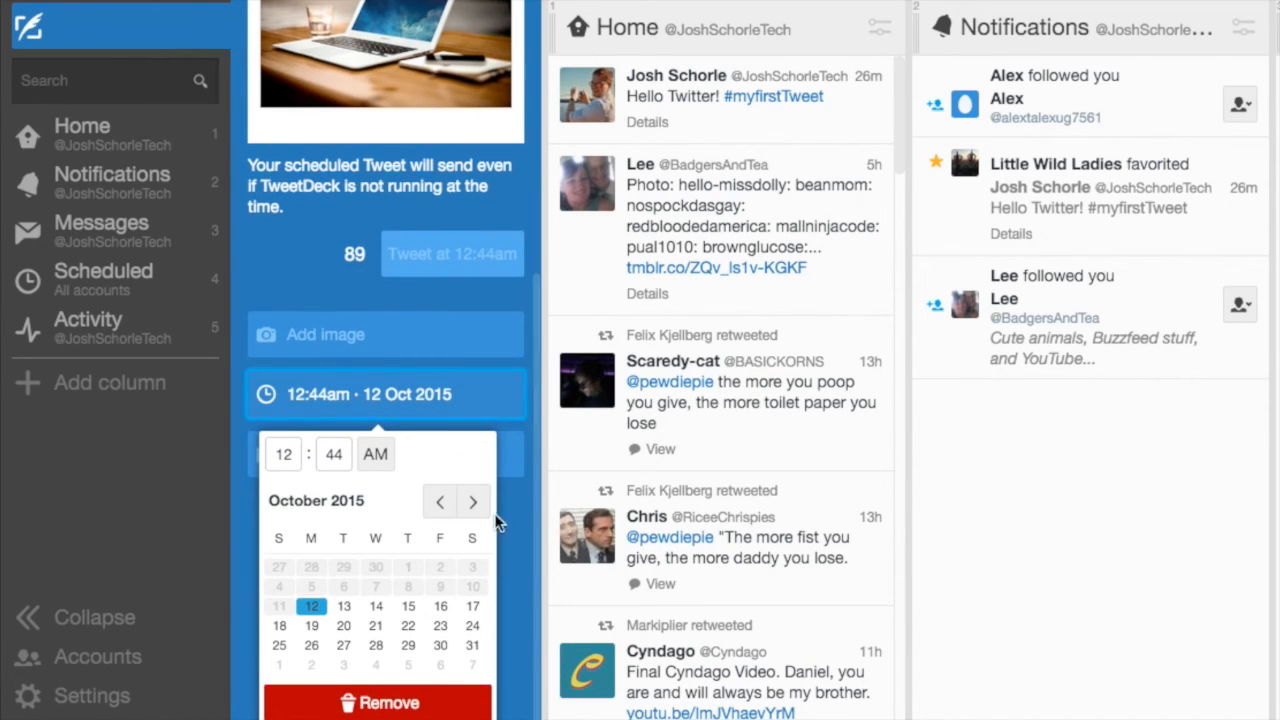
left_click(472, 501)
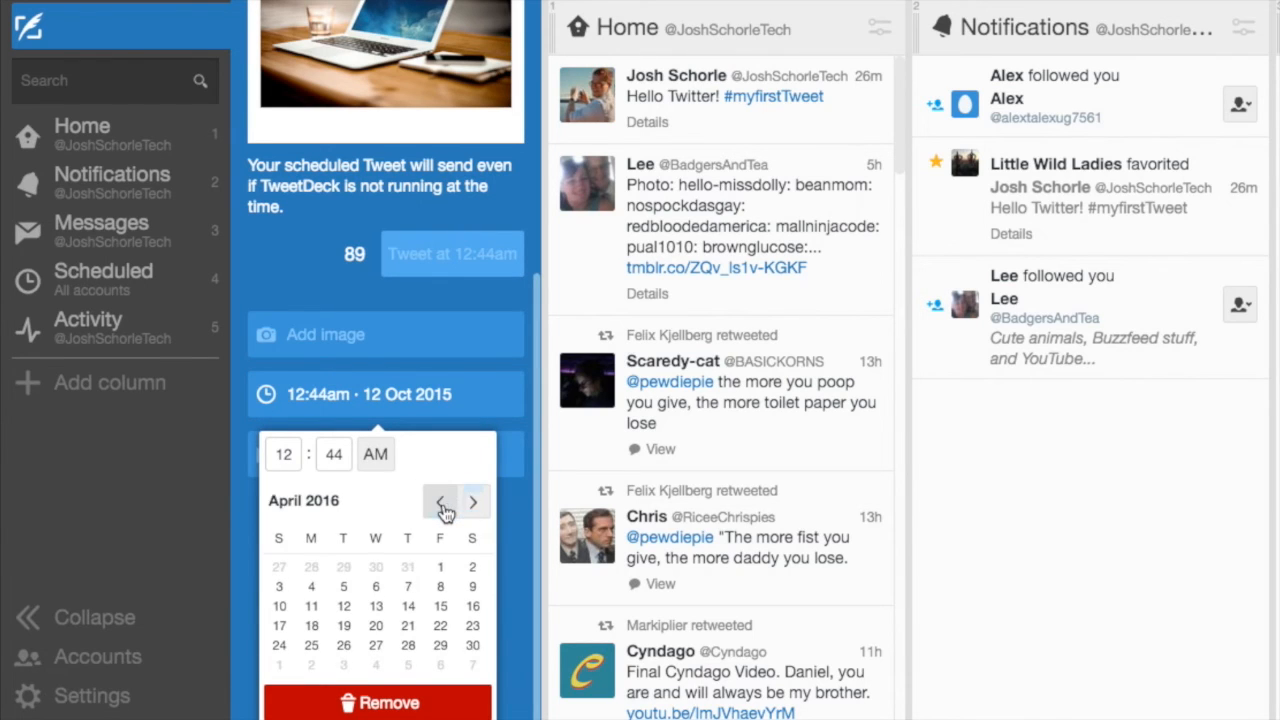
left_click(439, 502)
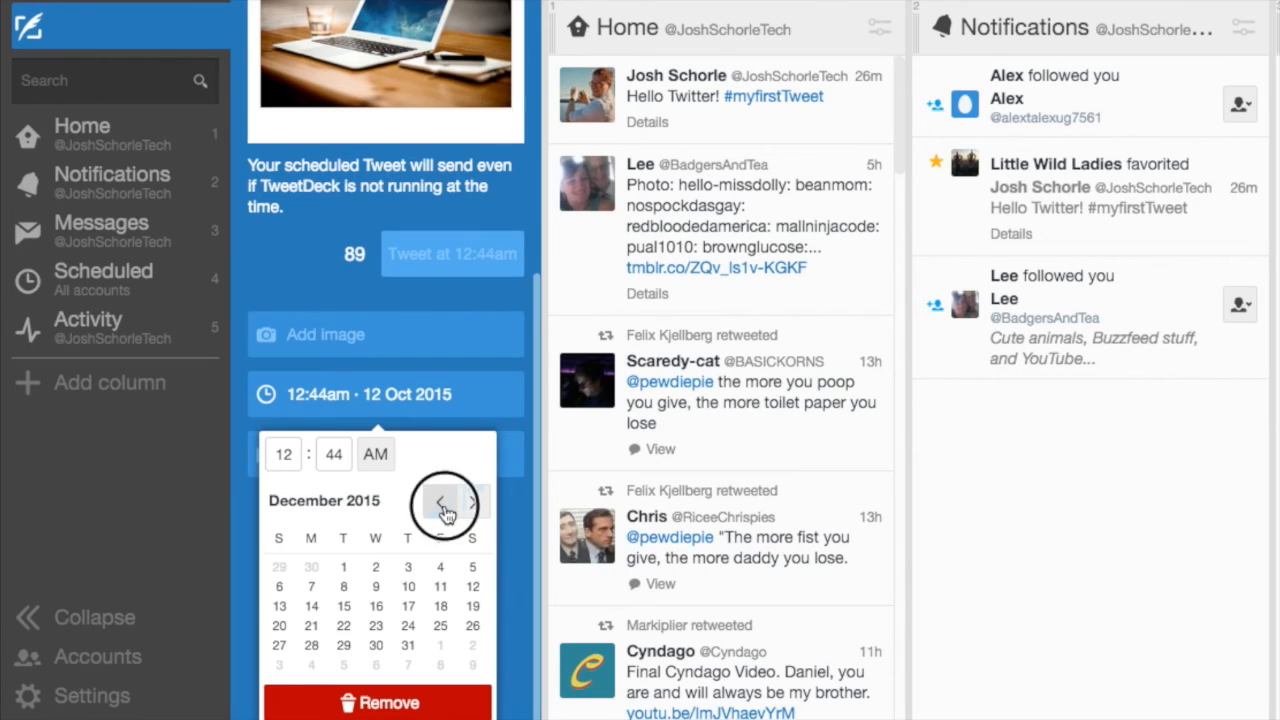
left_click(438, 501)
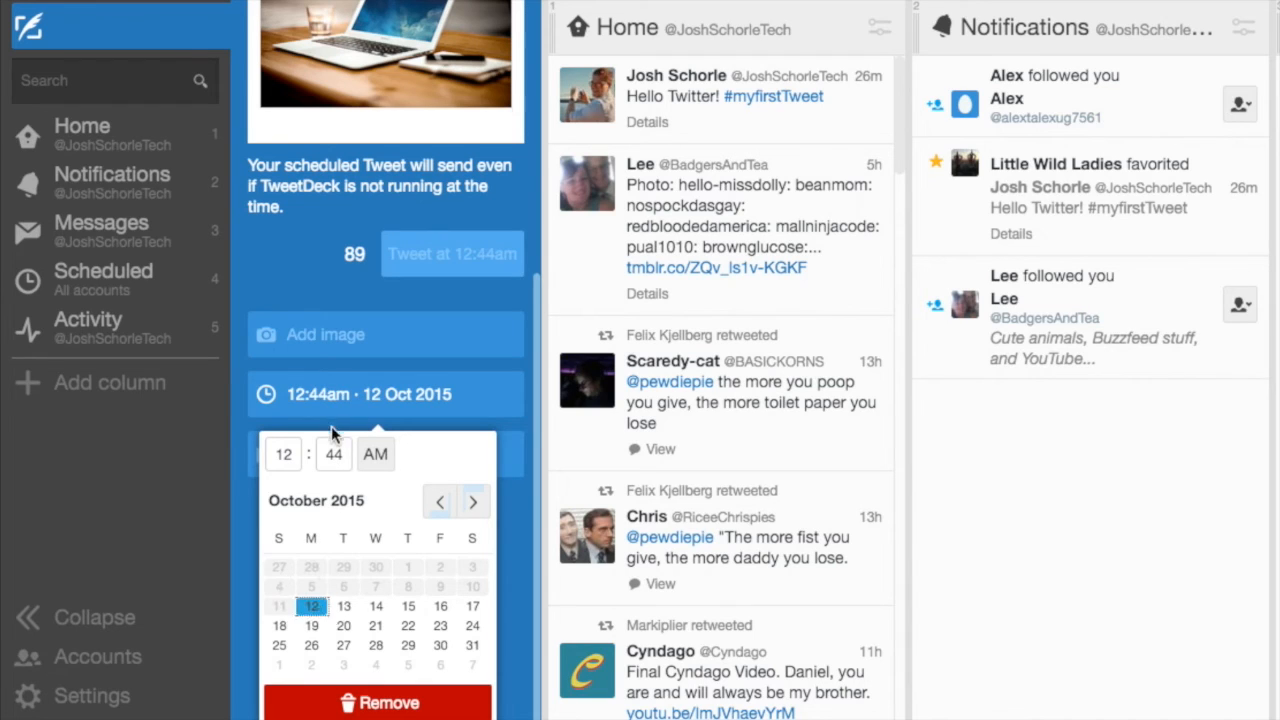
mouse_move(833, 186)
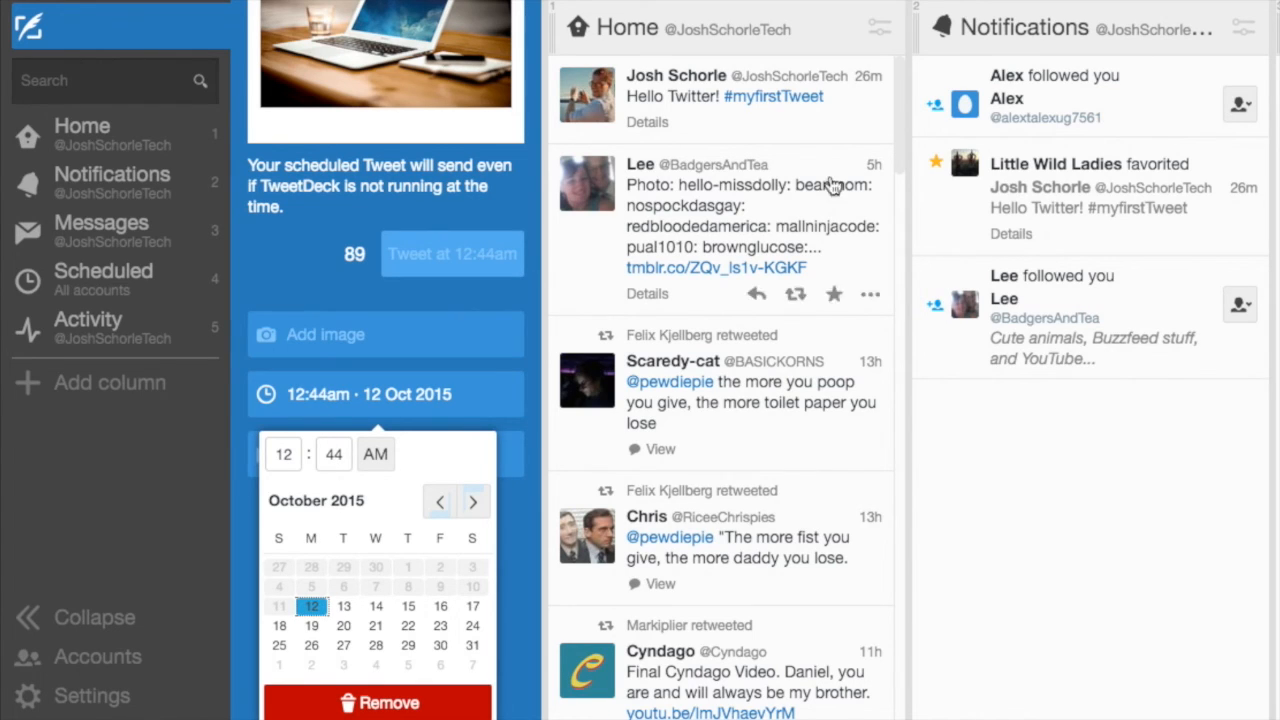
left_click(334, 454)
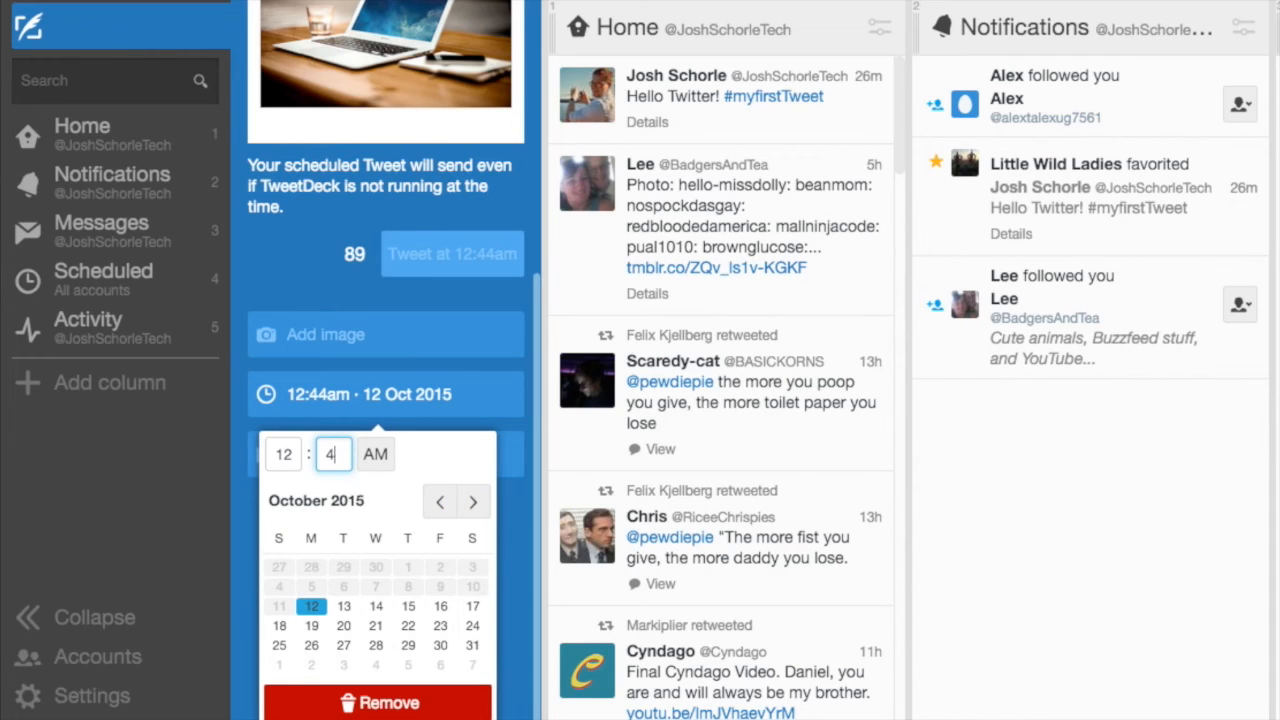
type("5")
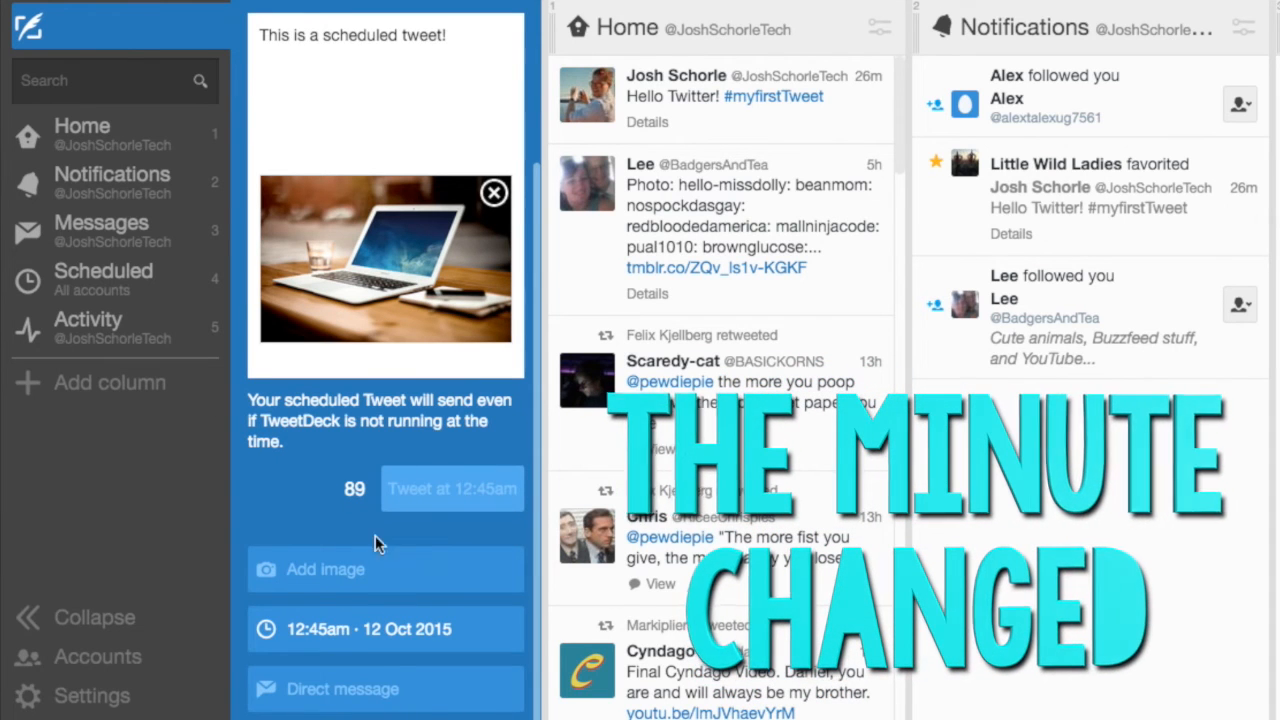
left_click(385, 629)
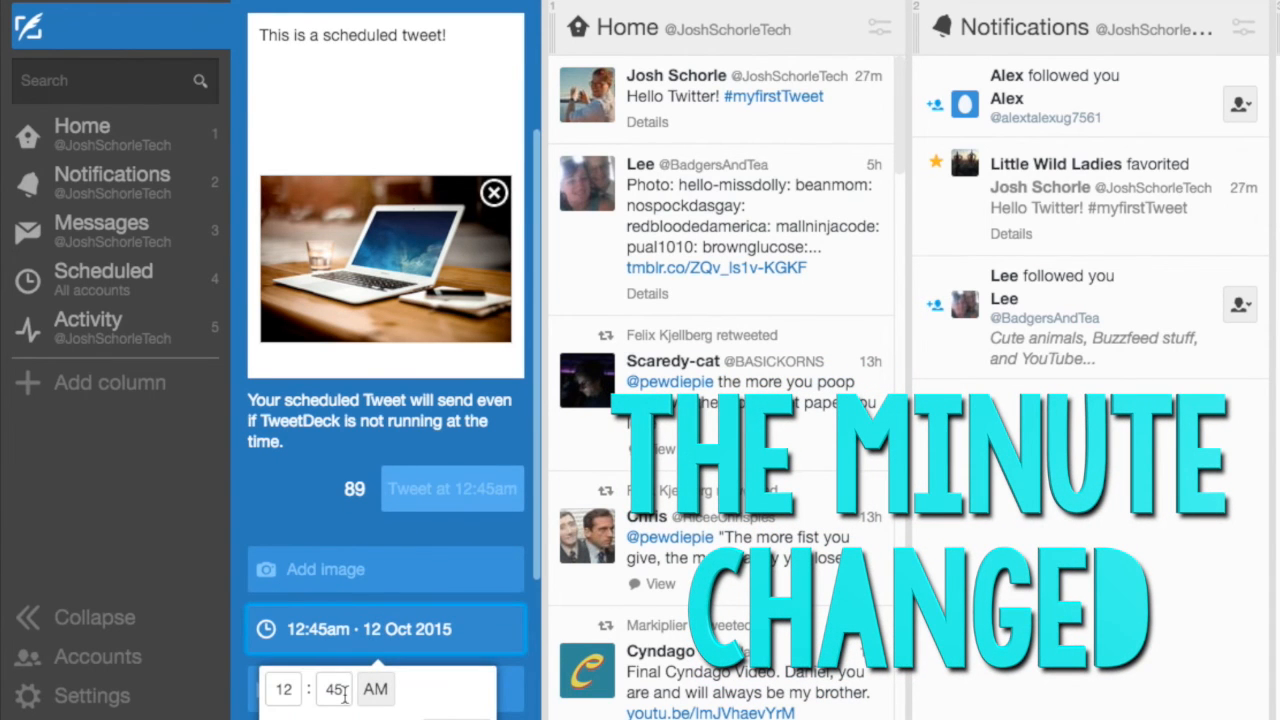
type("46")
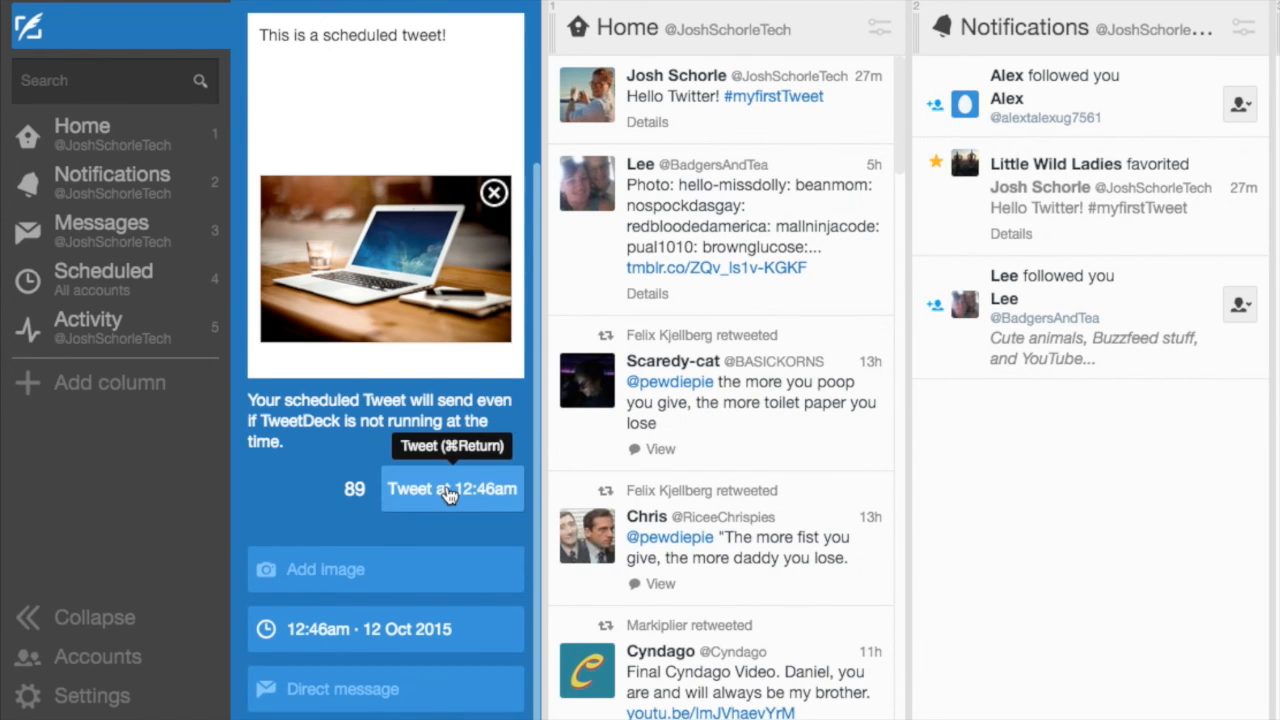
left_click(451, 489)
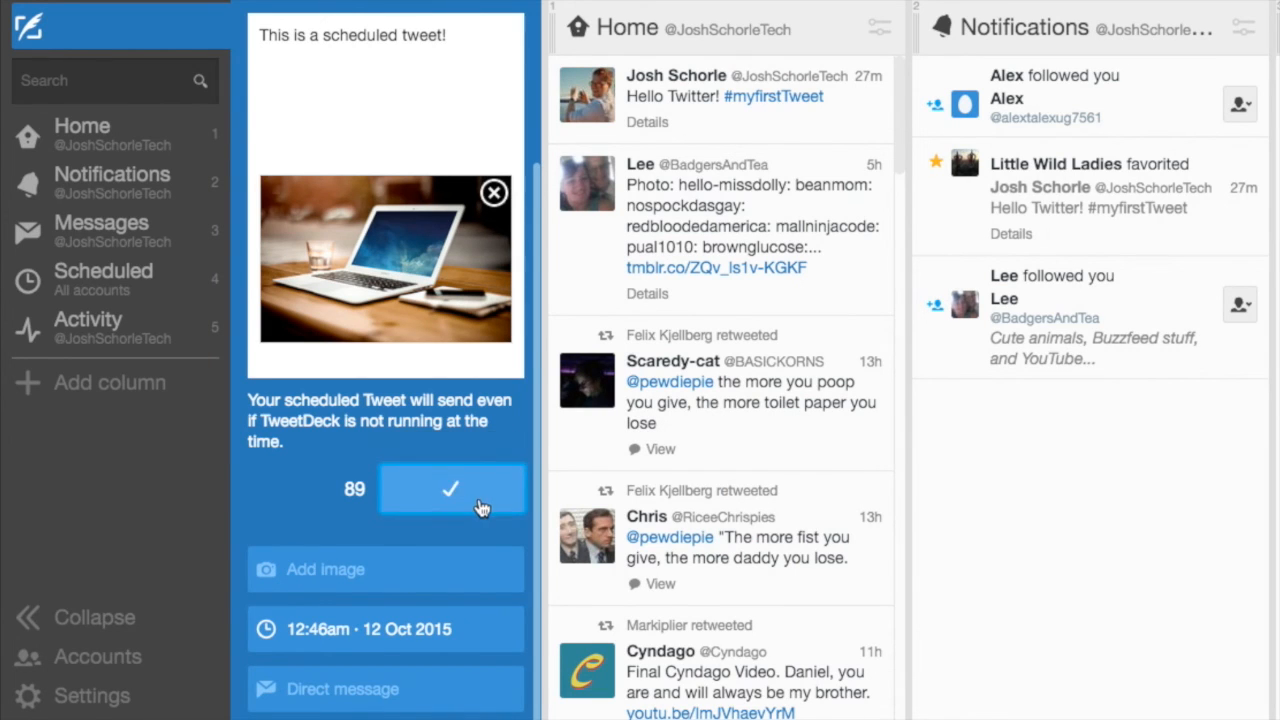
Step: Close the composer and see the laptop-photo tweet at the top of Home
left_click(450, 488)
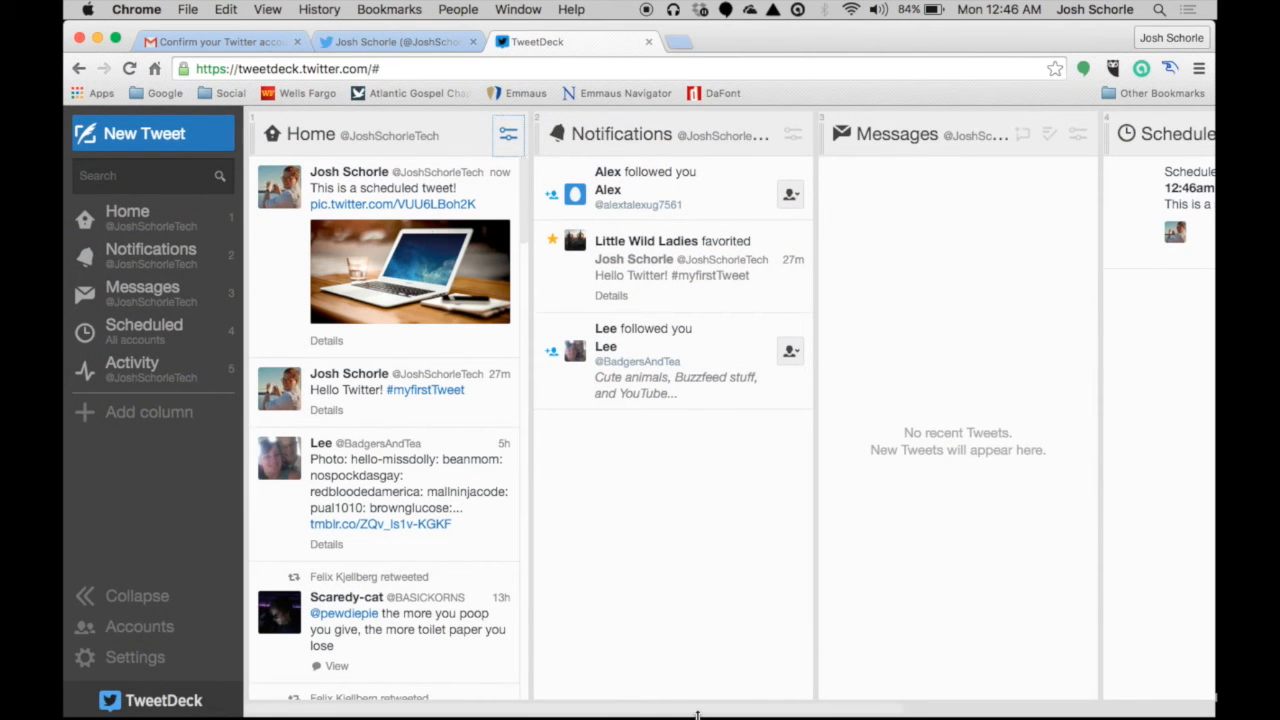
mouse_move(1143, 12)
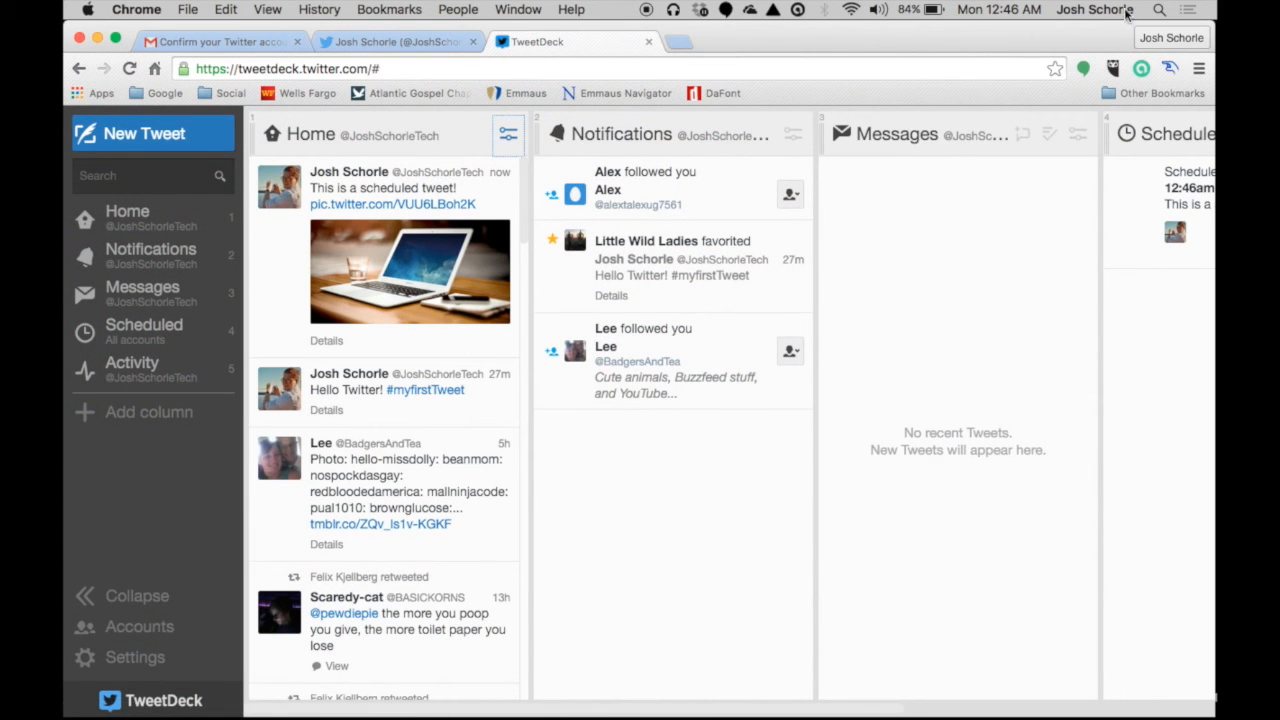
mouse_move(390, 210)
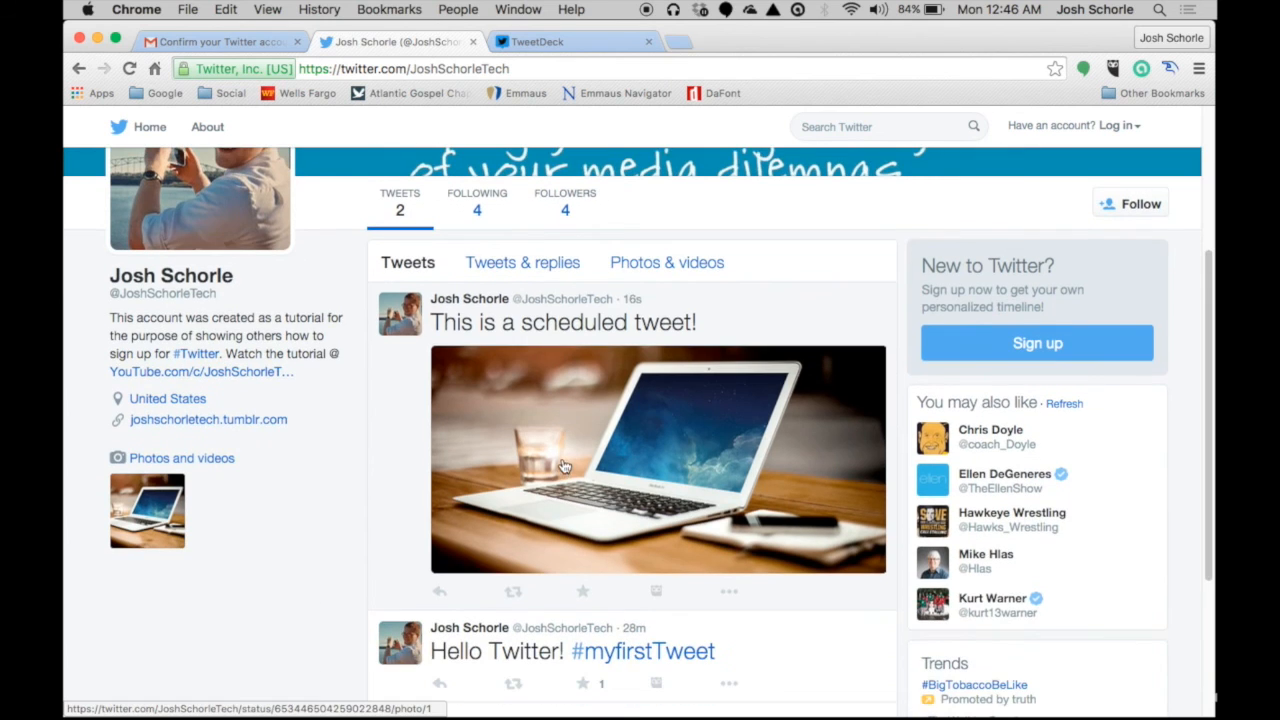
mouse_move(659, 456)
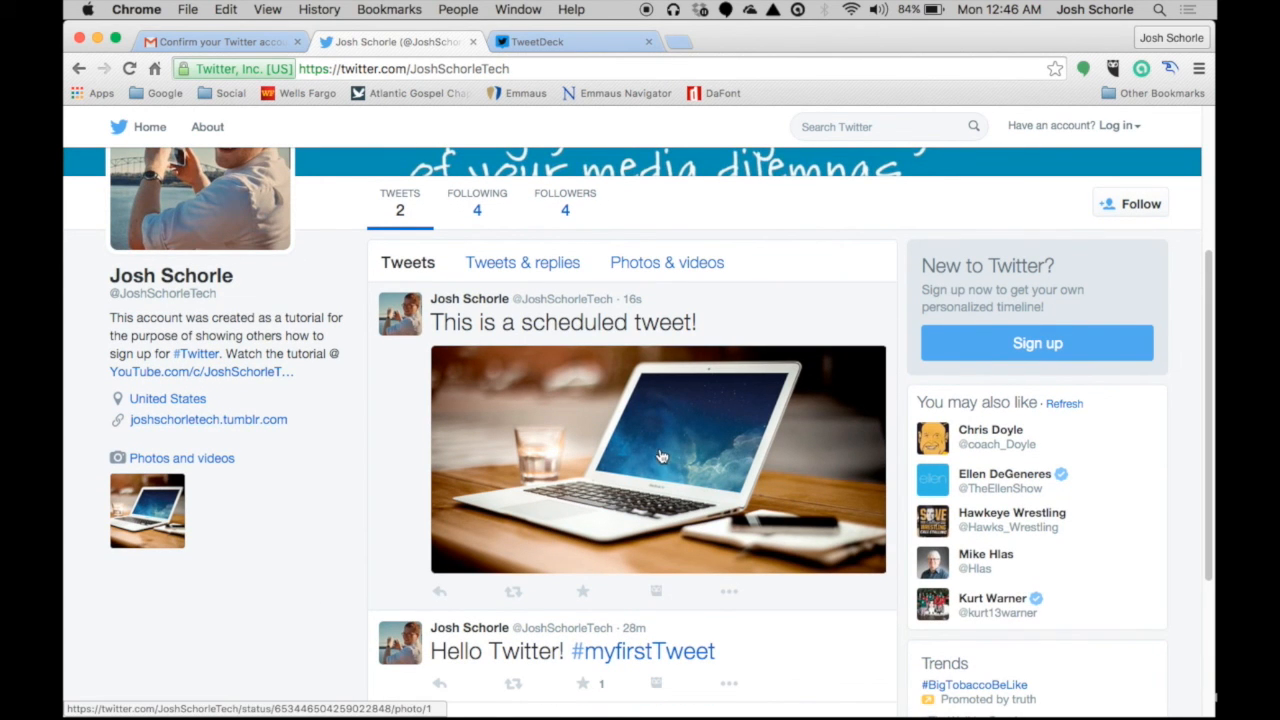
Step: Open the posted laptop-photo tweet from the profile, enlarge its photo, then close it
scroll("down", 3)
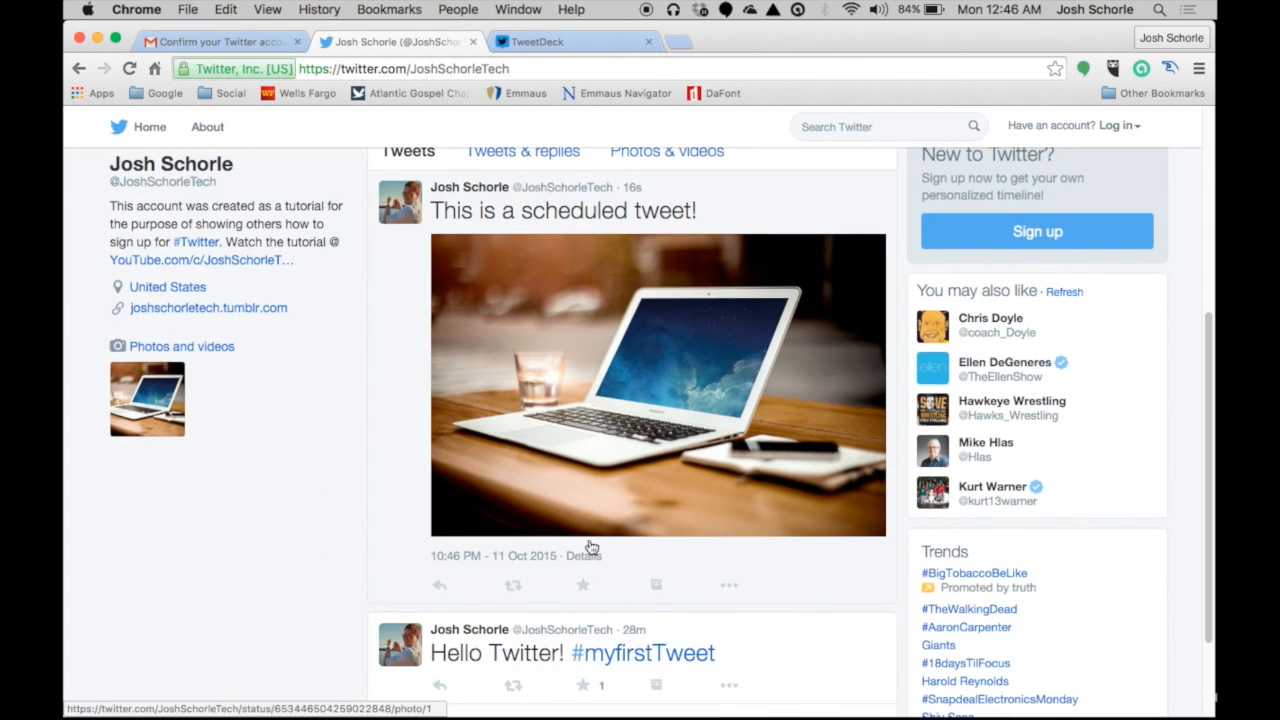
left_click(585, 555)
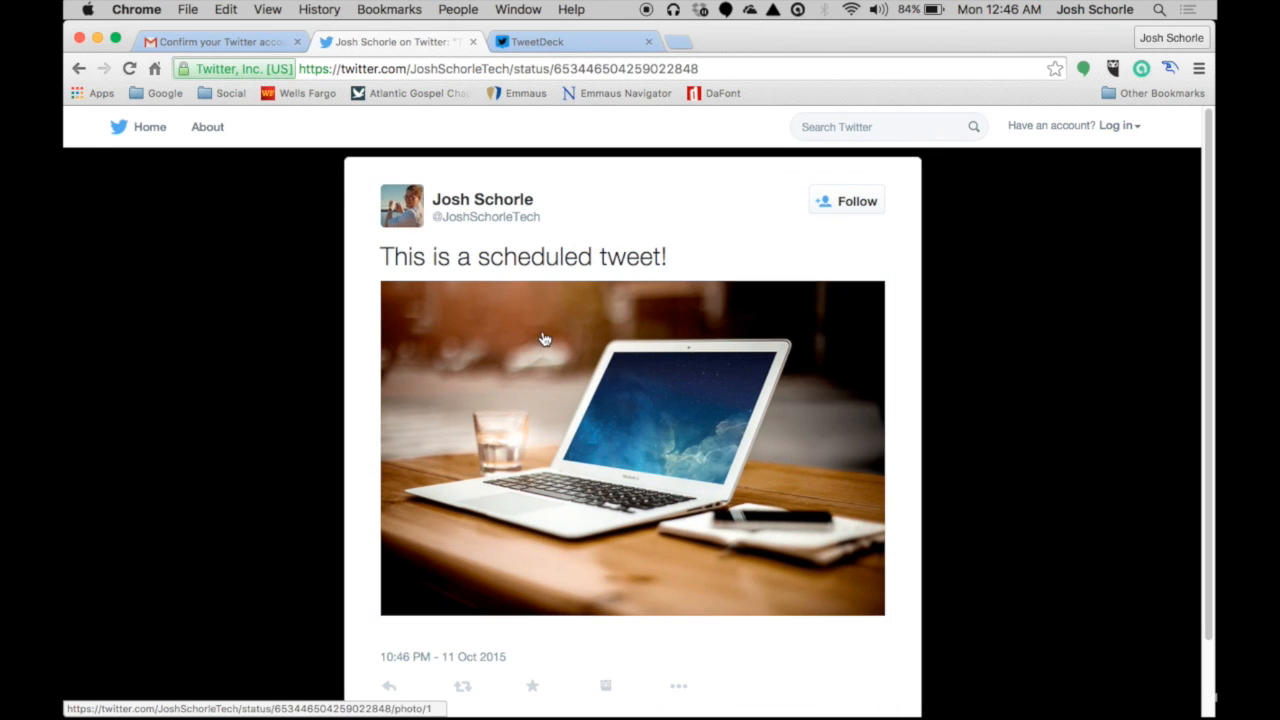
mouse_move(600, 443)
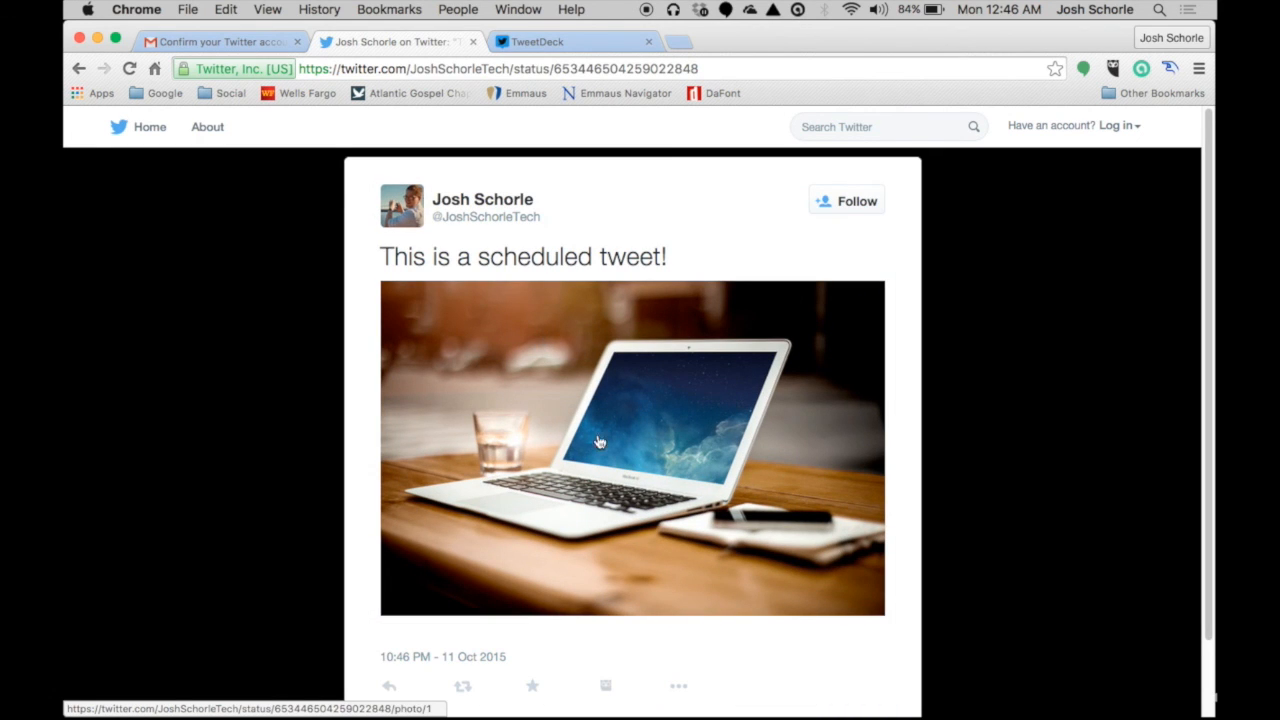
left_click(598, 440)
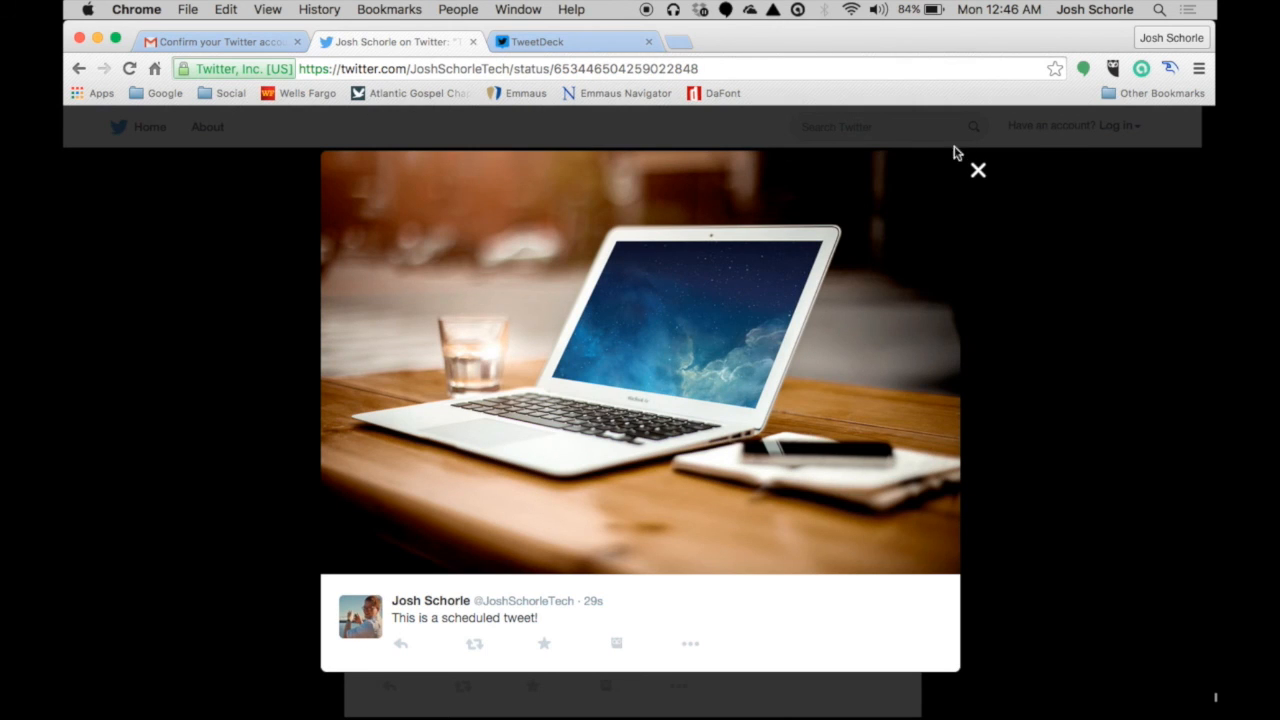
left_click(548, 41)
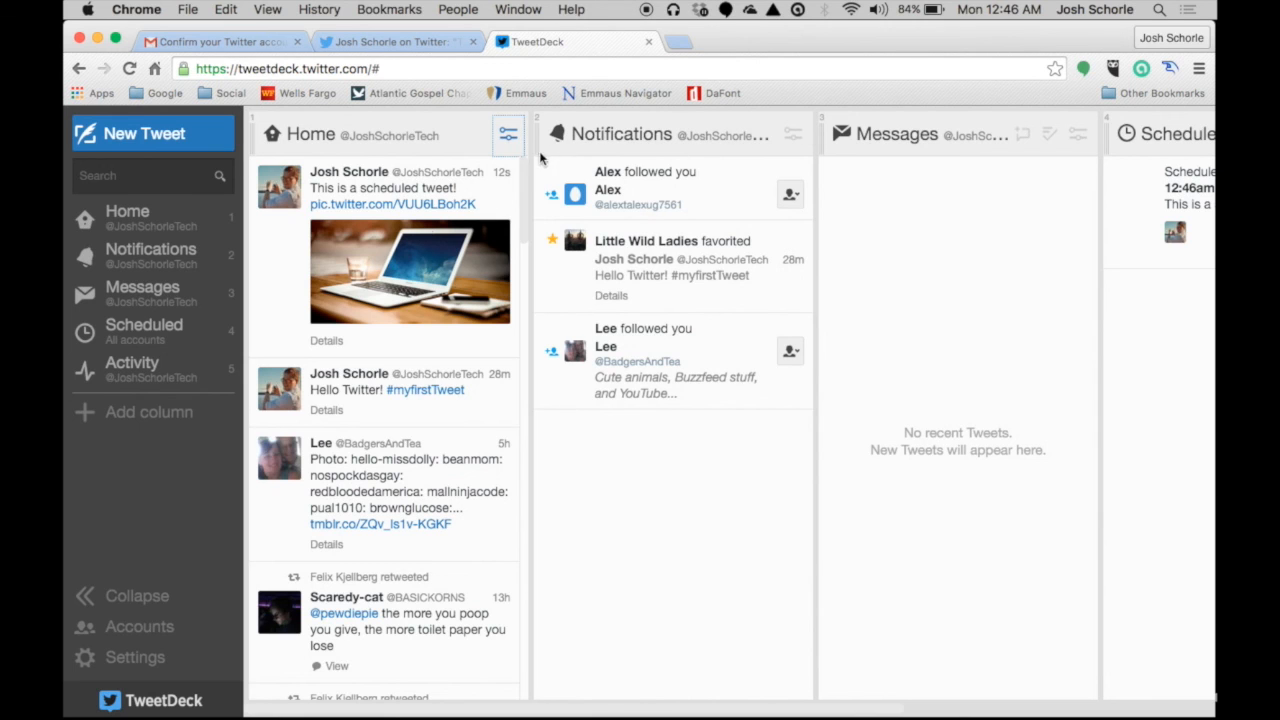
mouse_move(700, 162)
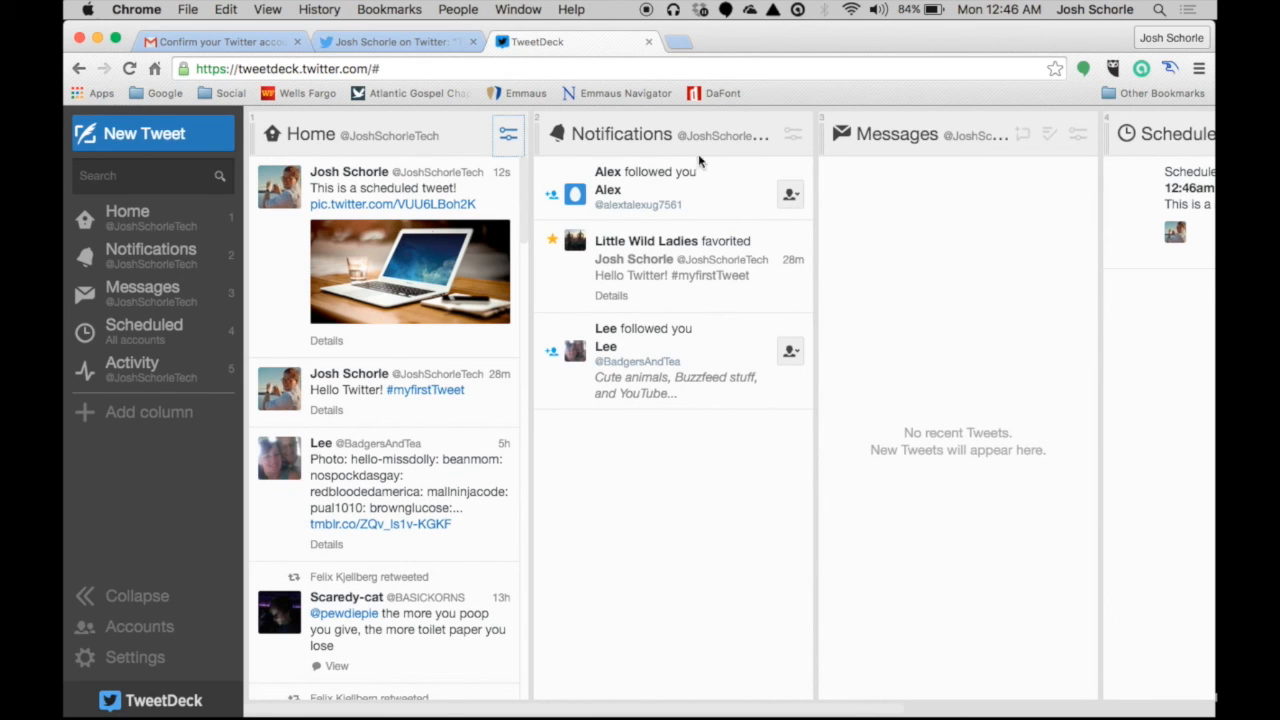
Step: Open and close the Home column filter options unchanged, then start adding a new column
left_click(791, 134)
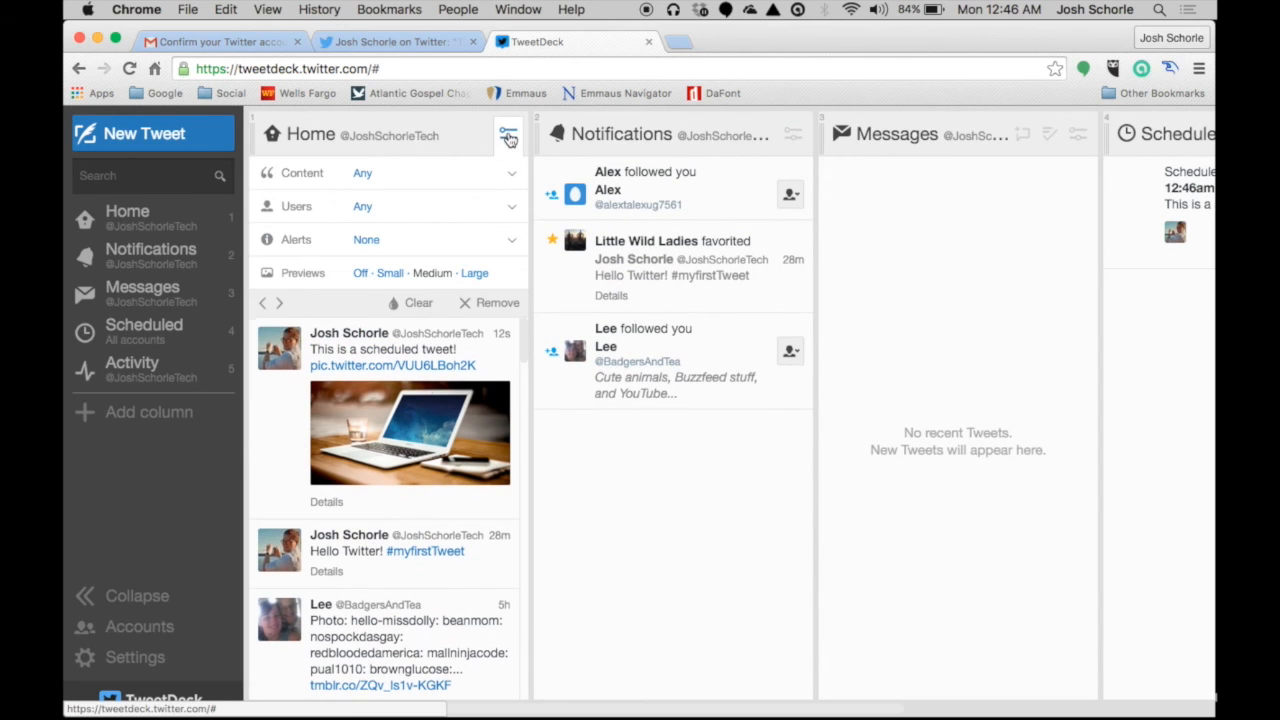
mouse_move(505, 140)
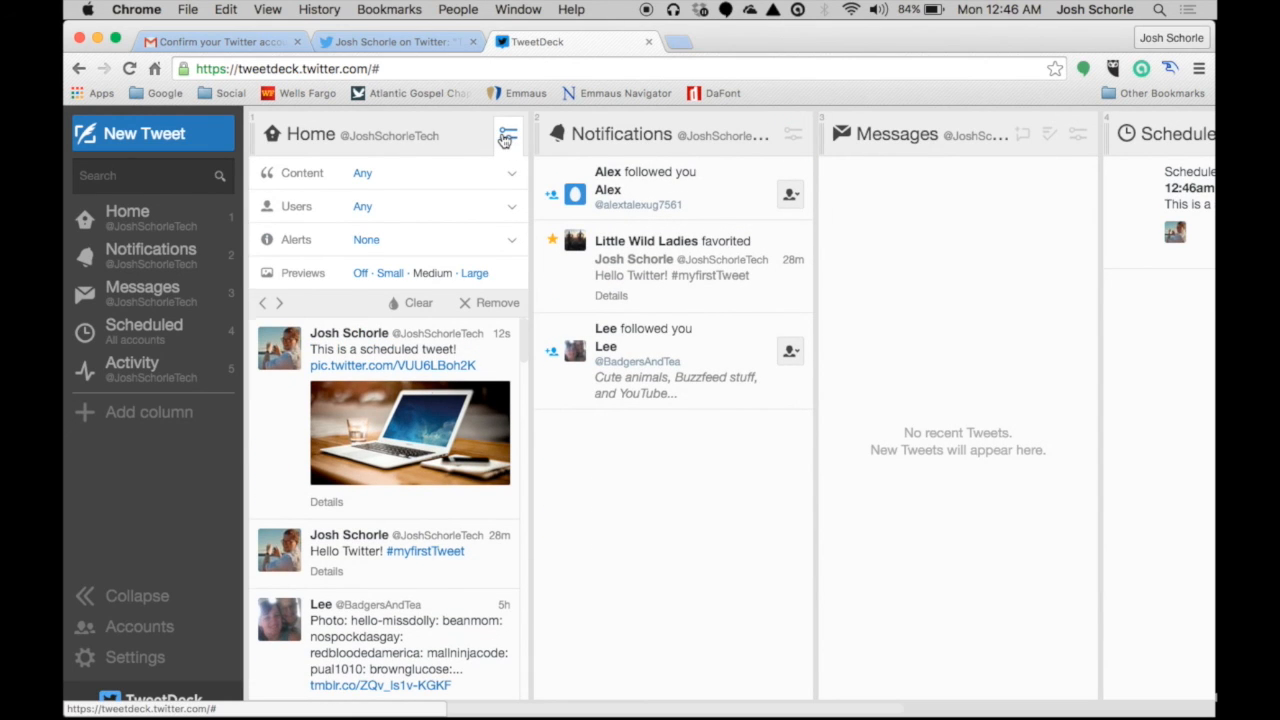
left_click(504, 134)
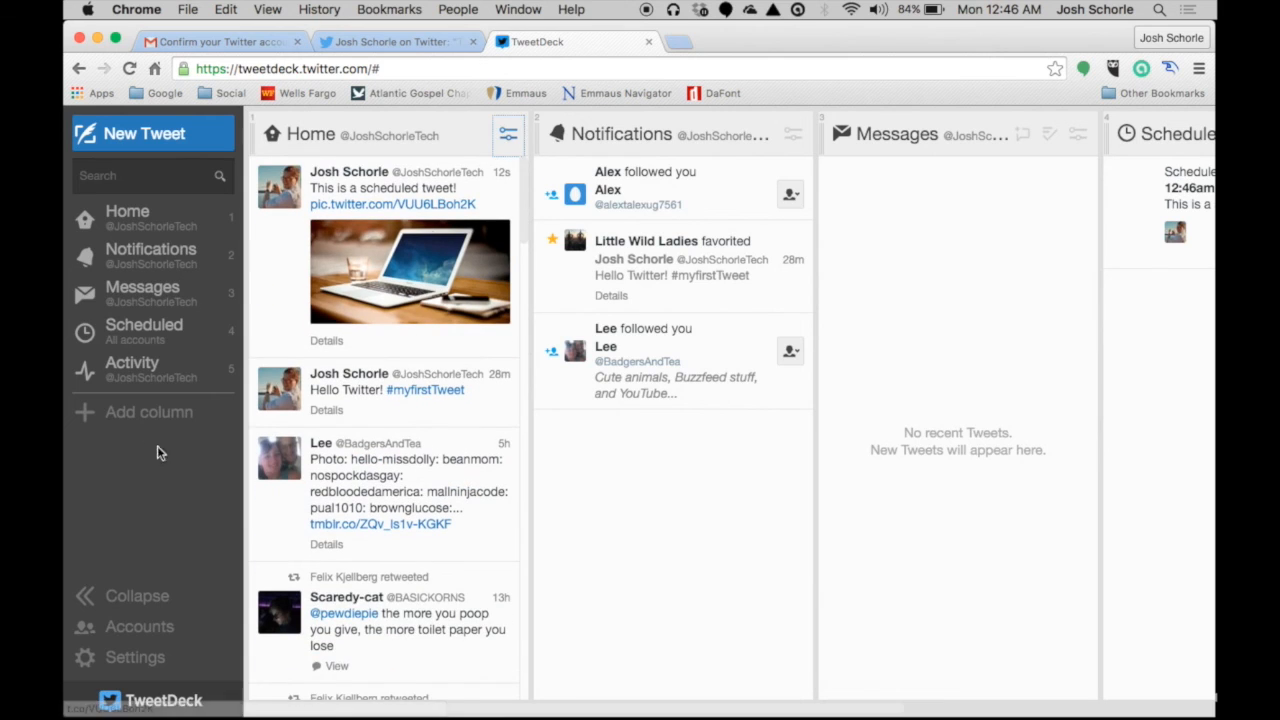
left_click(148, 412)
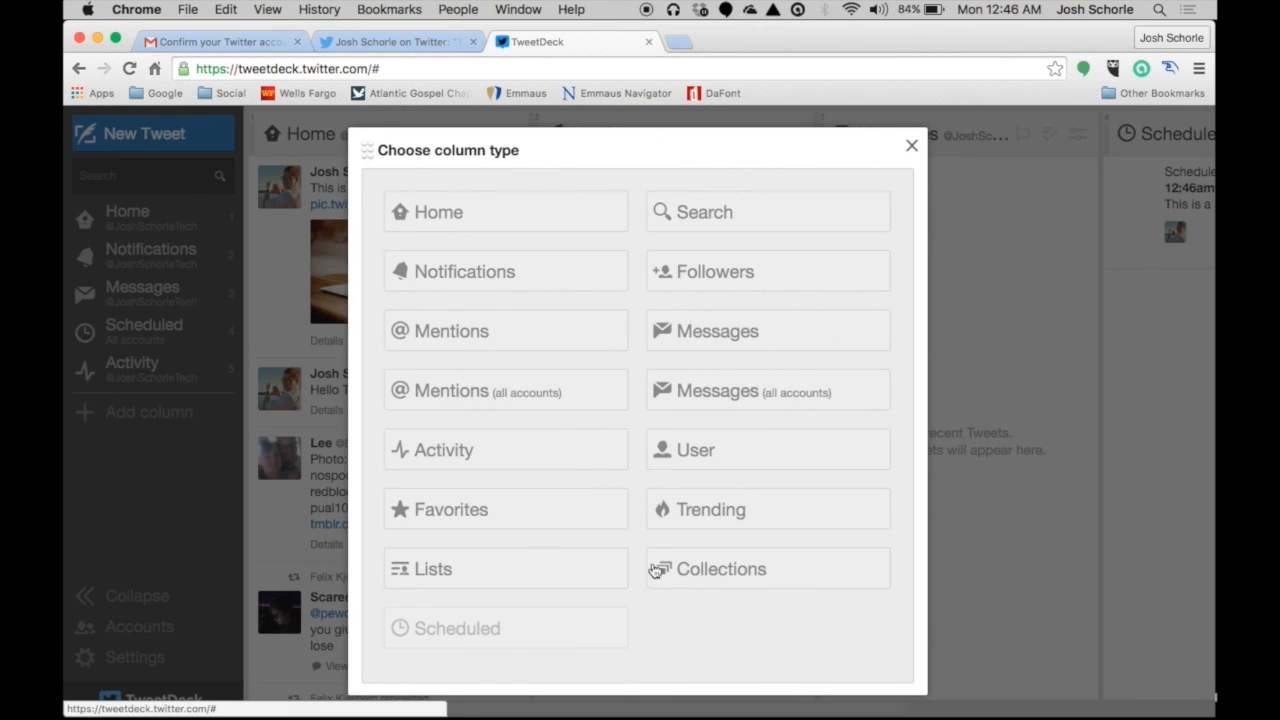
mouse_move(630, 275)
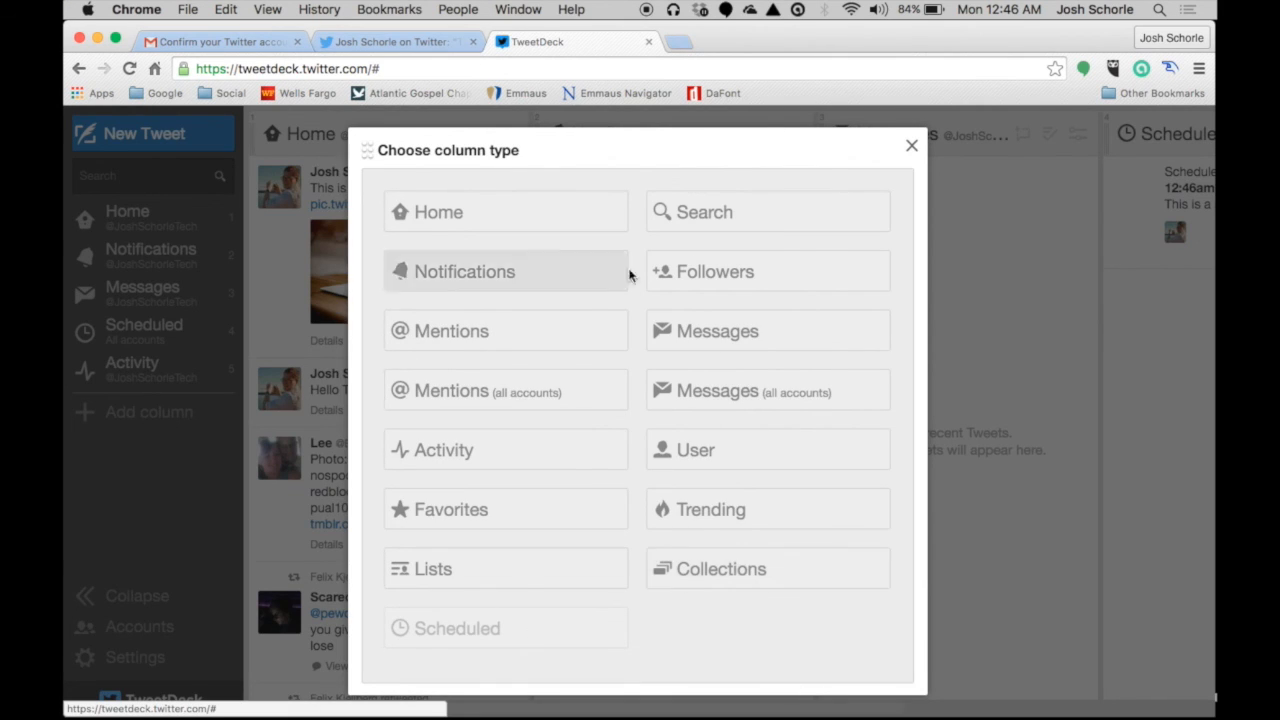